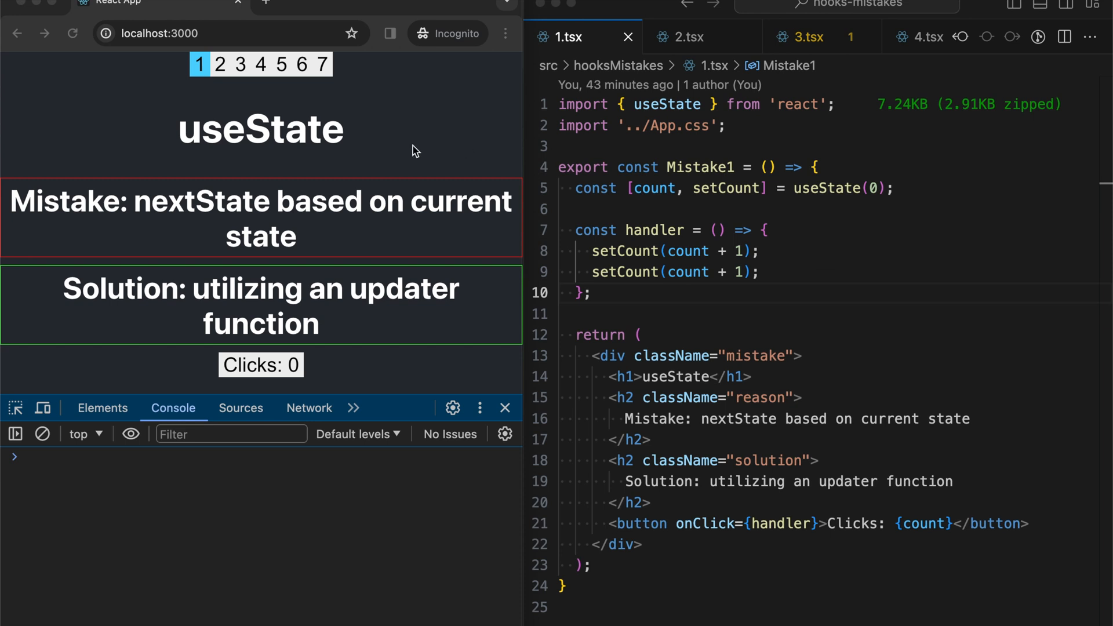
mouse_move(203, 193)
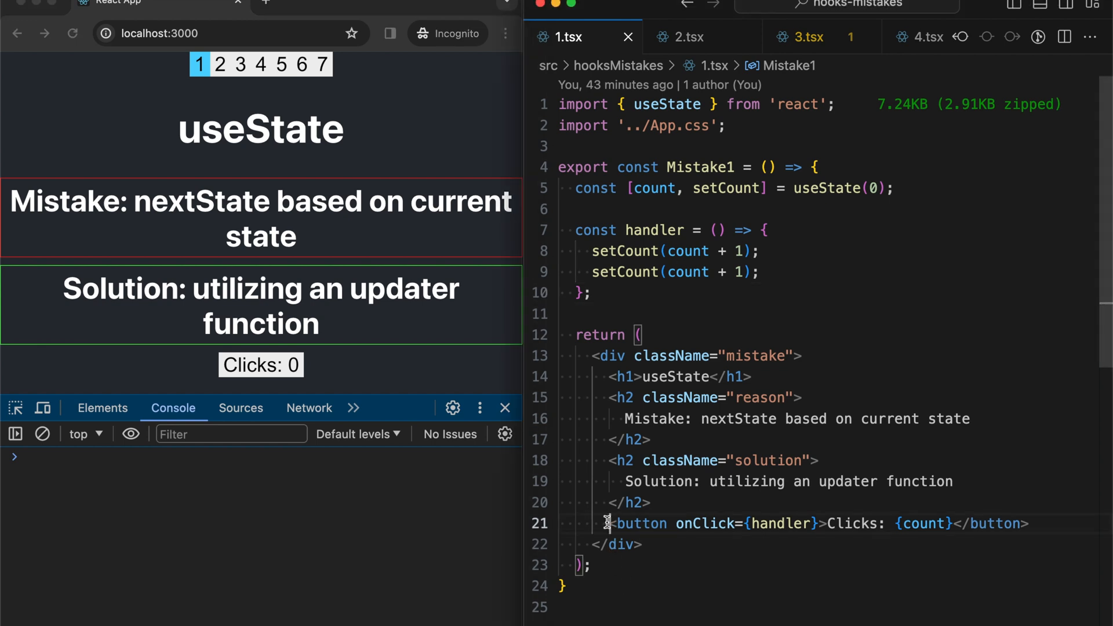
mouse_move(798, 272)
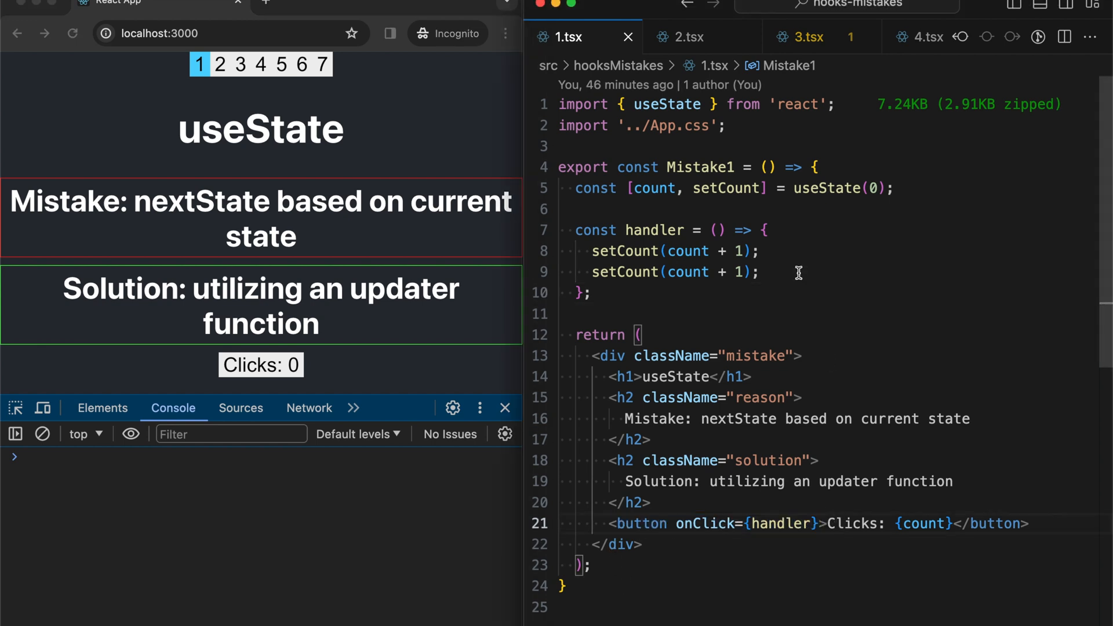
- Select count, raise the Clicks counter to 3, and place the cursor at the first setCount
double_click(653, 187)
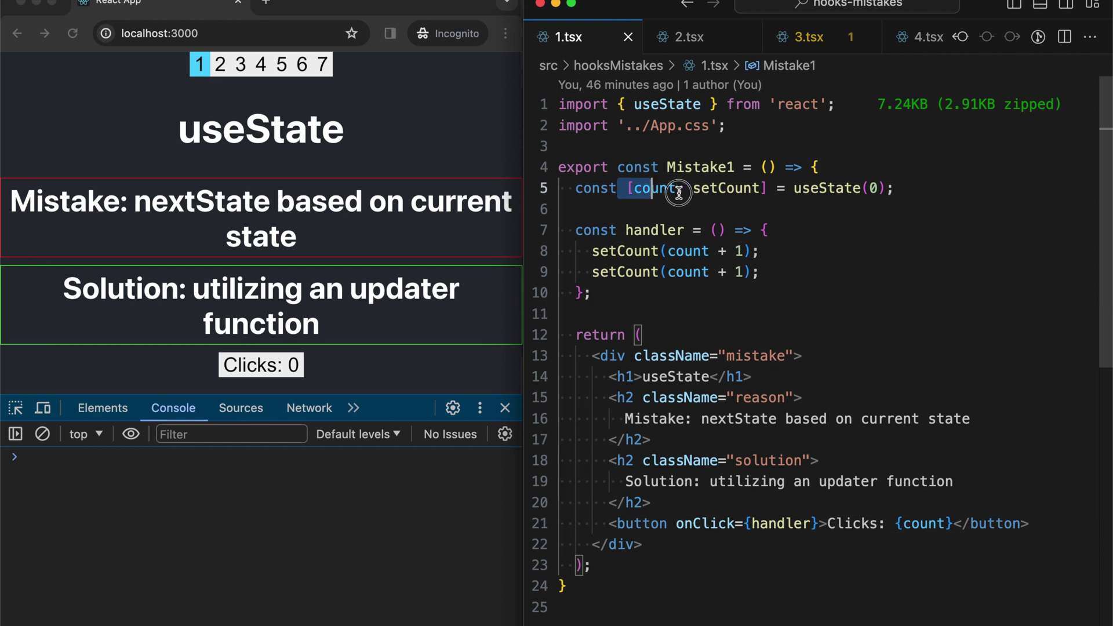
mouse_move(646, 188)
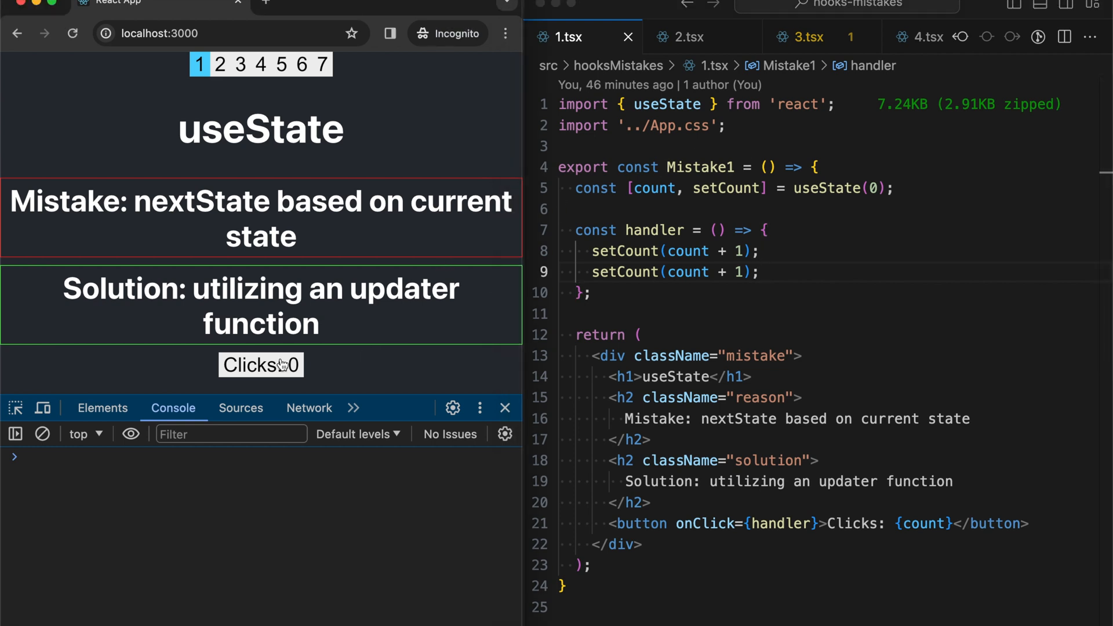
click(260, 365)
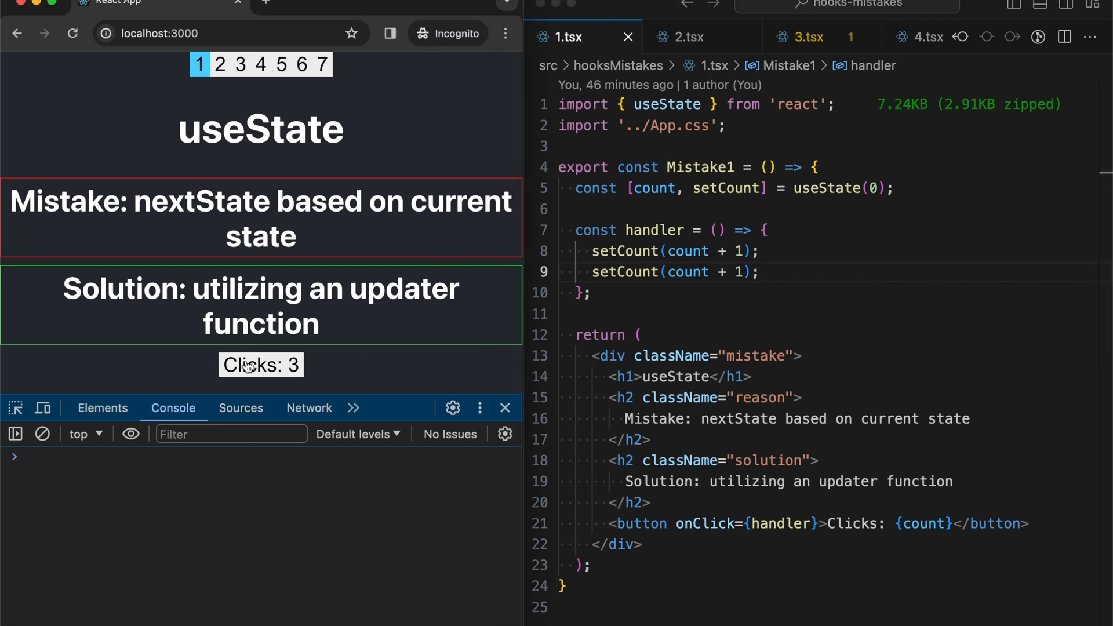
mouse_move(630, 279)
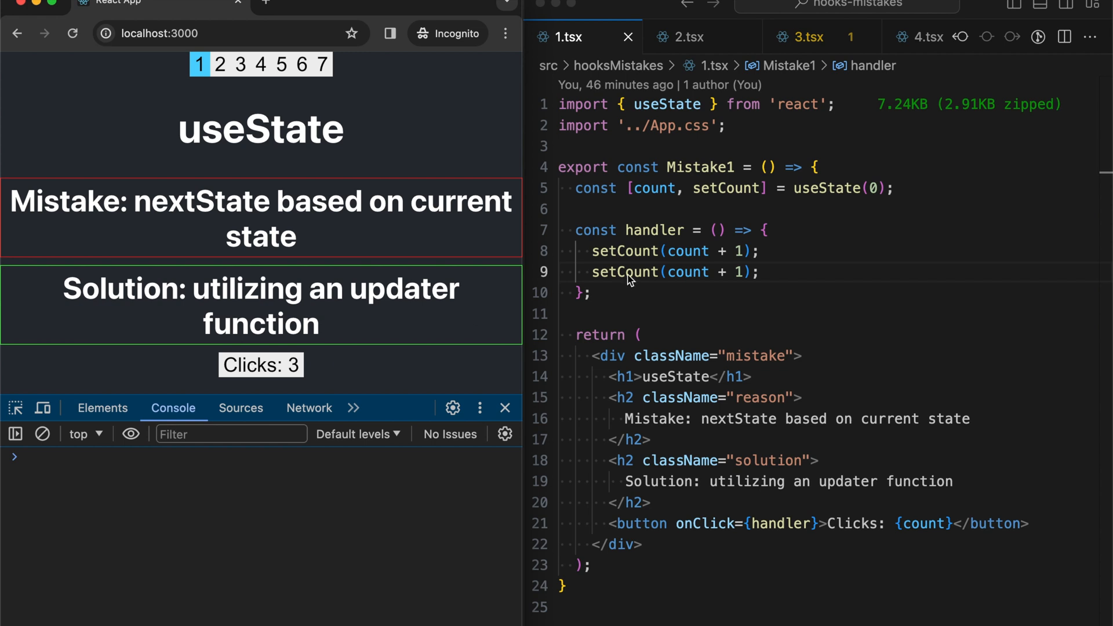
click(760, 251)
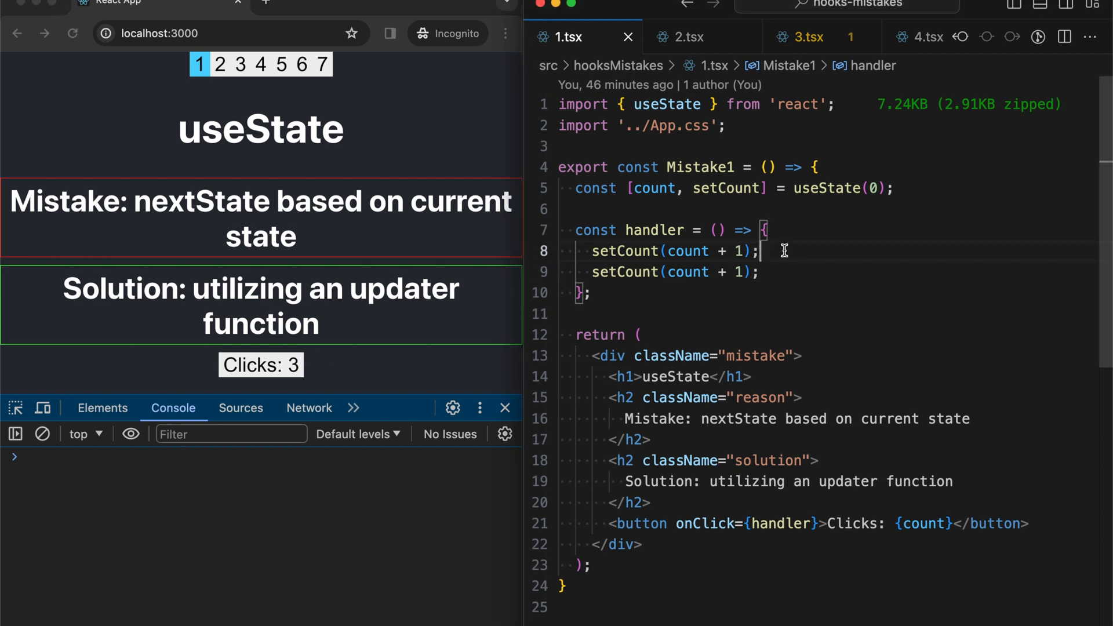
mouse_move(686, 250)
text(prevState => )
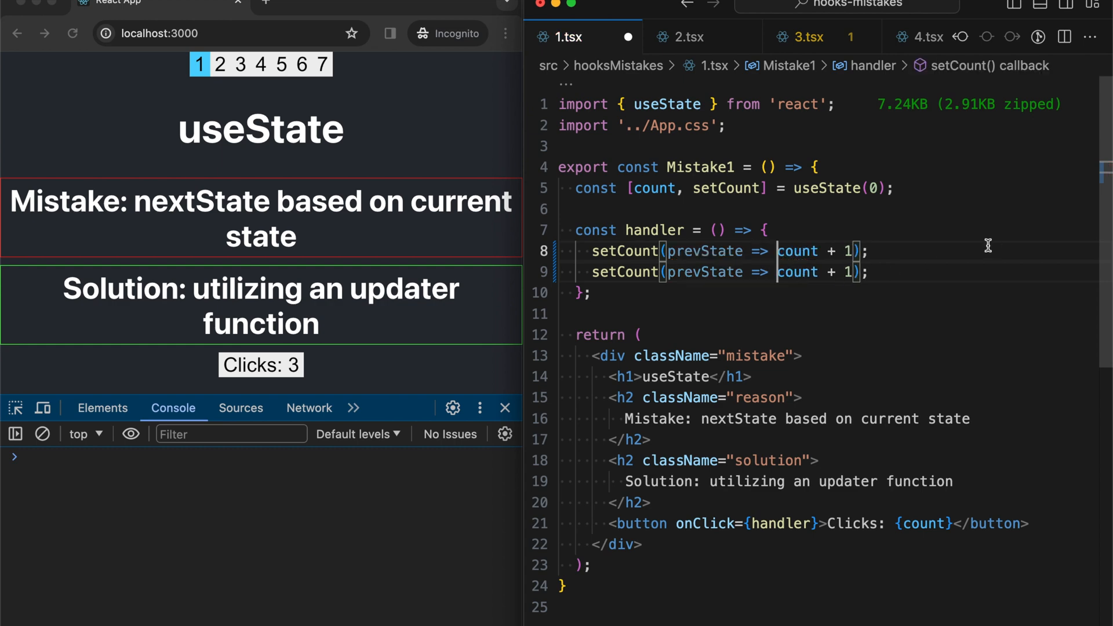
mouse_move(724, 252)
text(prevState)
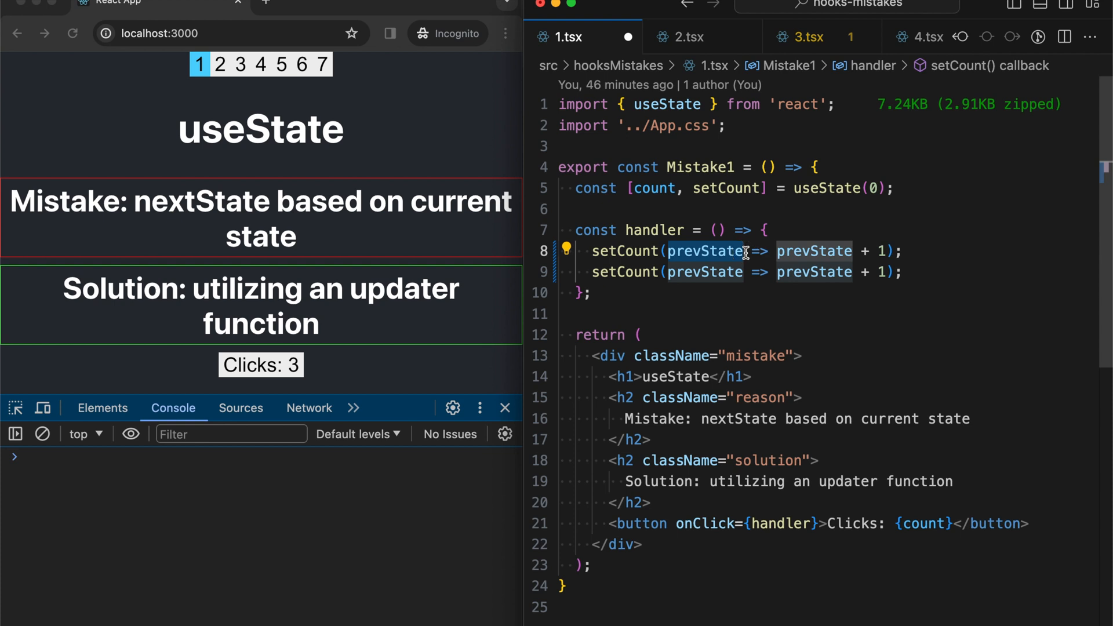
mouse_move(646, 188)
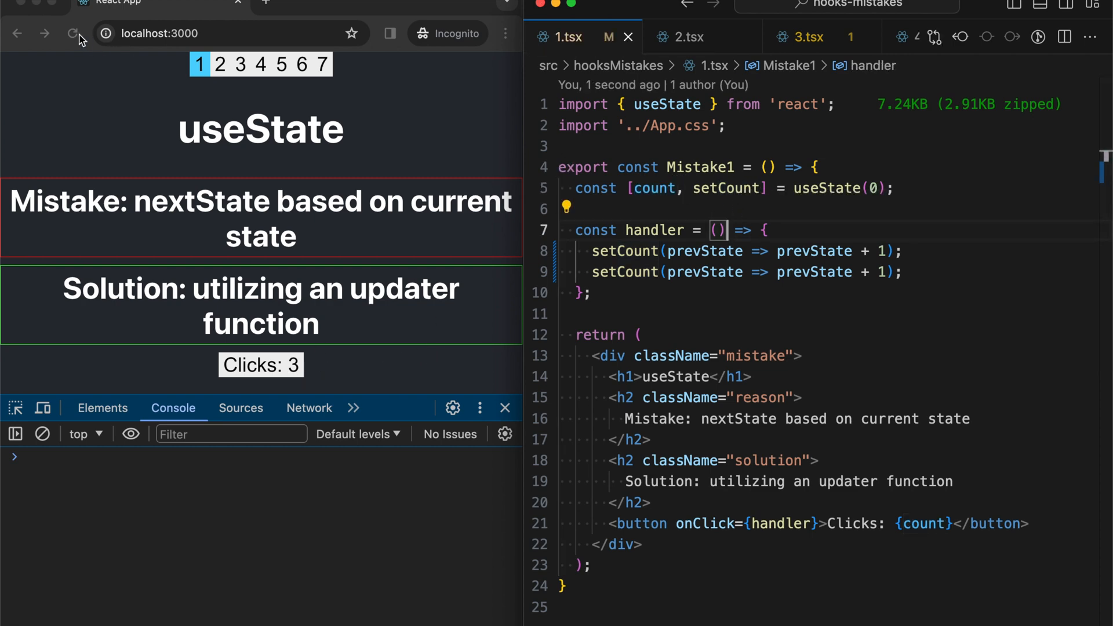
- Reload the app to reset the counter and clear the console messages
click(73, 33)
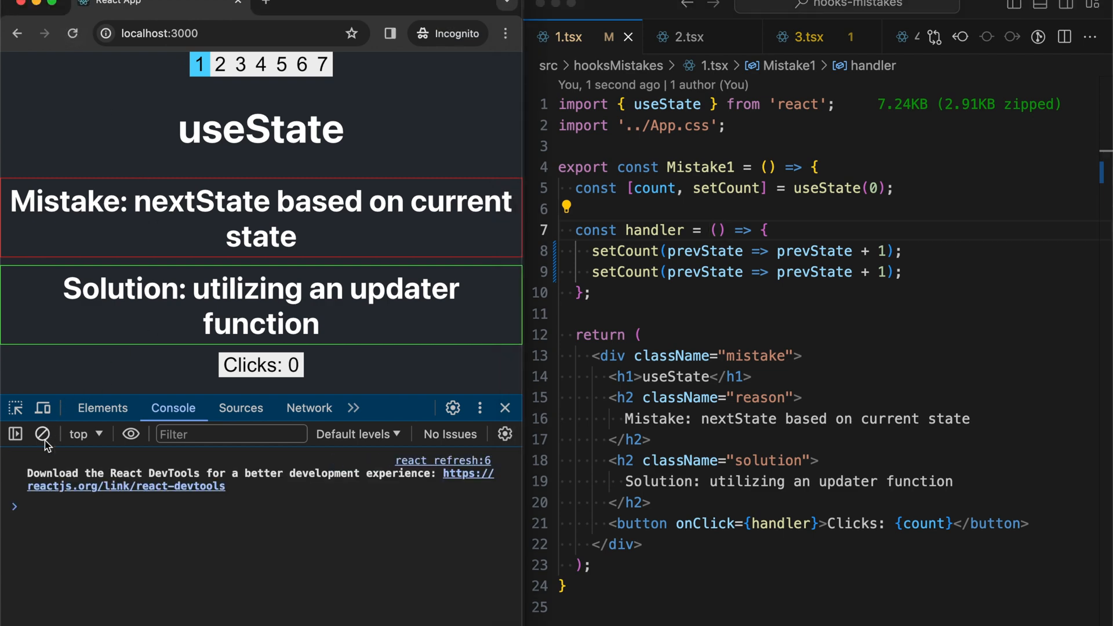
click(260, 365)
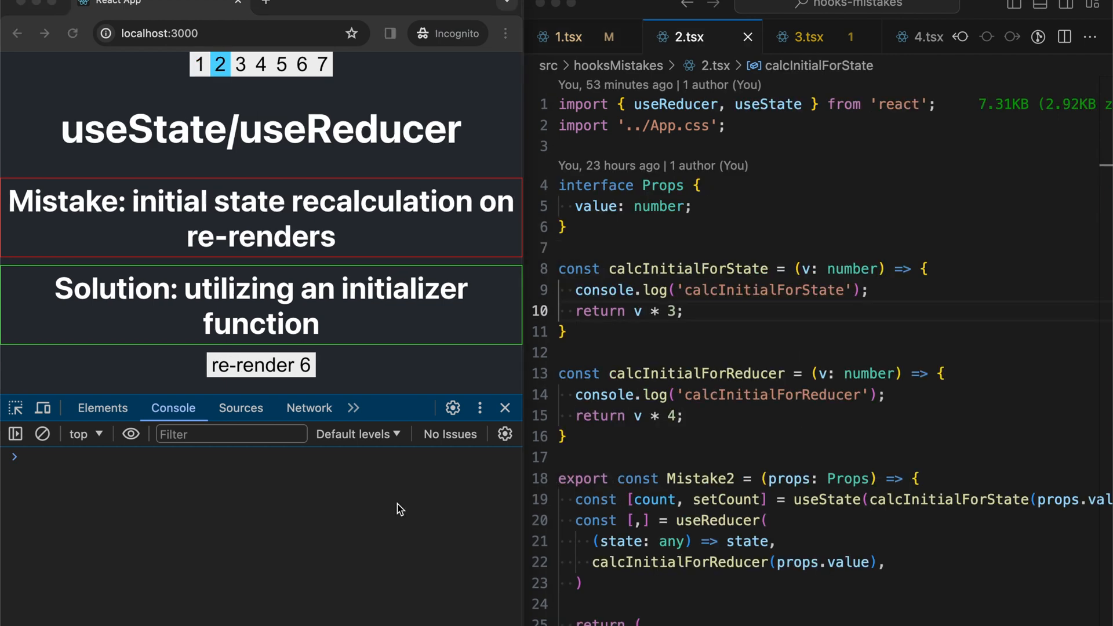
mouse_move(364, 242)
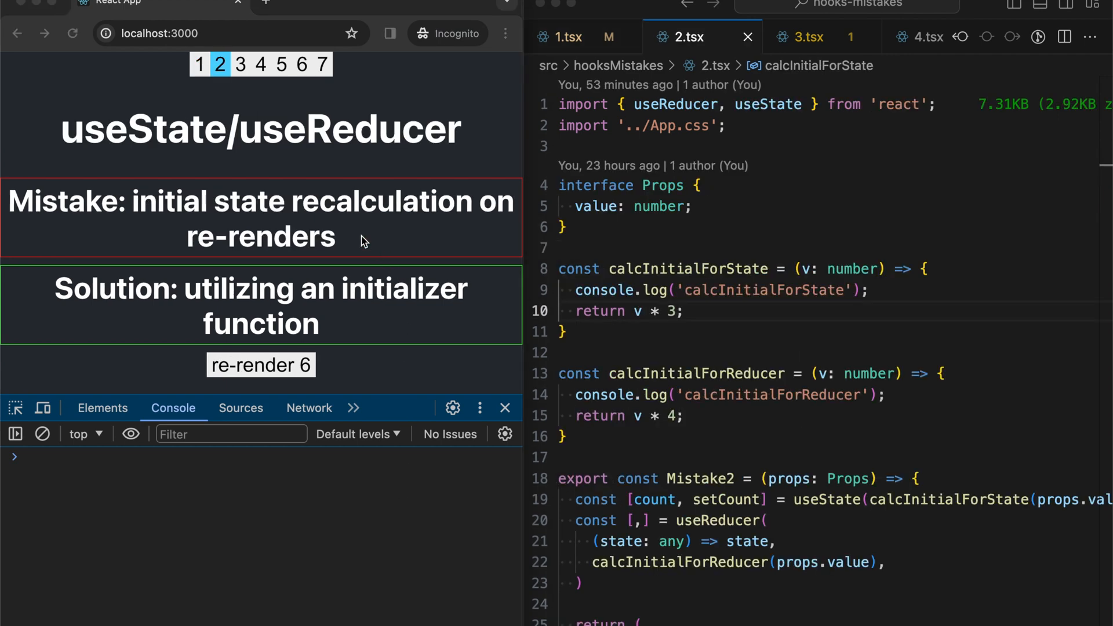
mouse_move(348, 235)
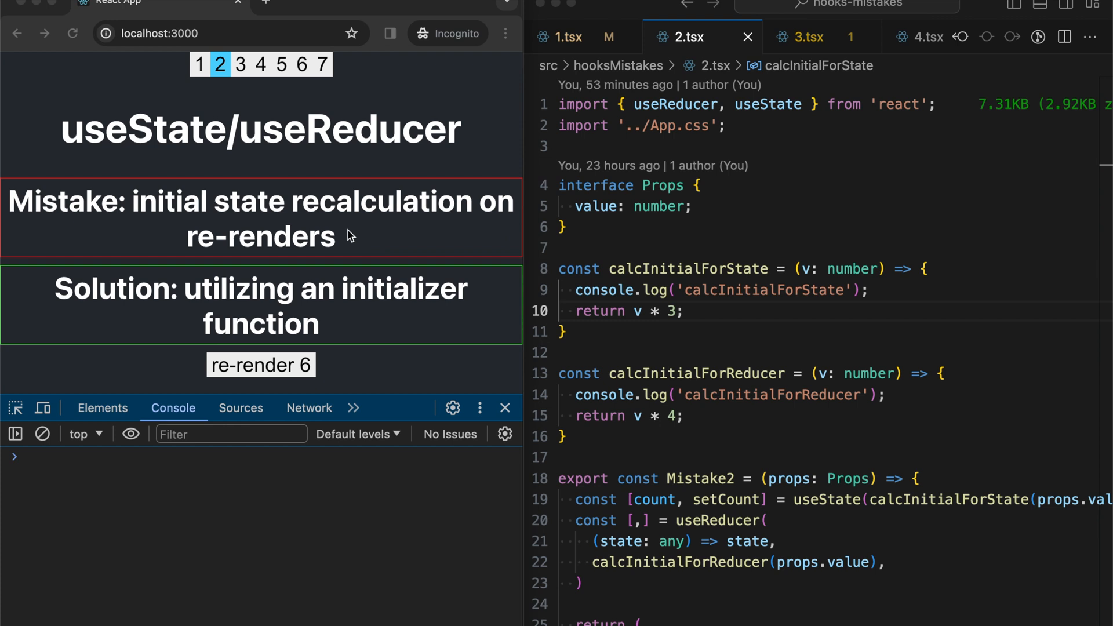
mouse_move(841, 377)
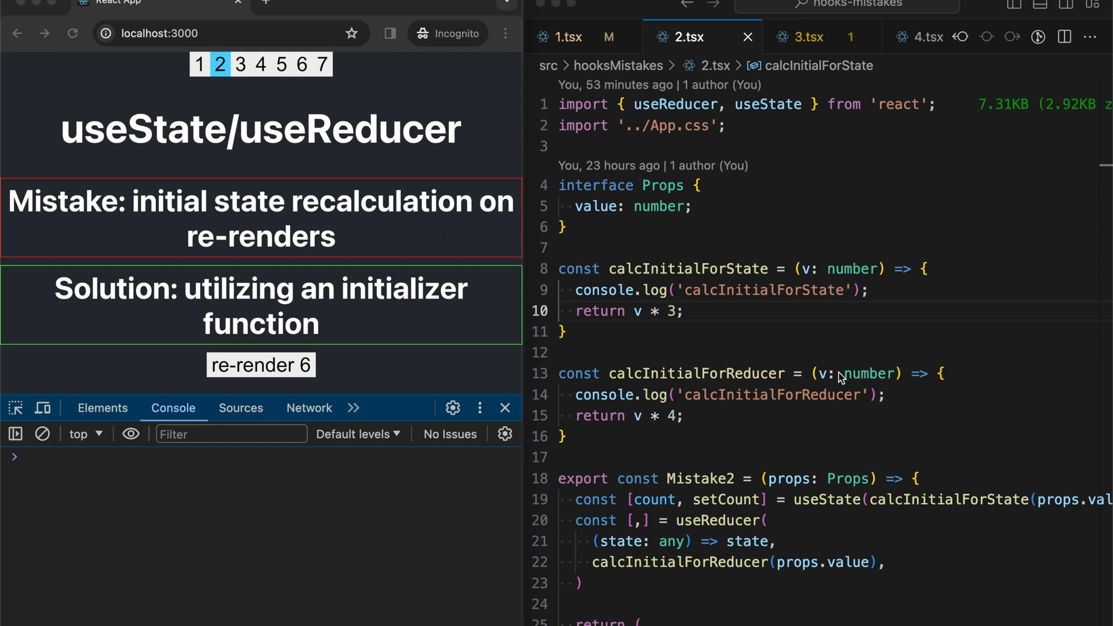
scroll(down, 3)
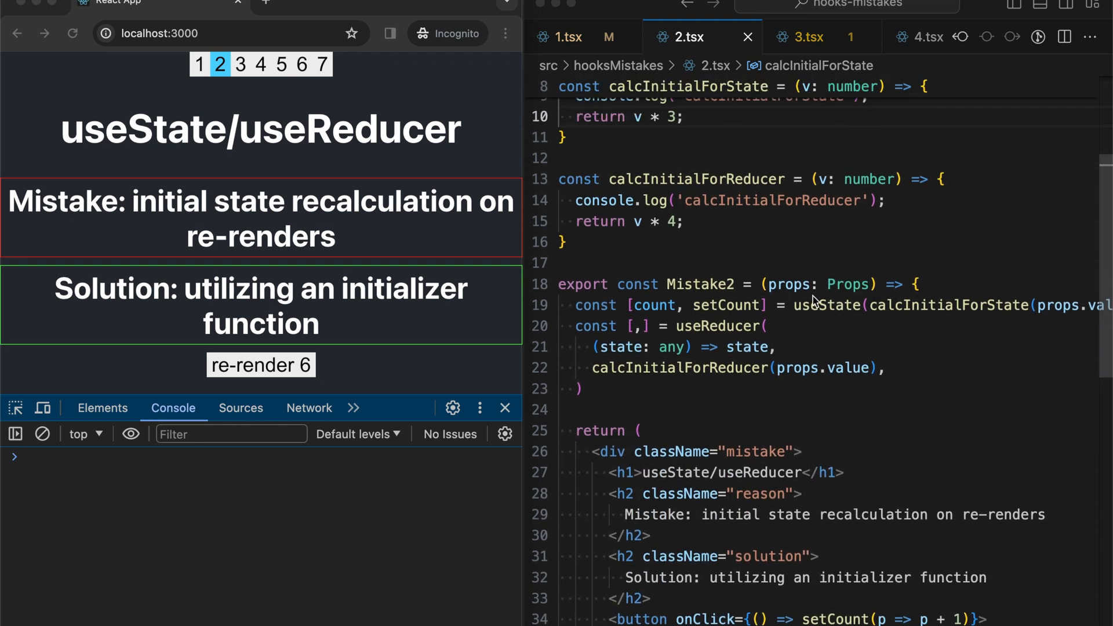
mouse_move(831, 304)
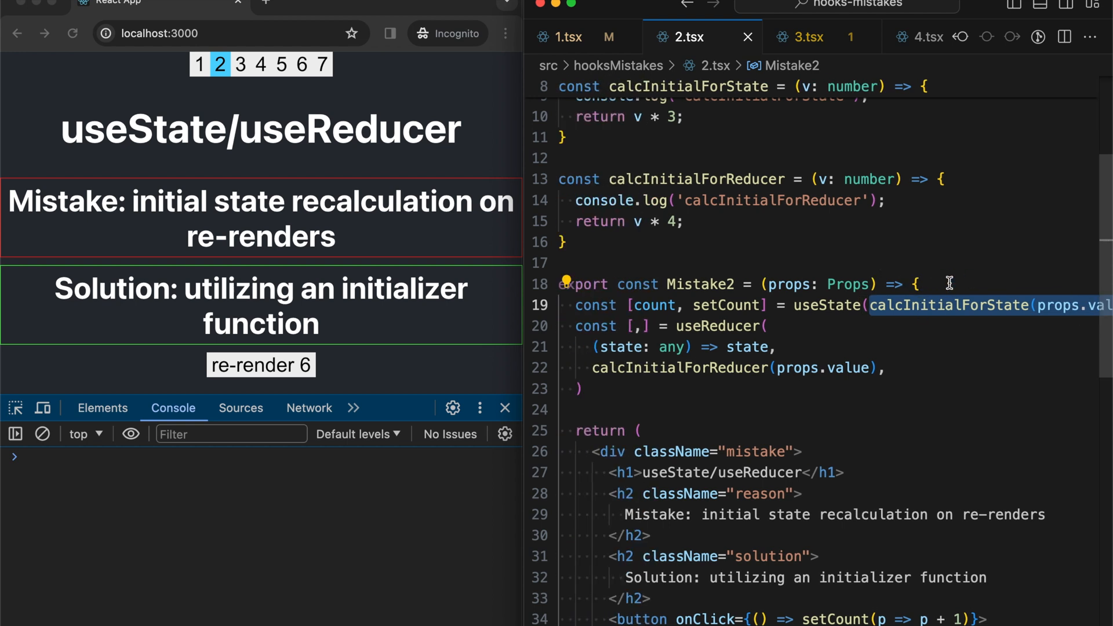
scroll(up, 3)
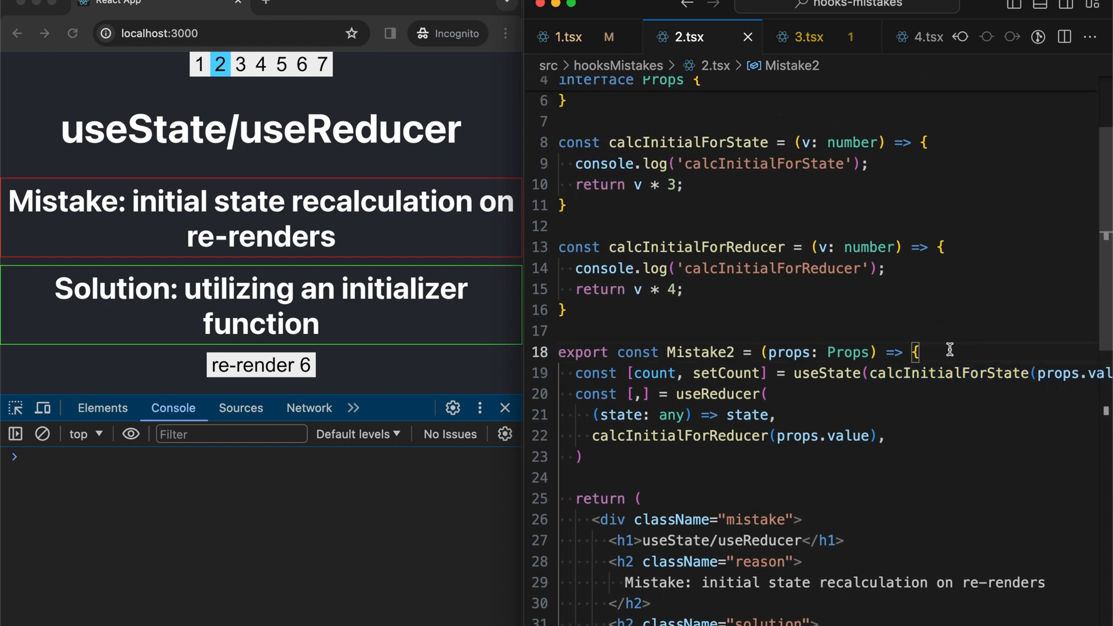
double_click(949, 372)
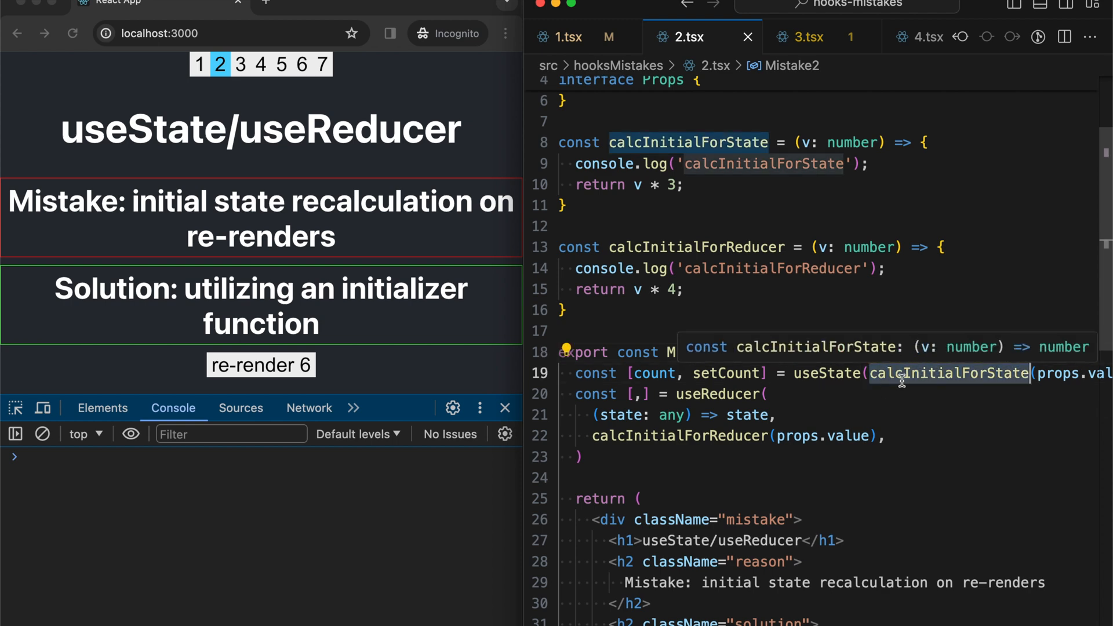
mouse_move(675, 394)
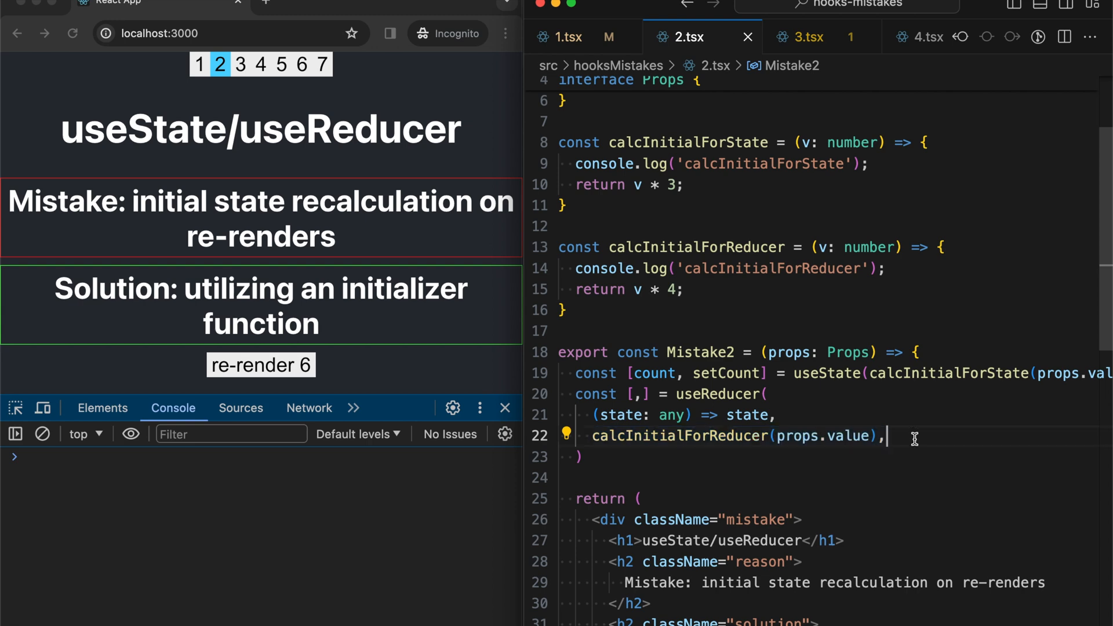
mouse_move(666, 436)
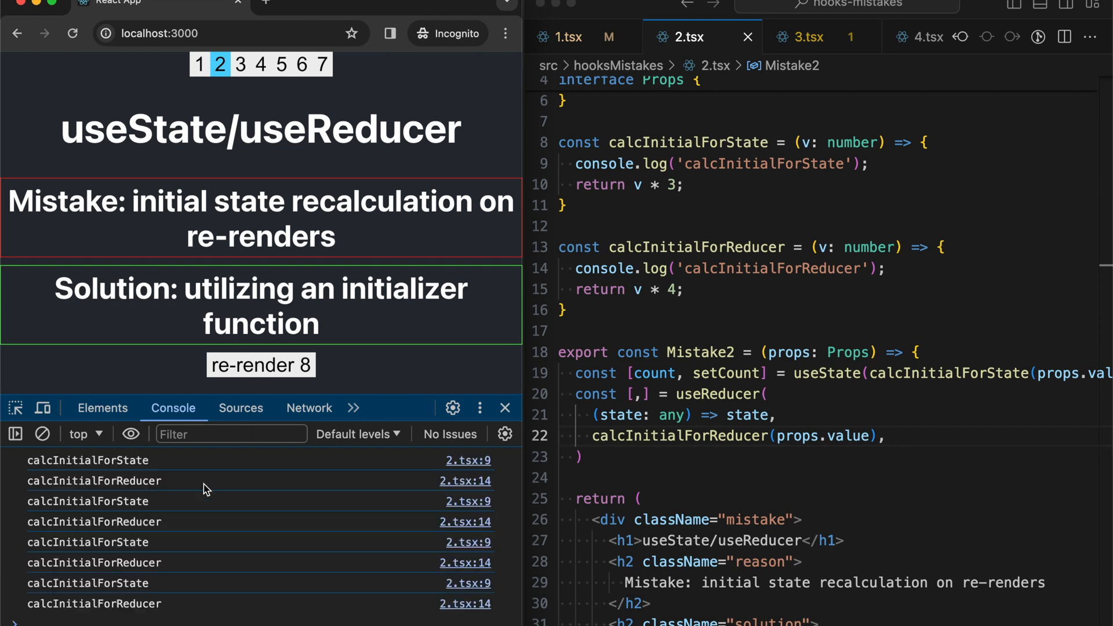
mouse_move(178, 478)
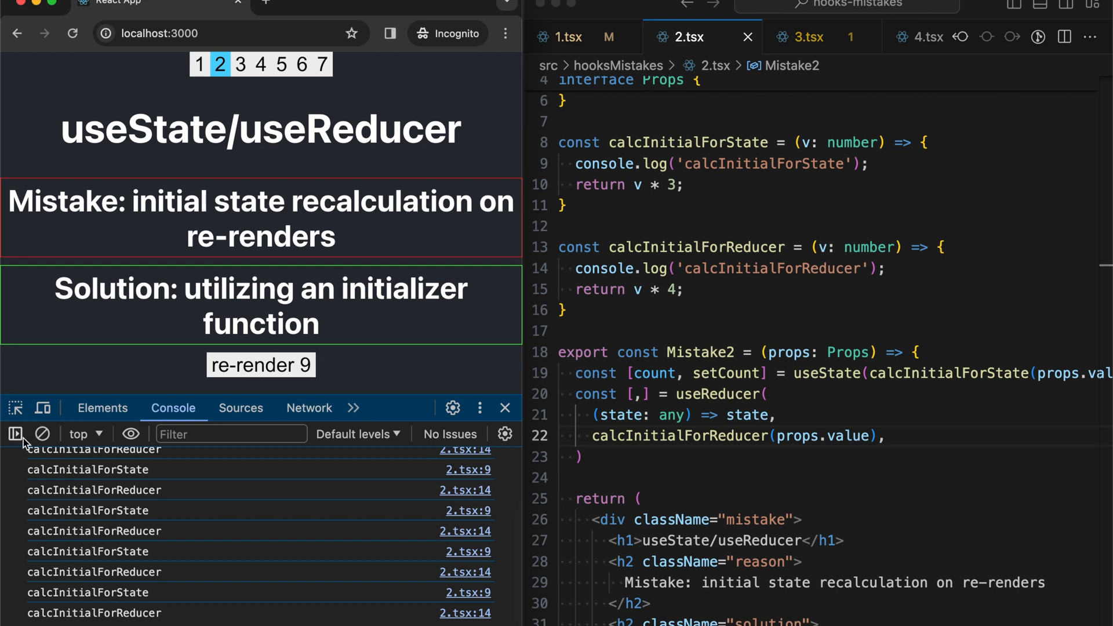
- Clear the repeated calcInitial log messages from the DevTools console
click(41, 434)
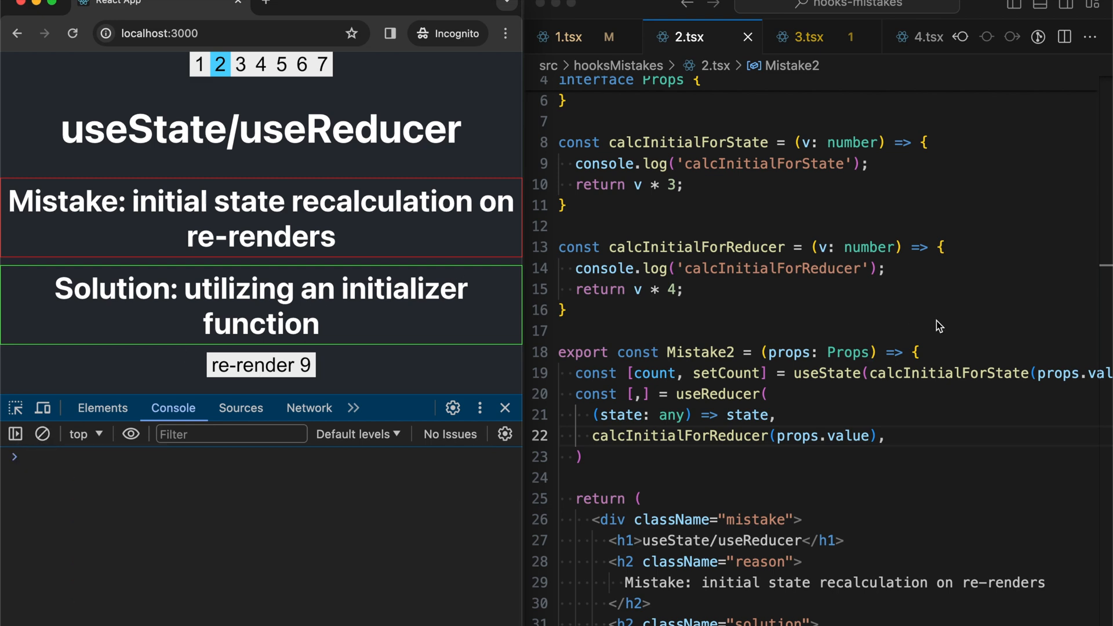
mouse_move(952, 302)
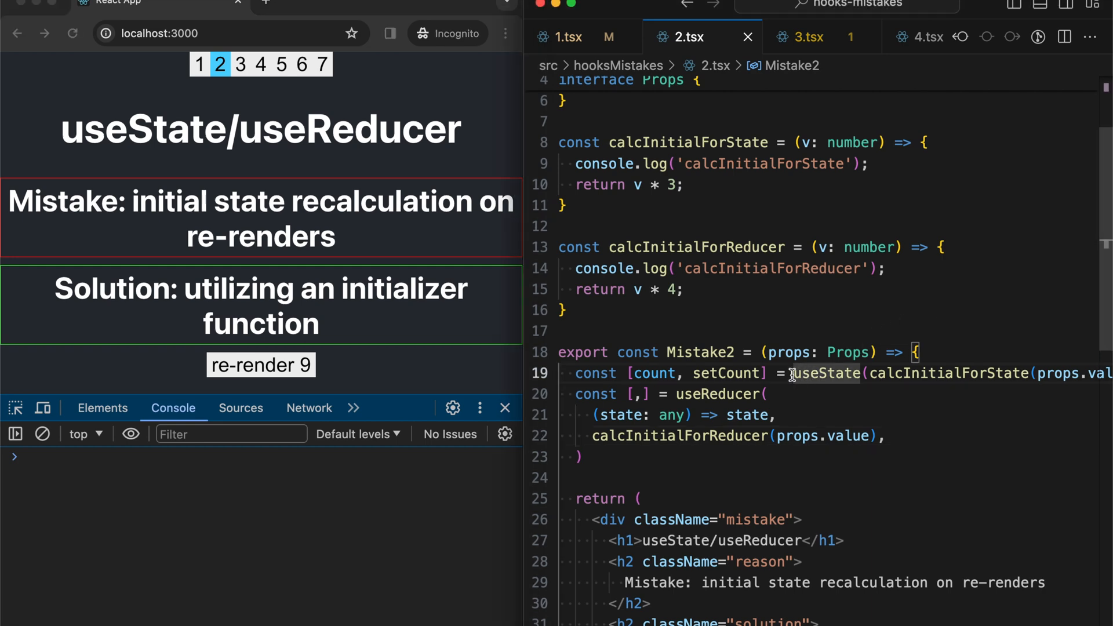
mouse_move(895, 373)
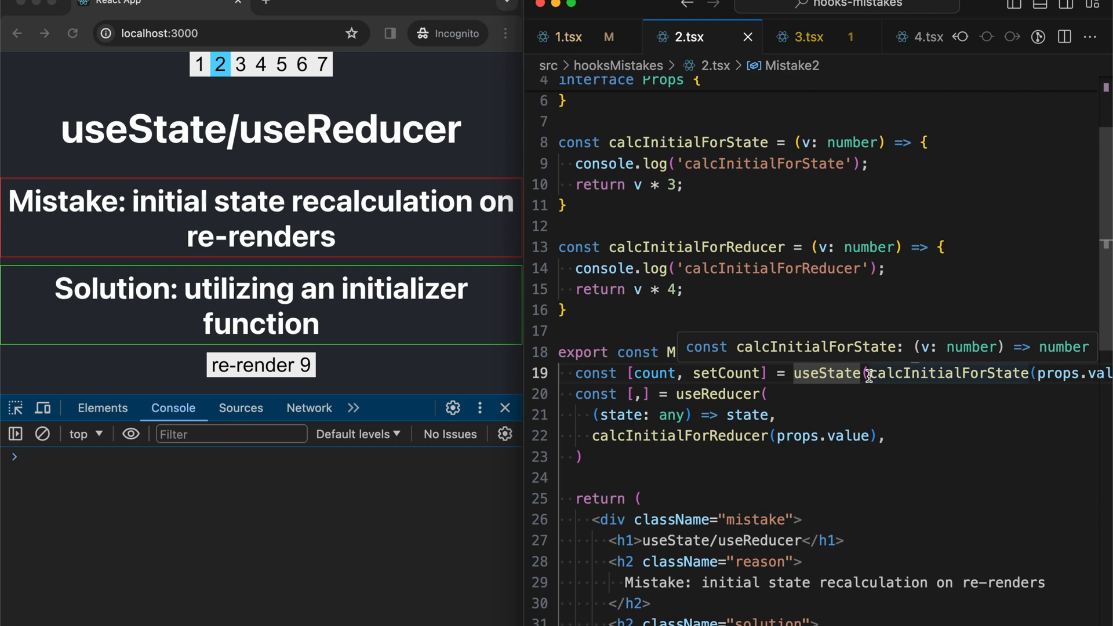
mouse_move(864, 373)
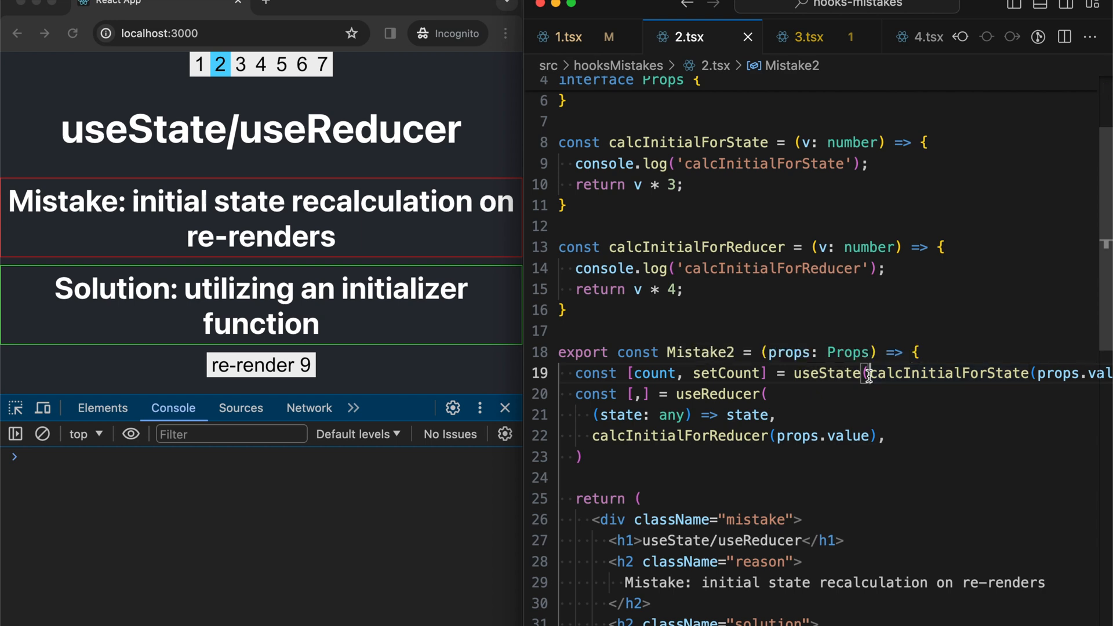
- Wrap calcInitialForState in an arrow initializer, then clear the console and re-render
text(() =>)
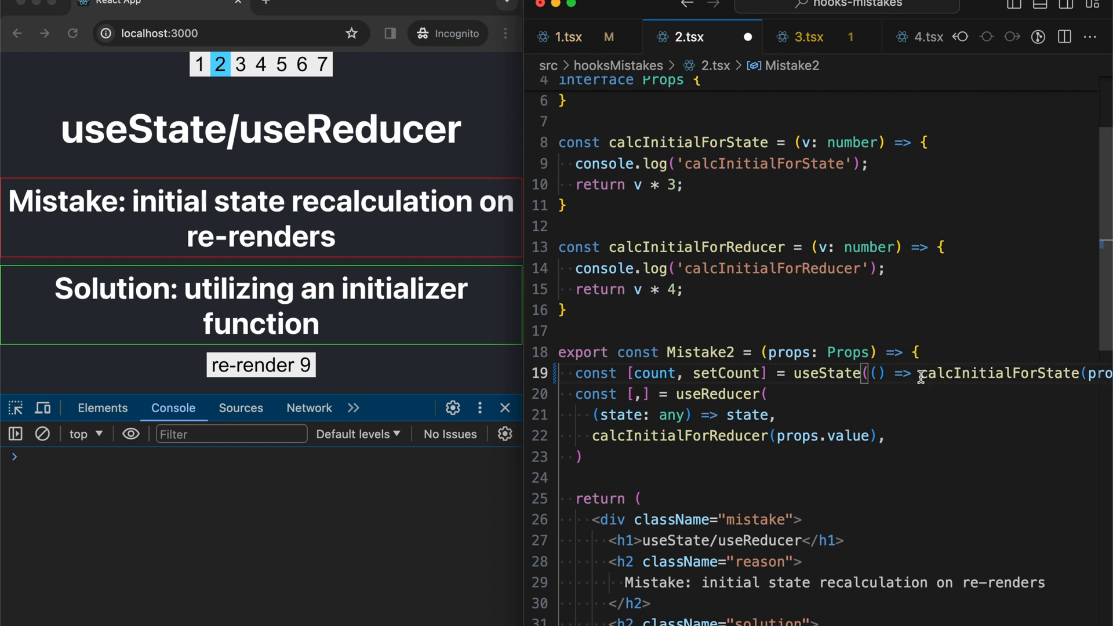
scroll(right, 3)
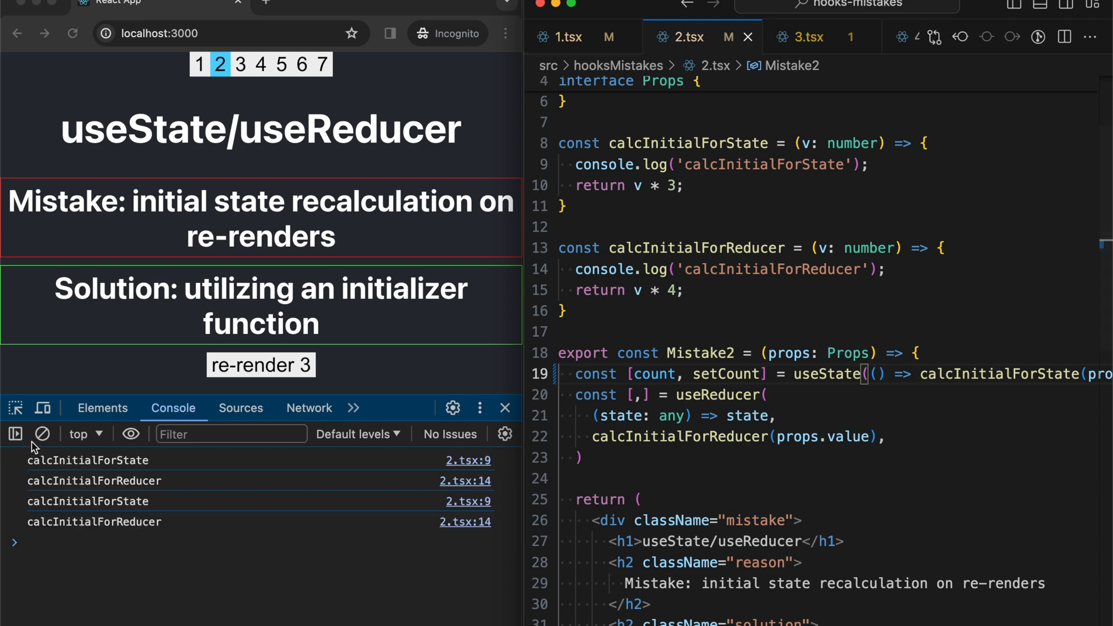
click(41, 433)
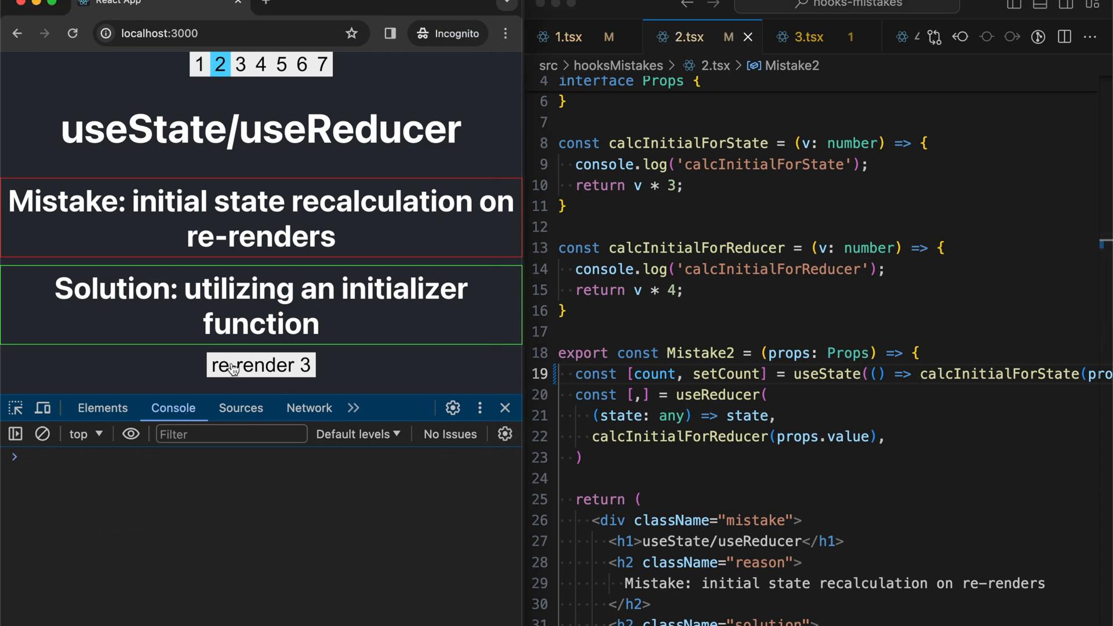
click(260, 365)
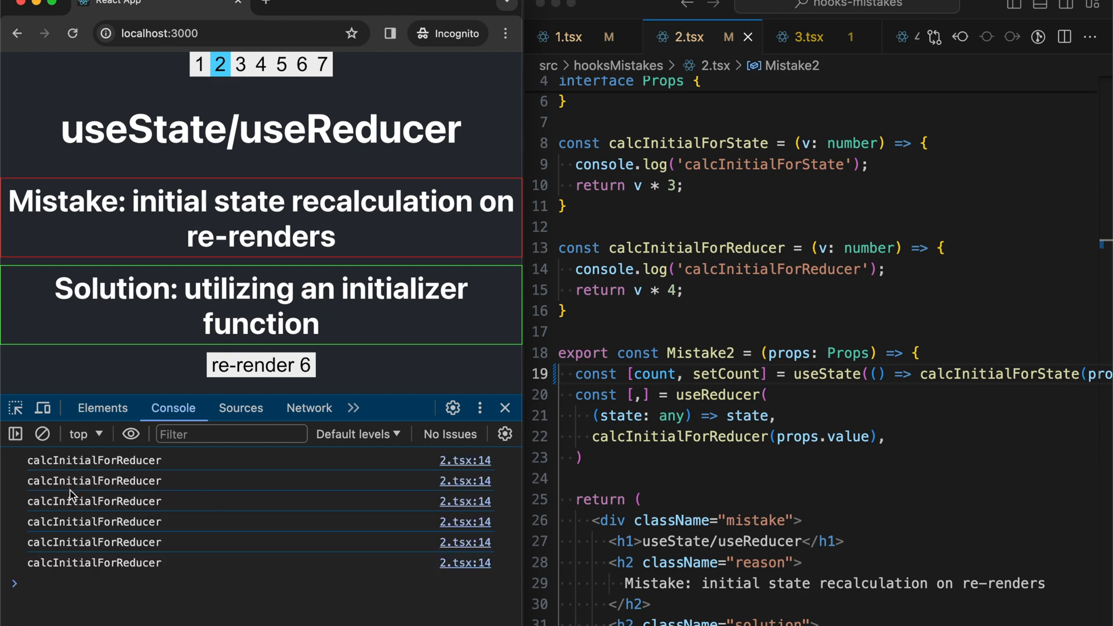
mouse_move(156, 508)
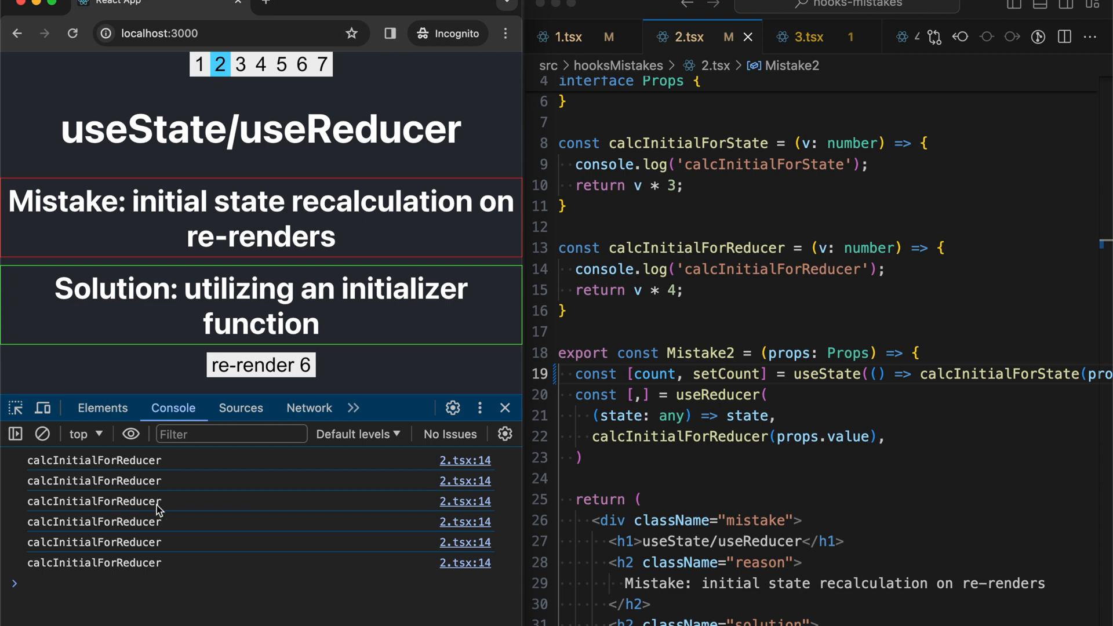
mouse_move(159, 489)
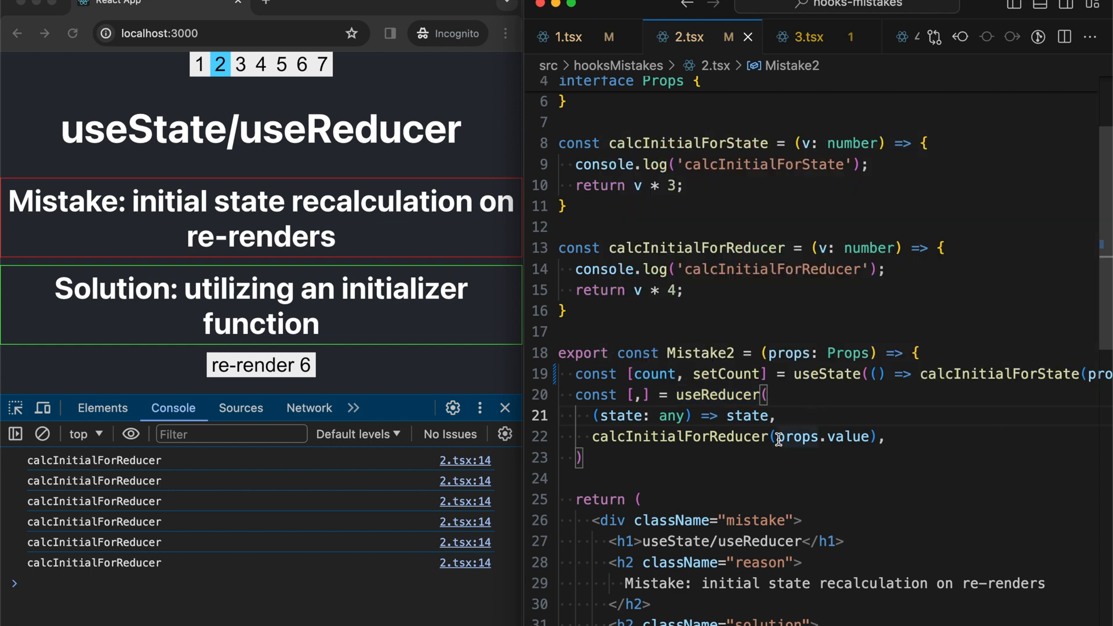
- Pass props.value and calcInitialForReducer as separate useReducer arguments, then clear the console
double_click(798, 437)
text(props.value,)
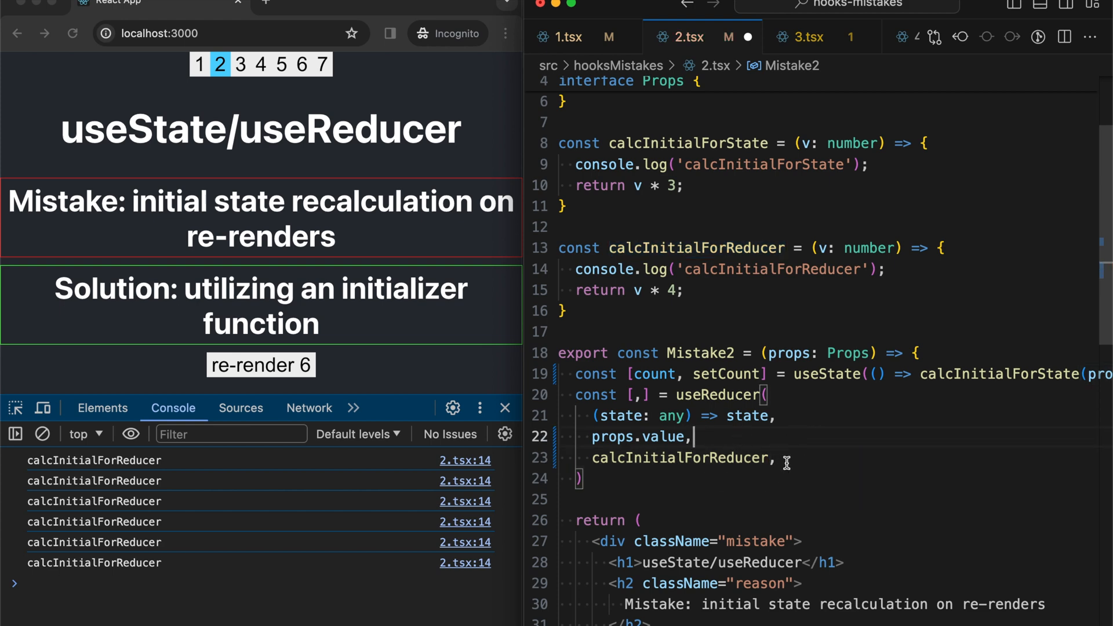
mouse_move(801, 401)
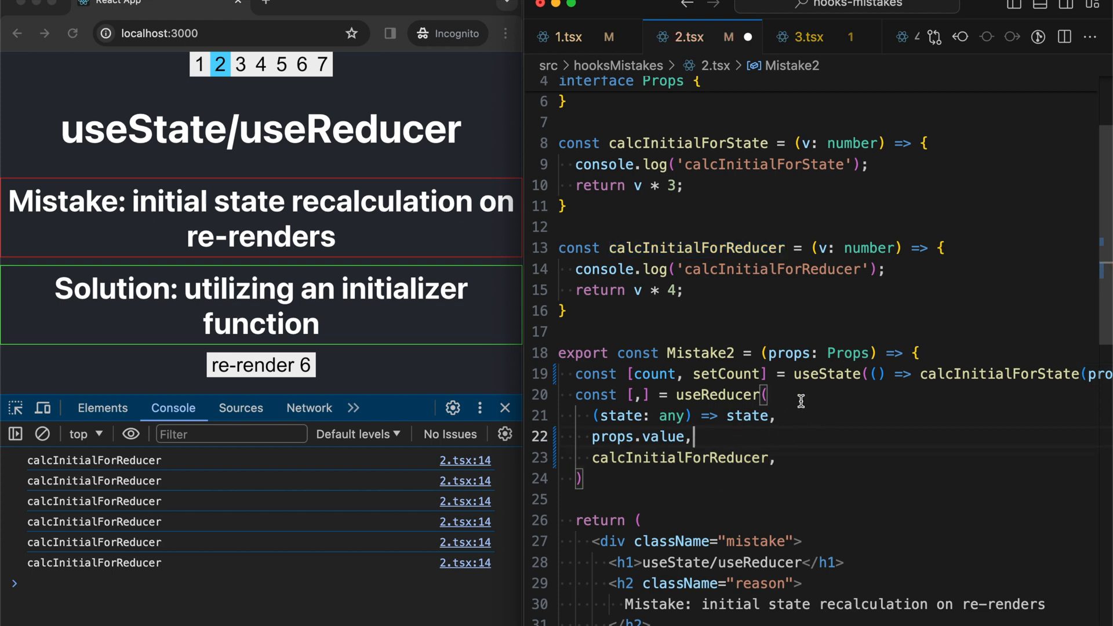
mouse_move(723, 404)
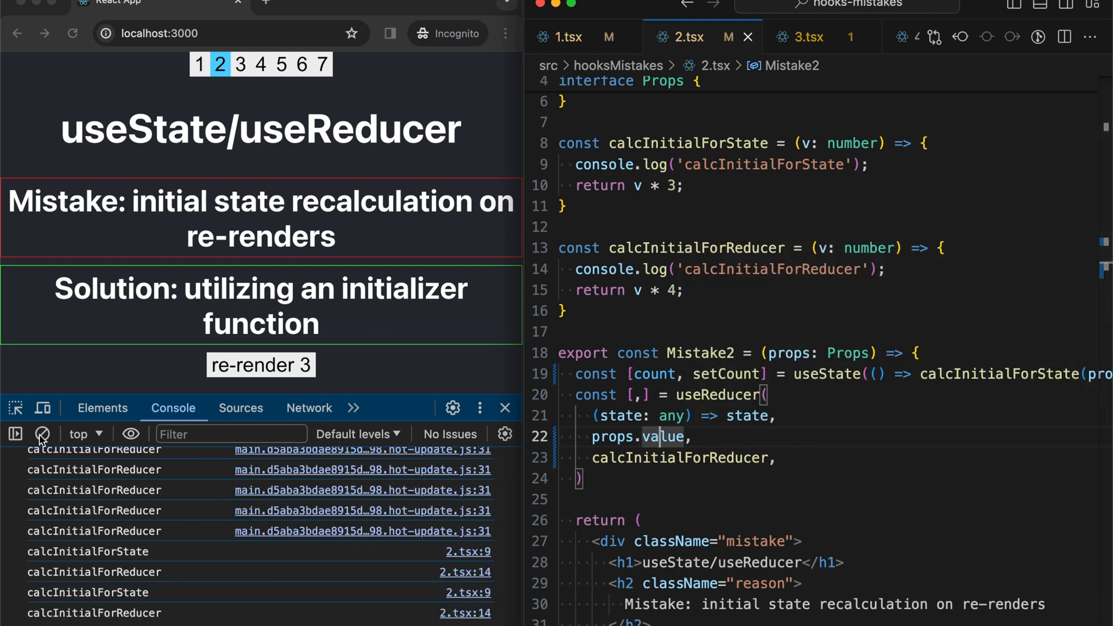
click(41, 434)
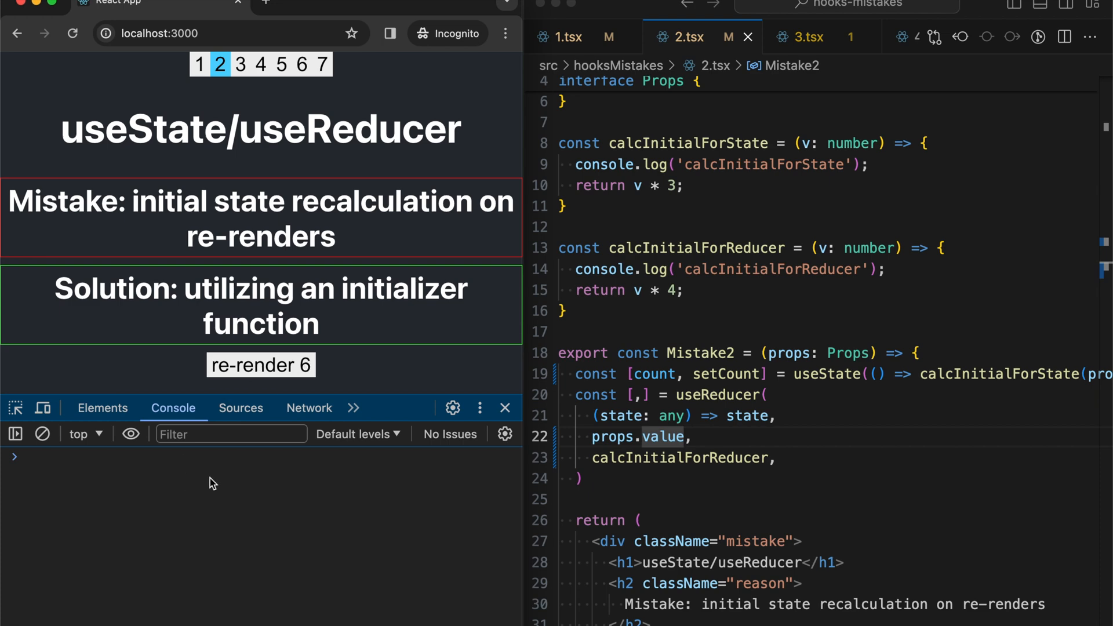
mouse_move(587, 312)
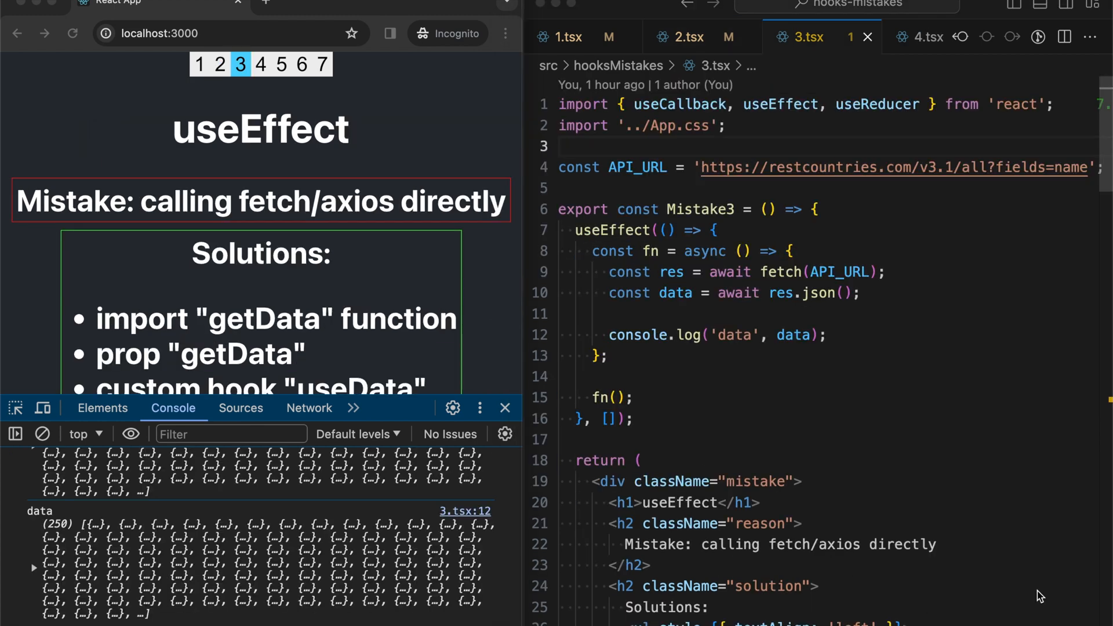
mouse_move(715, 314)
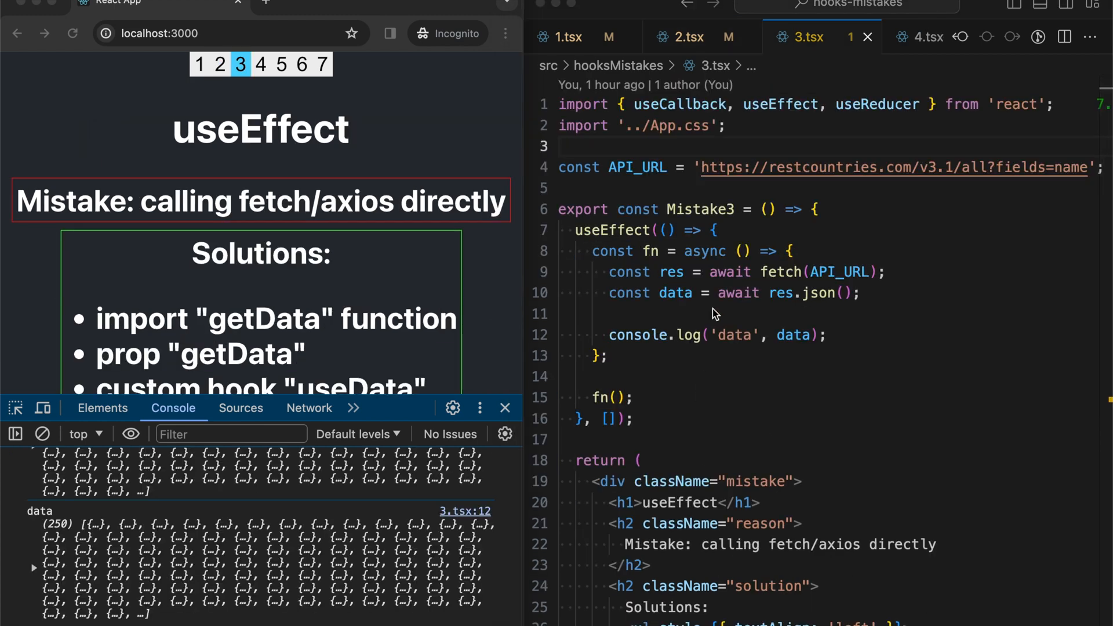
- Walk through 3.tsx's useEffect, from the async fn on line 8 to the fetch and log lines
click(790, 251)
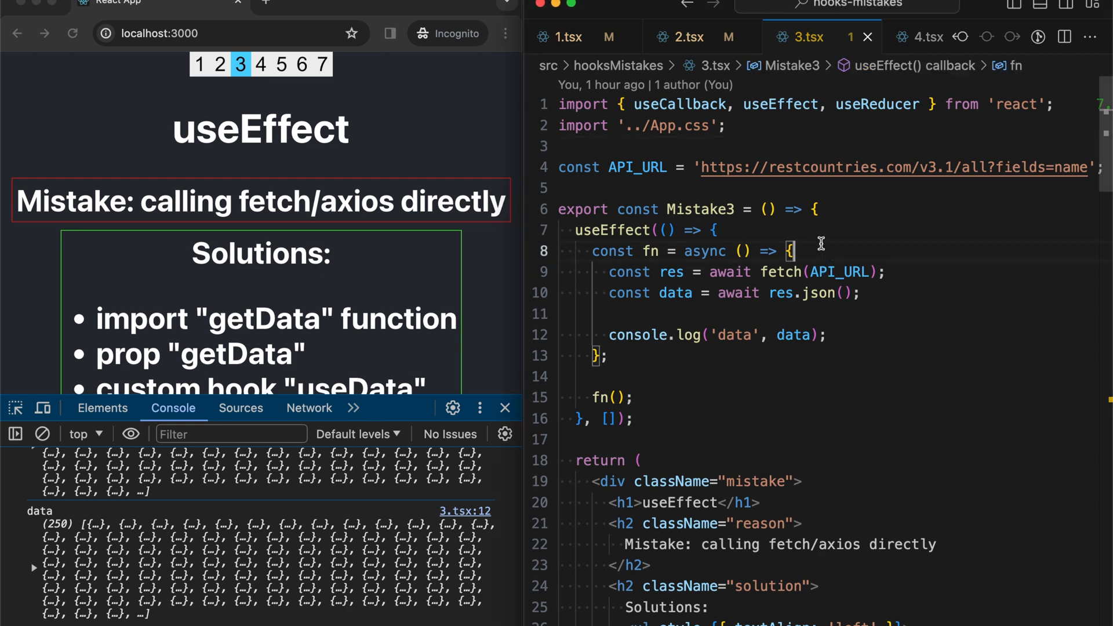
mouse_move(605, 269)
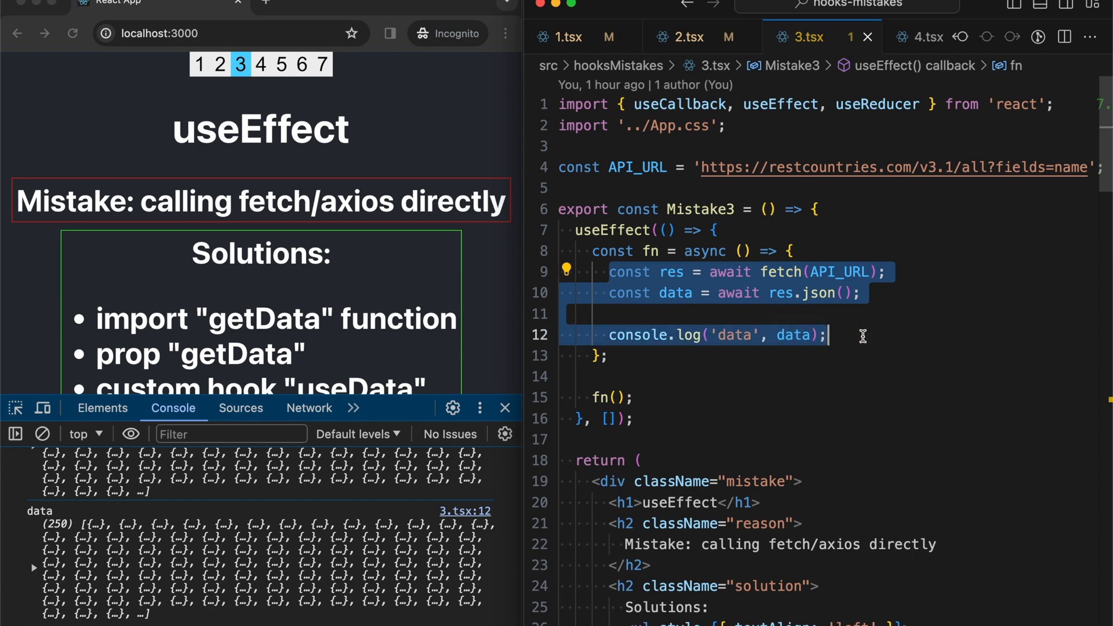
click(632, 274)
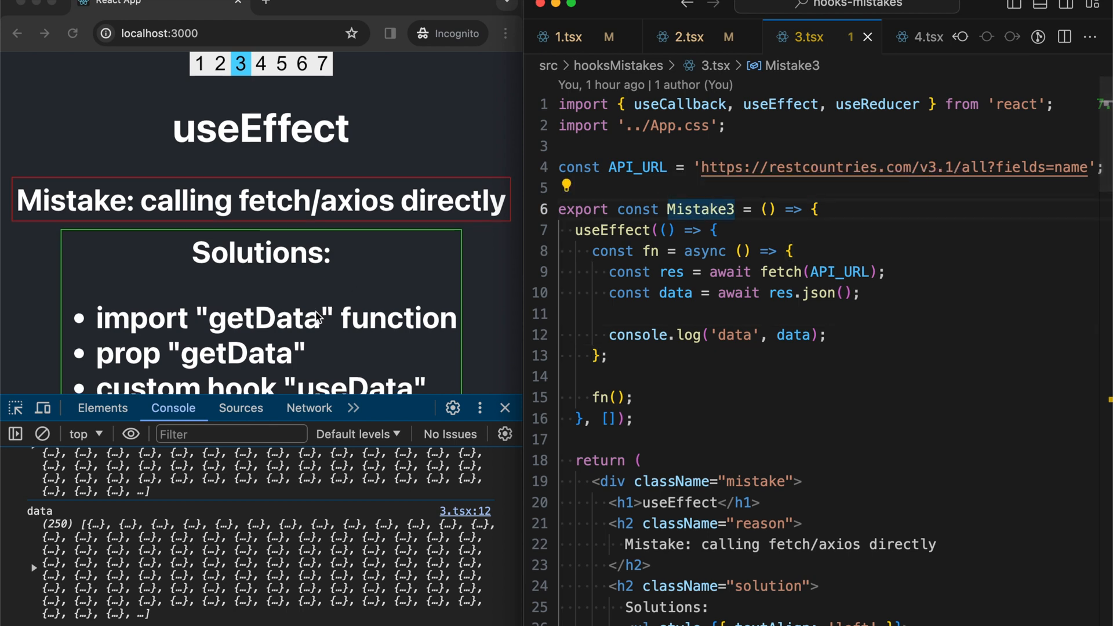
scroll(down, 3)
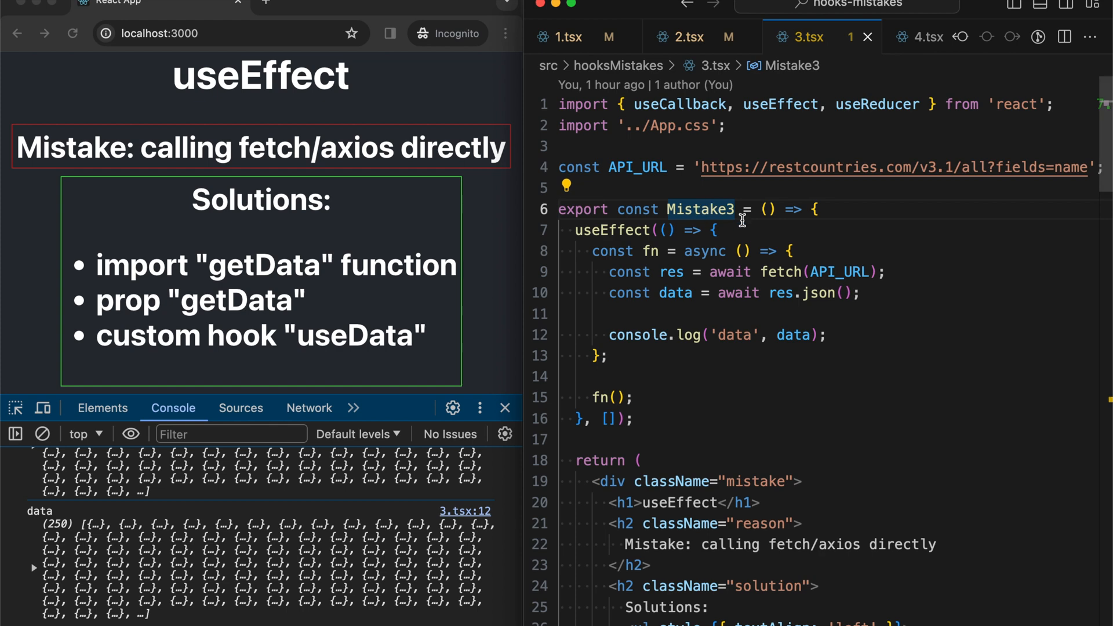
mouse_move(759, 271)
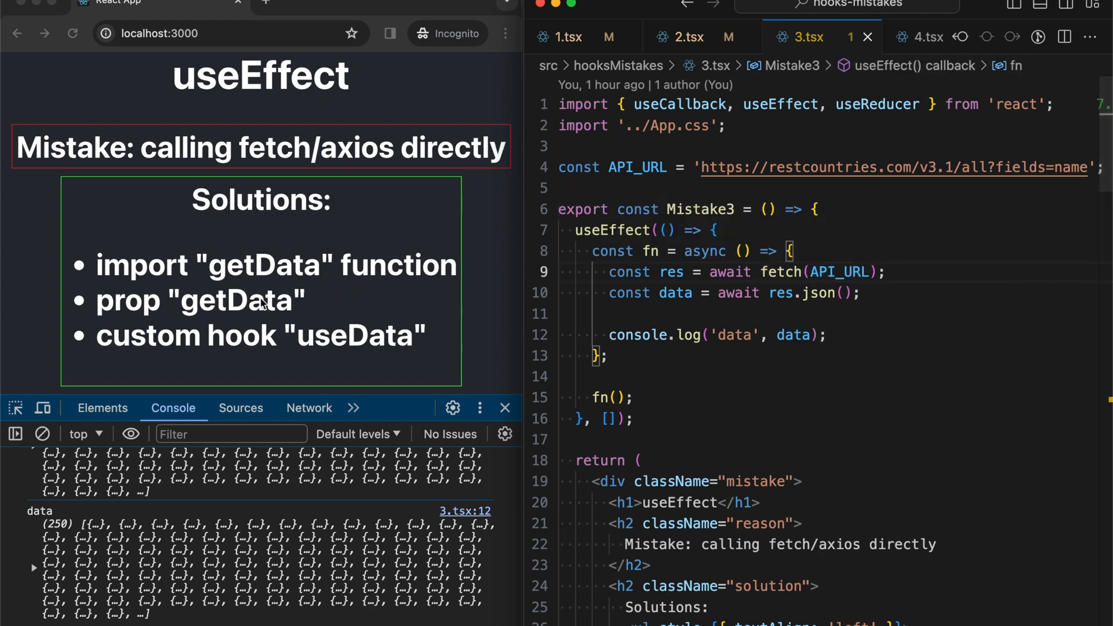
mouse_move(277, 271)
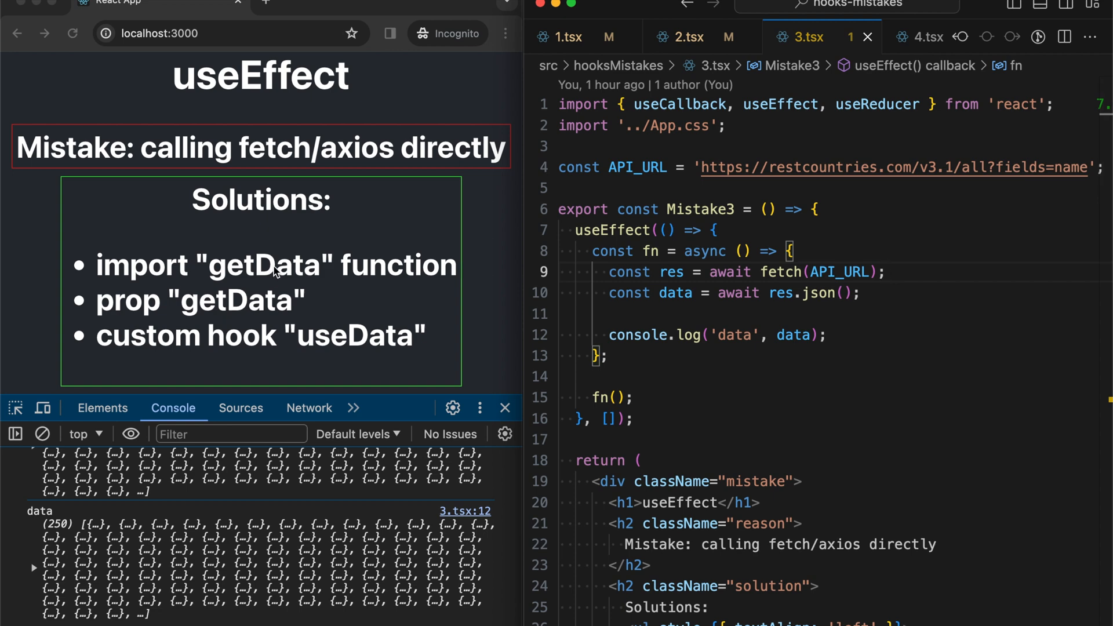
mouse_move(216, 309)
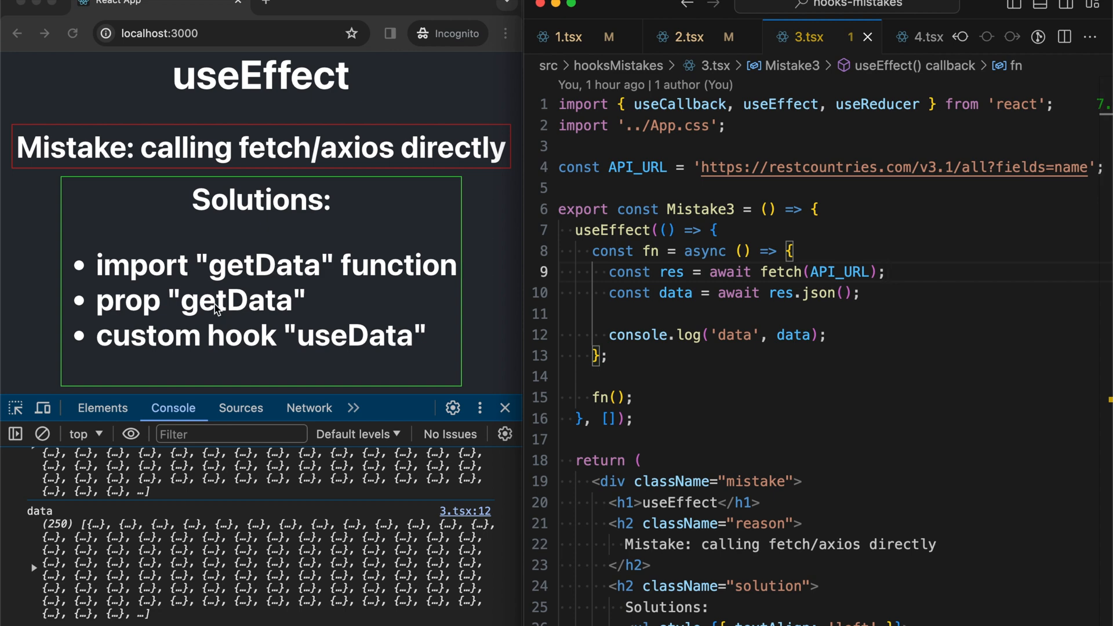
mouse_move(250, 334)
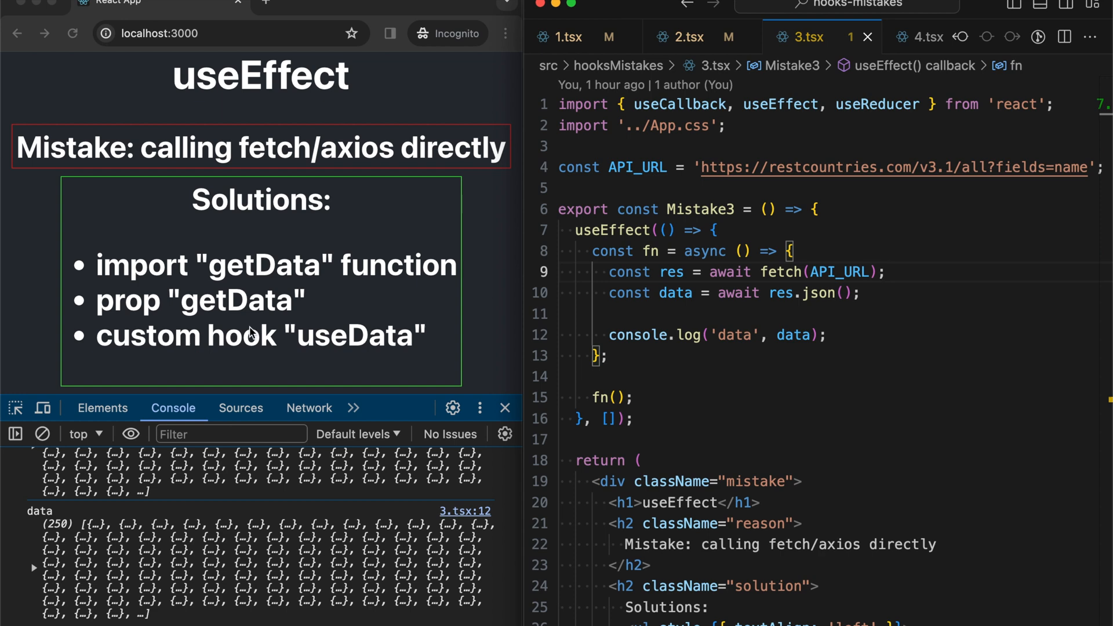
mouse_move(325, 317)
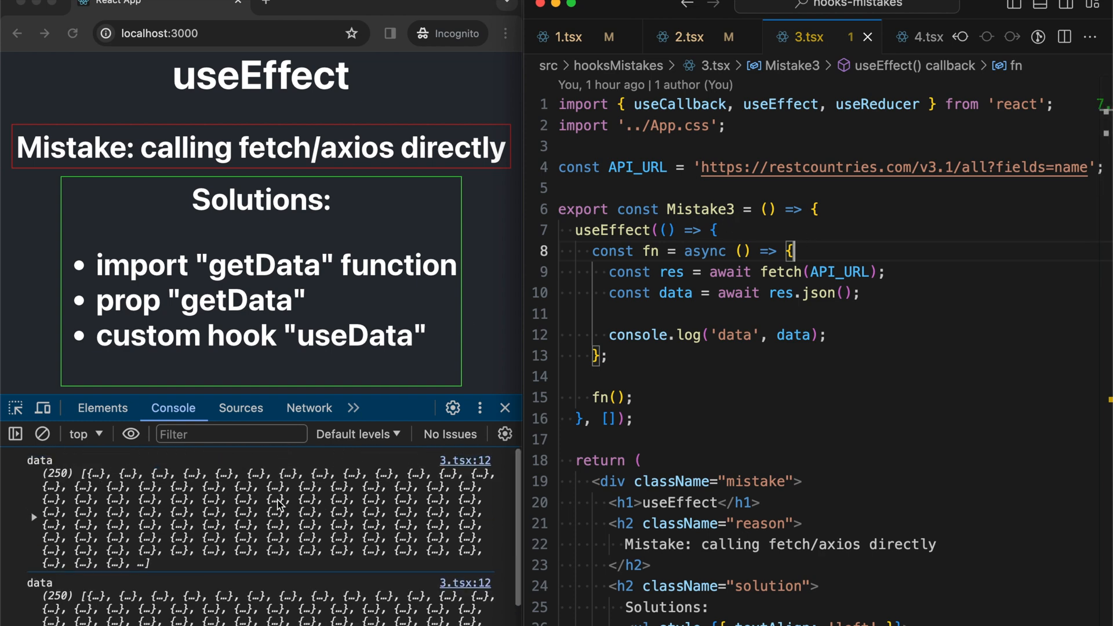
mouse_move(47, 491)
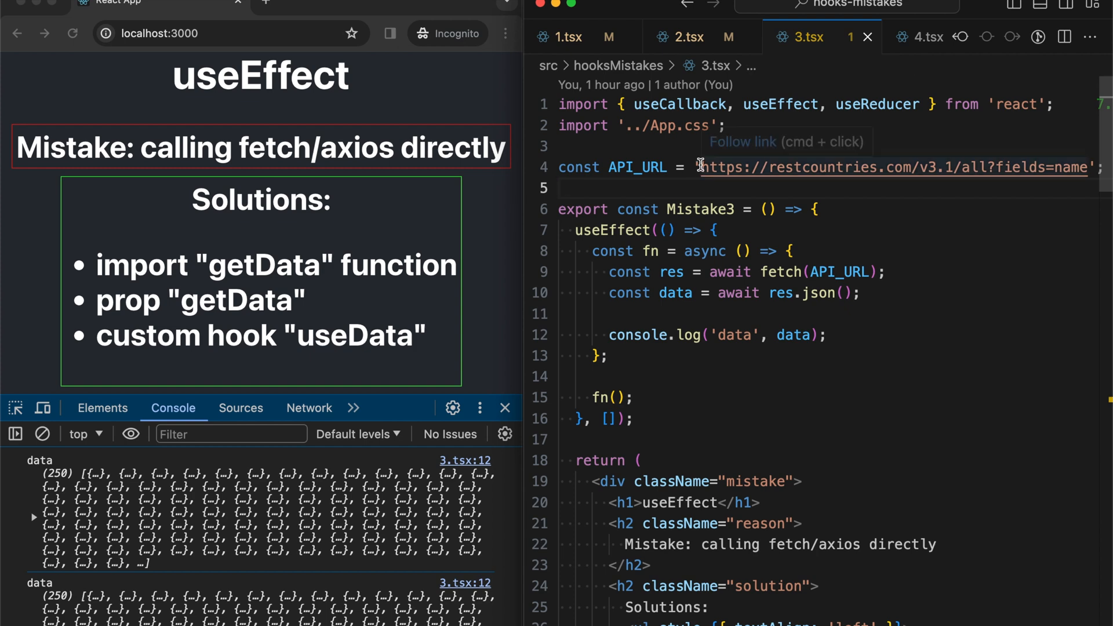
mouse_move(829, 237)
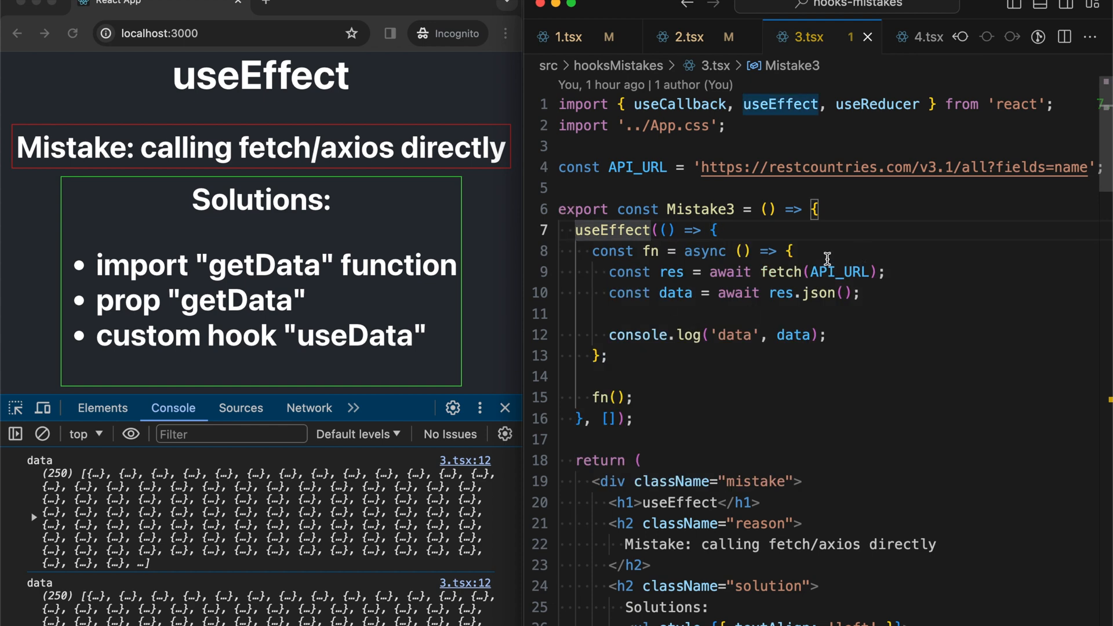
scroll(down, 3)
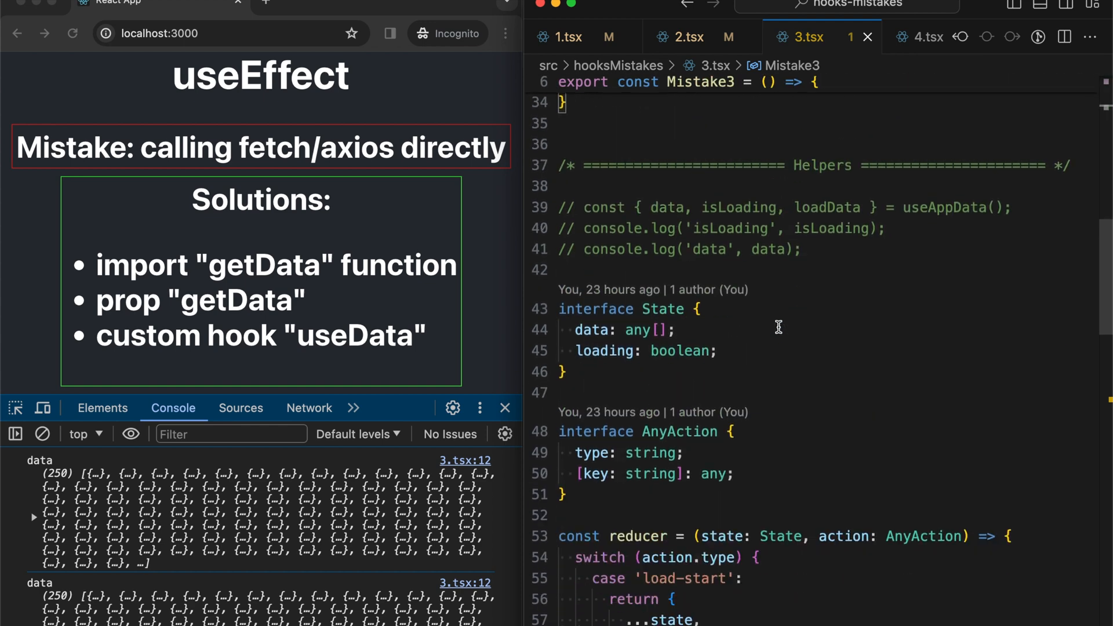
scroll(down, 3)
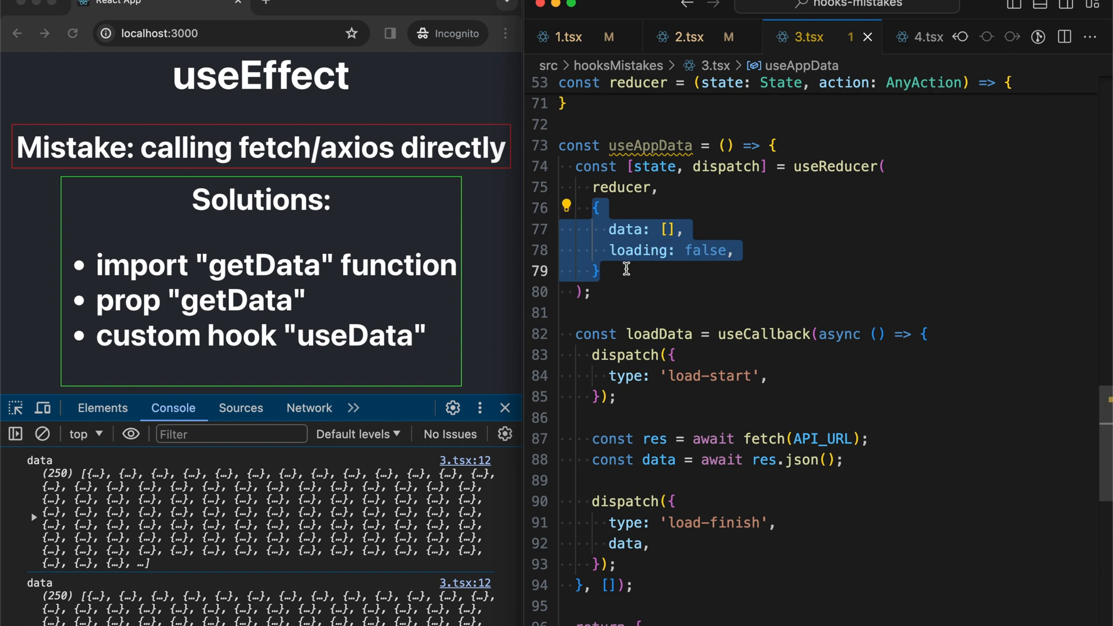
click(796, 209)
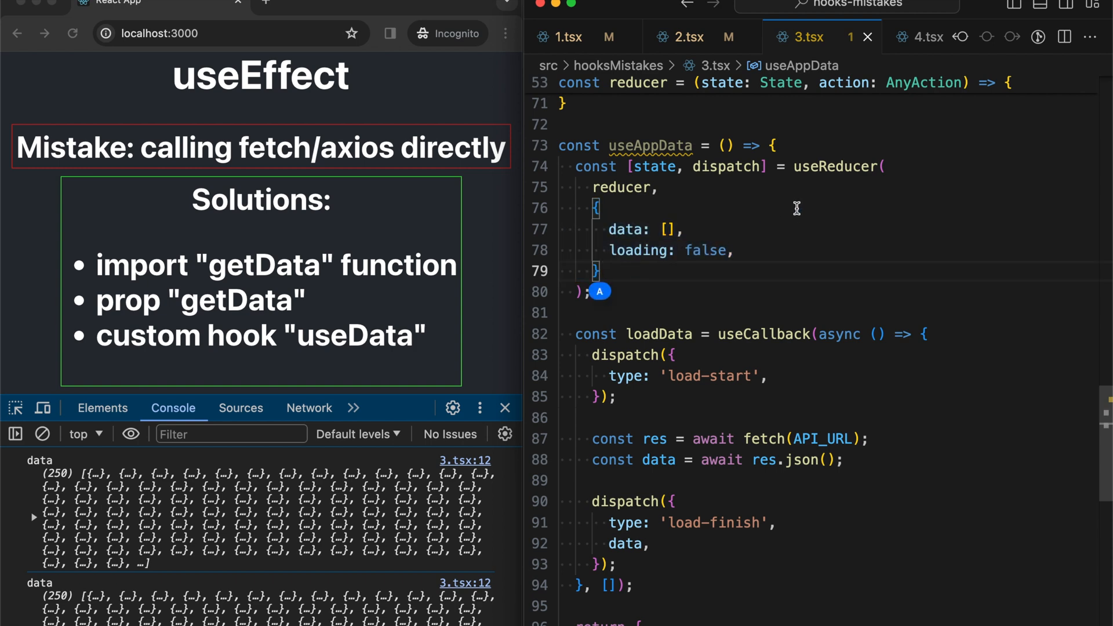
mouse_move(842, 181)
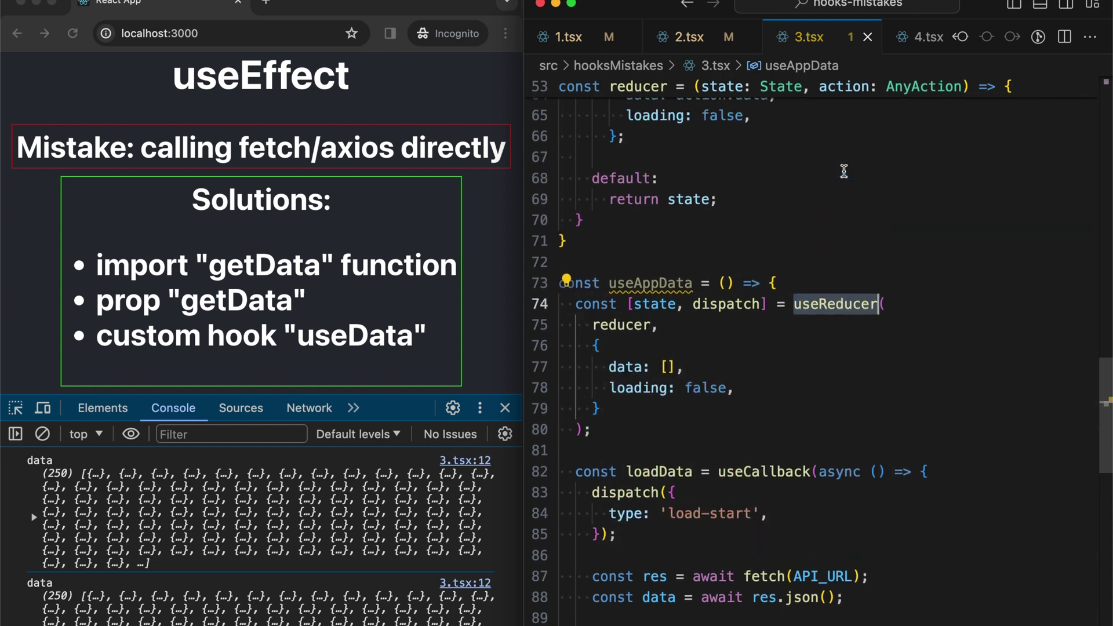
scroll(up, 3)
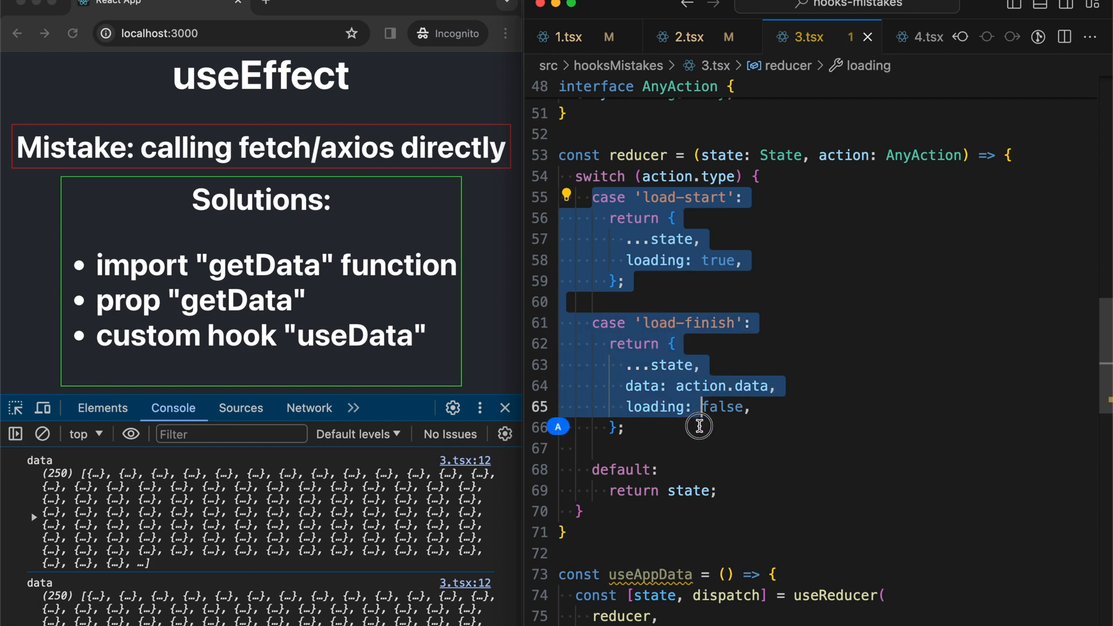
click(747, 272)
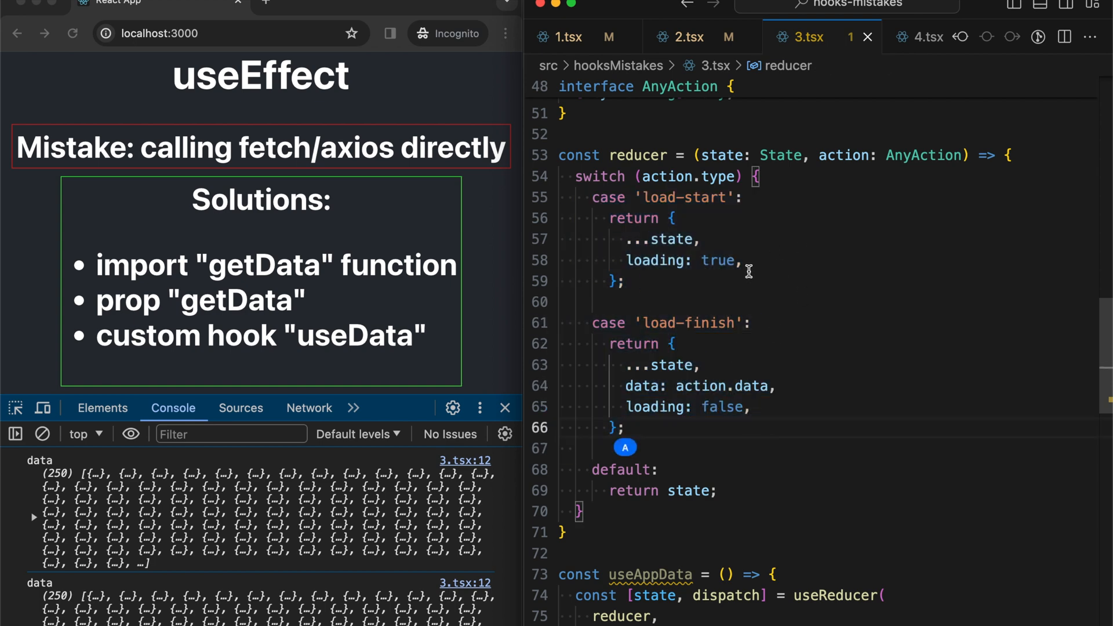
scroll(down, 3)
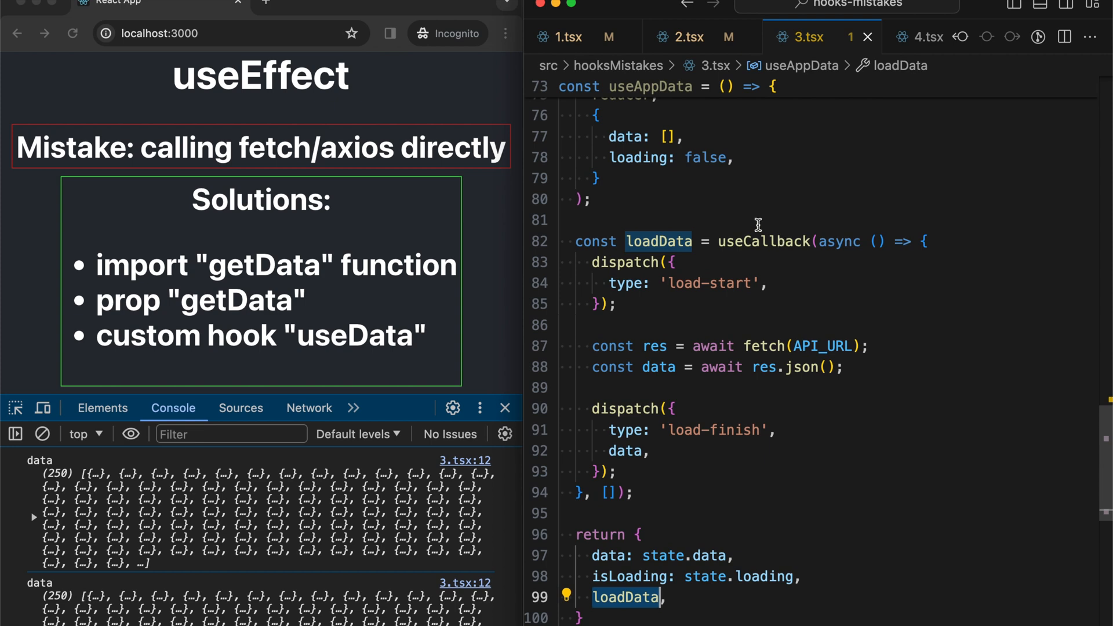
scroll(up, 3)
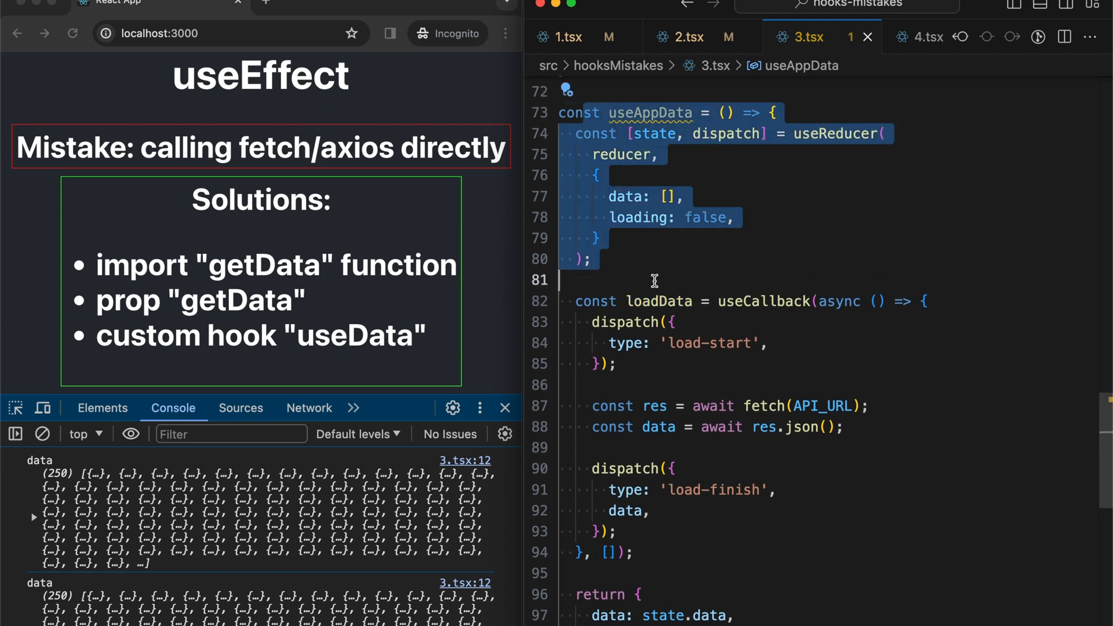
scroll(down, 3)
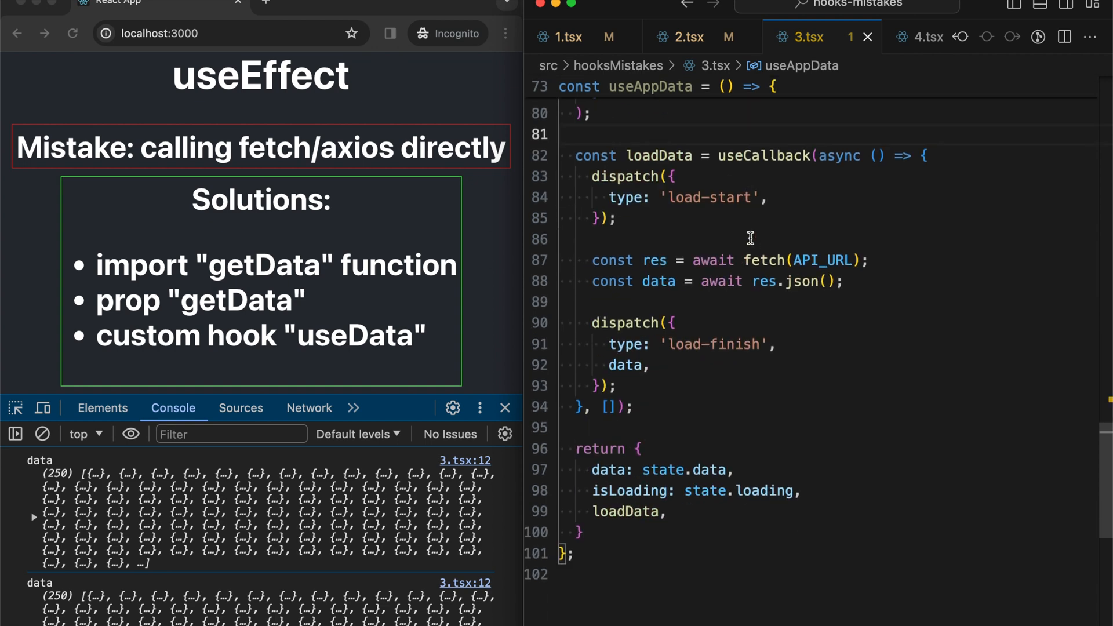
mouse_move(609, 469)
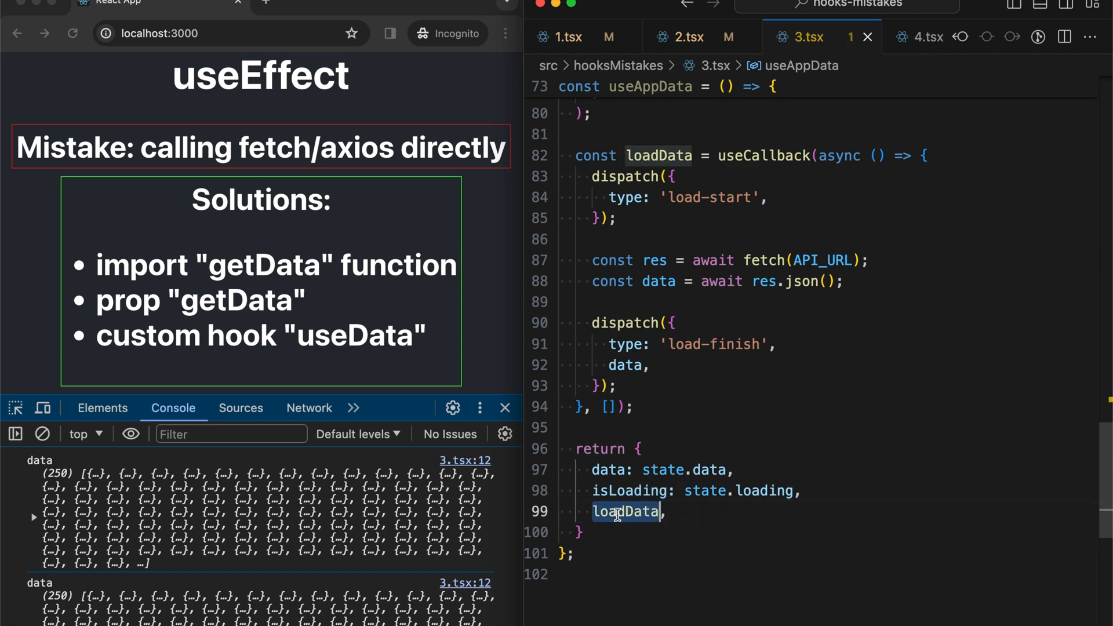
scroll(up, 3)
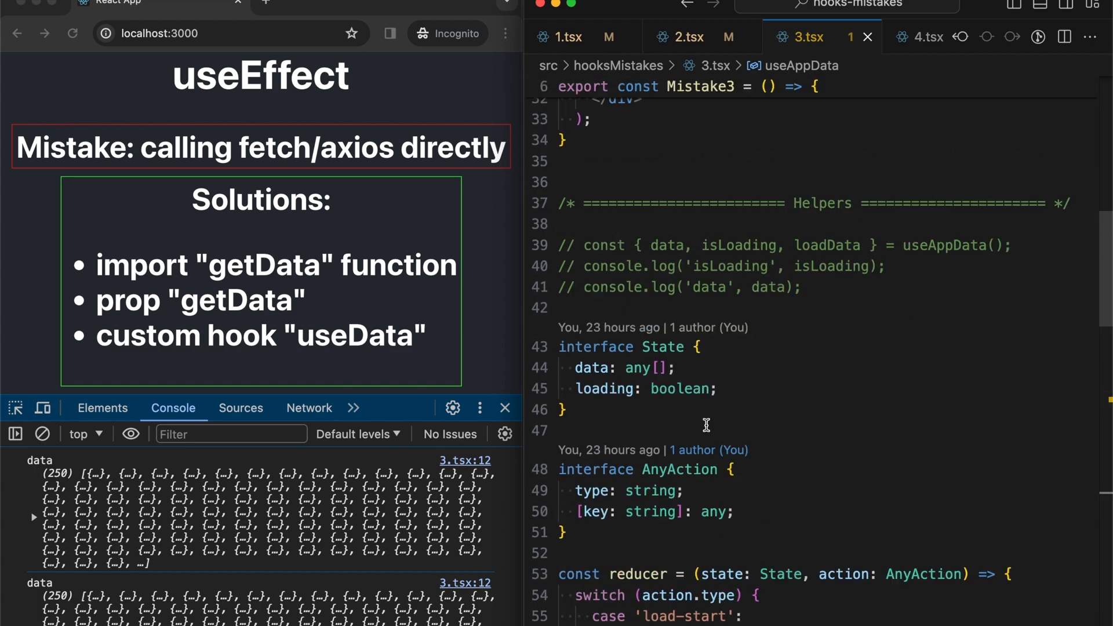
scroll(up, 3)
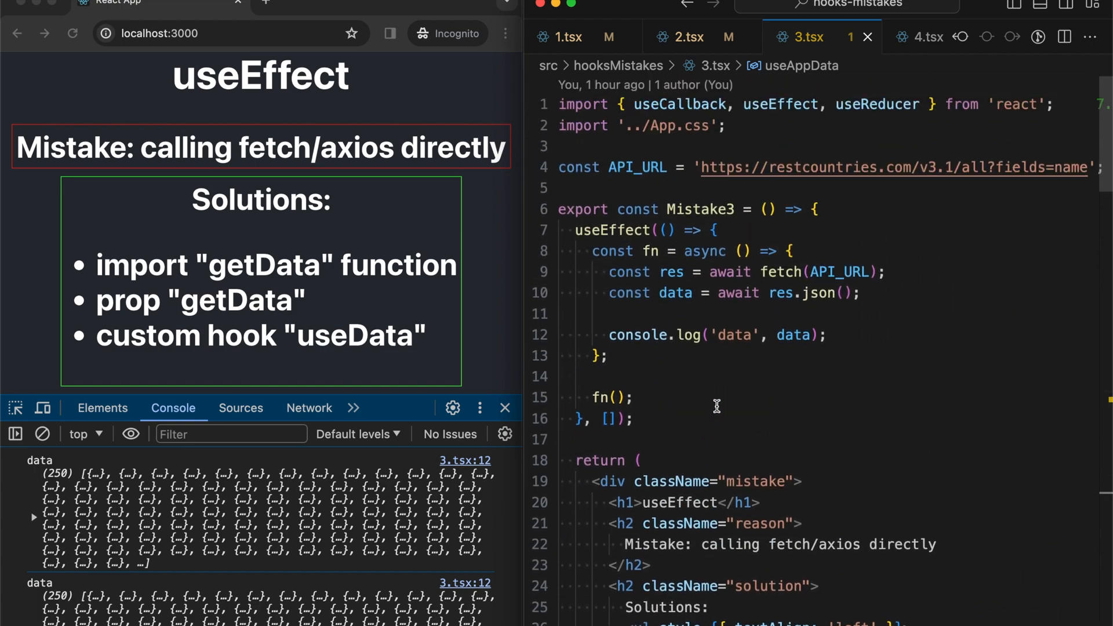
scroll(down, 3)
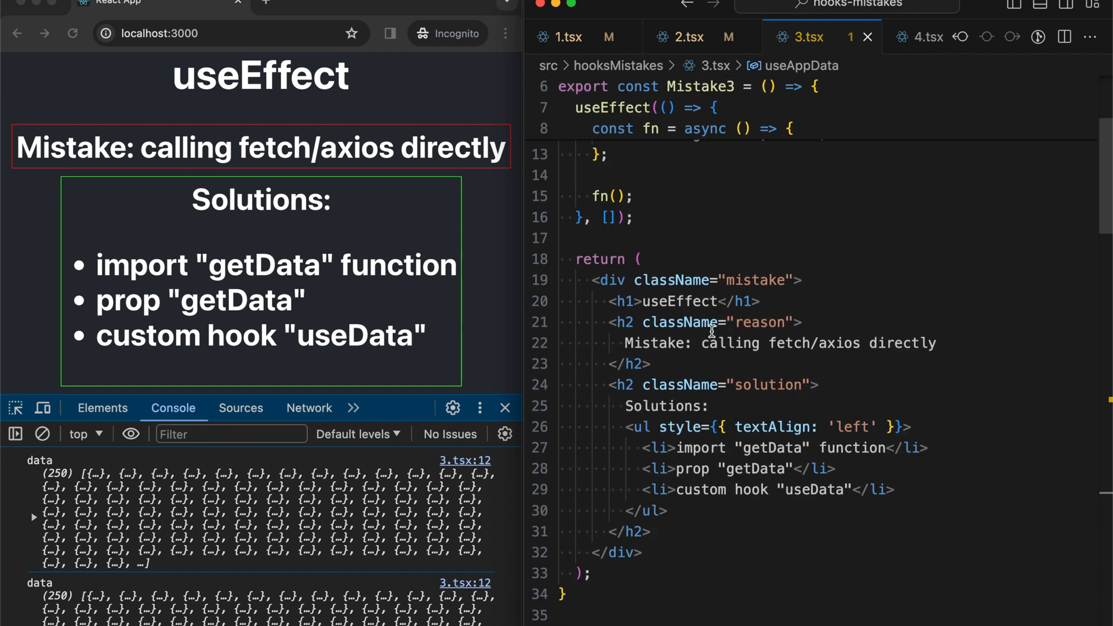
scroll(down, 3)
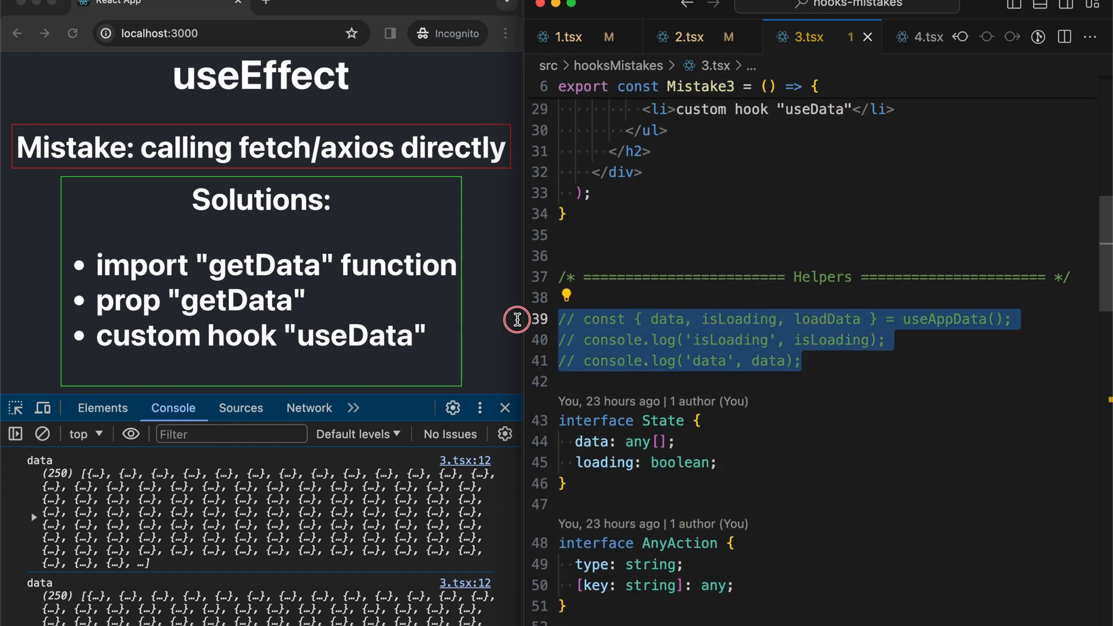
scroll(up, 3)
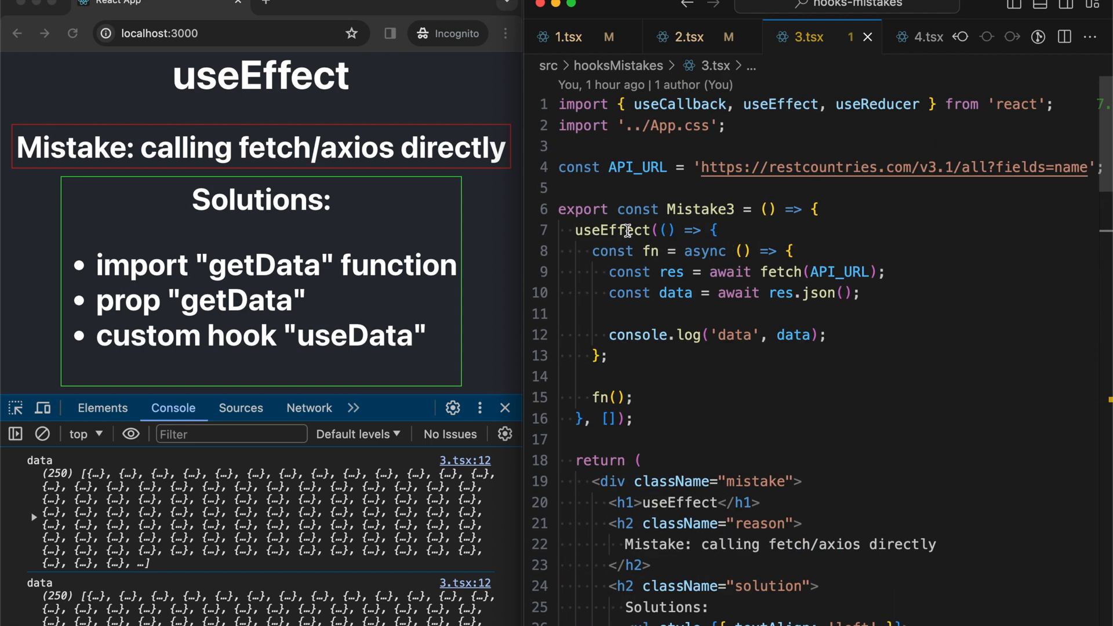
- Add the useAppData destructuring of data, isLoading, loadData and make the effect call loadData()
text(// const { data, isLoading, loadData } = useAppData();)
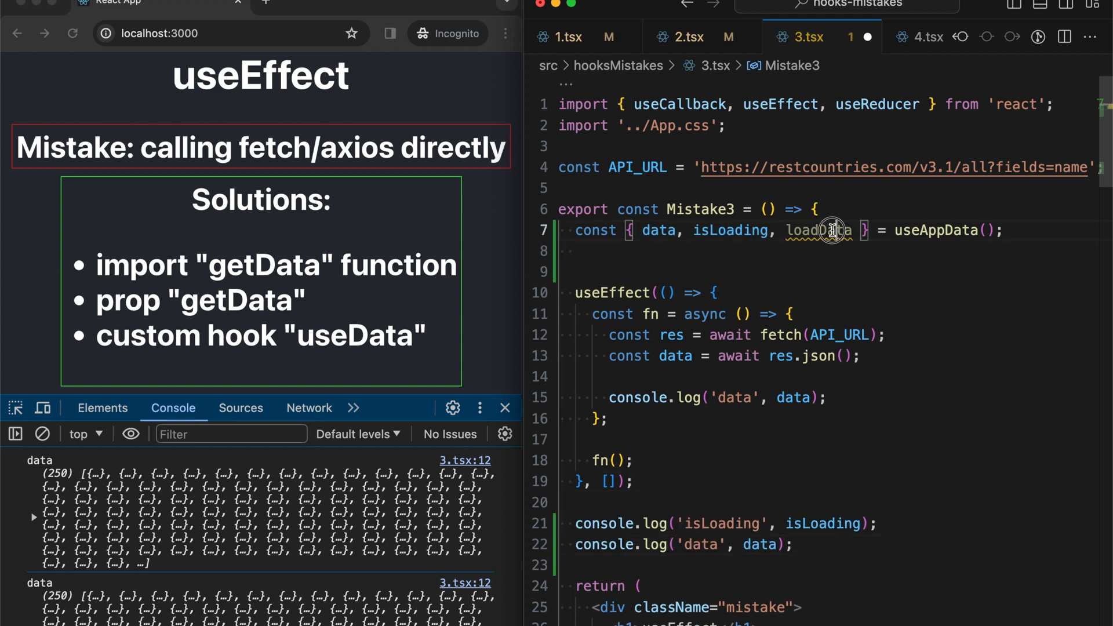
mouse_move(707, 257)
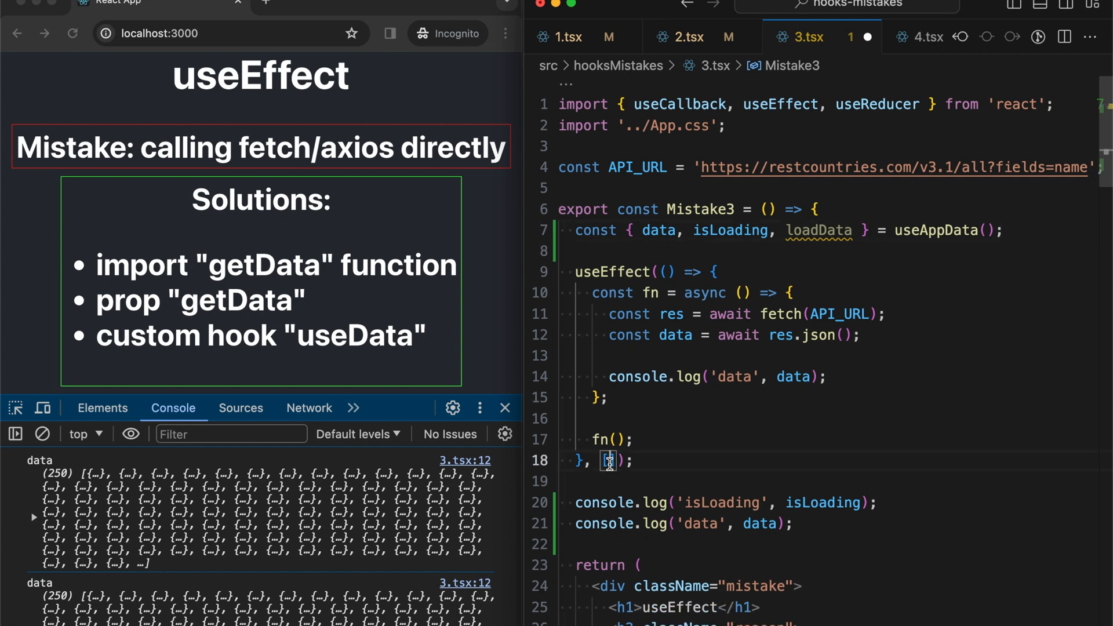
text(loadData)
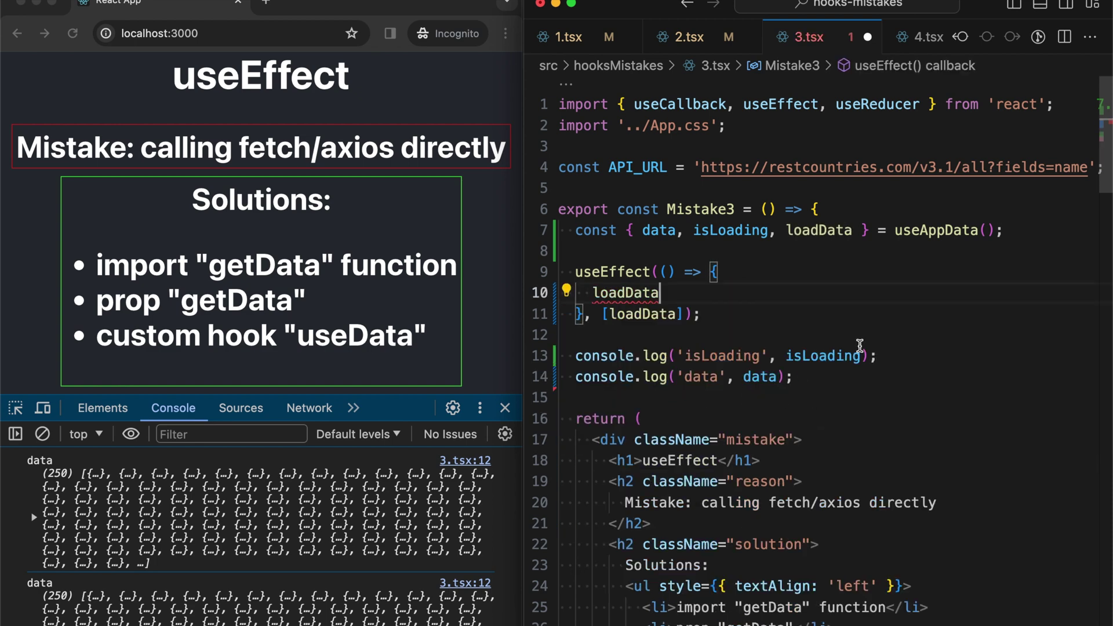
text(();)
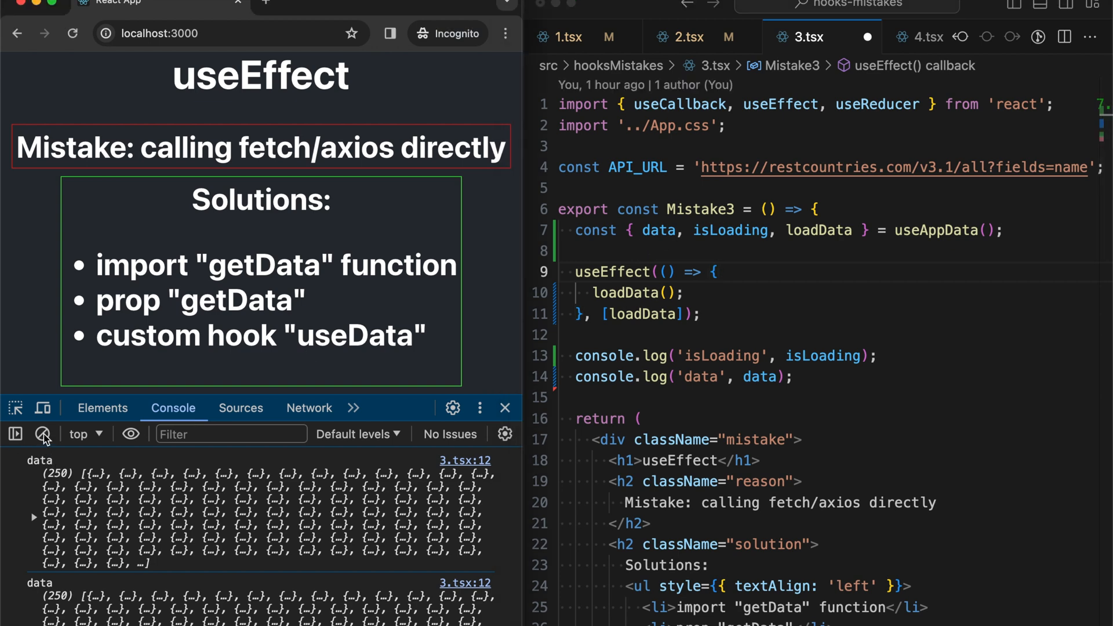
- Clear the console and scroll through the new isLoading and data log lines
click(44, 434)
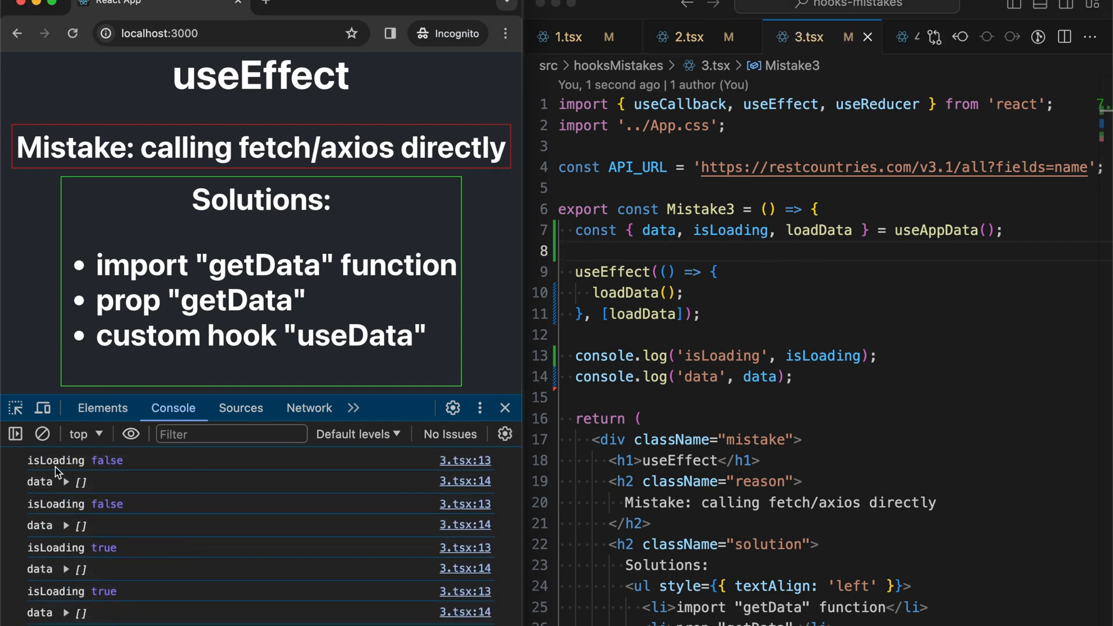
click(70, 460)
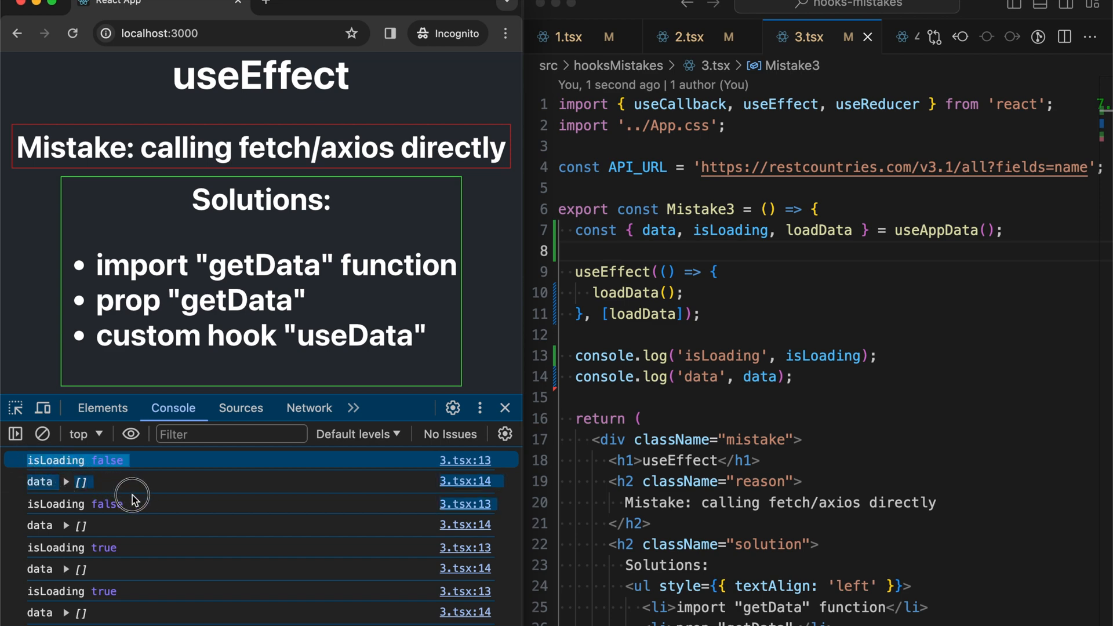
mouse_move(136, 532)
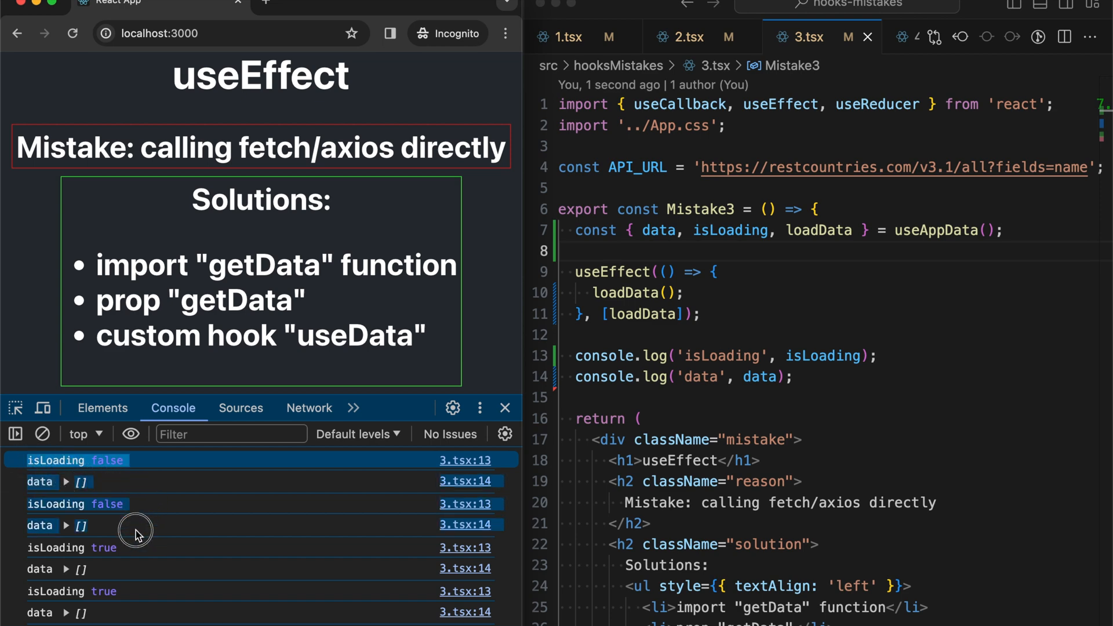
scroll(down, 3)
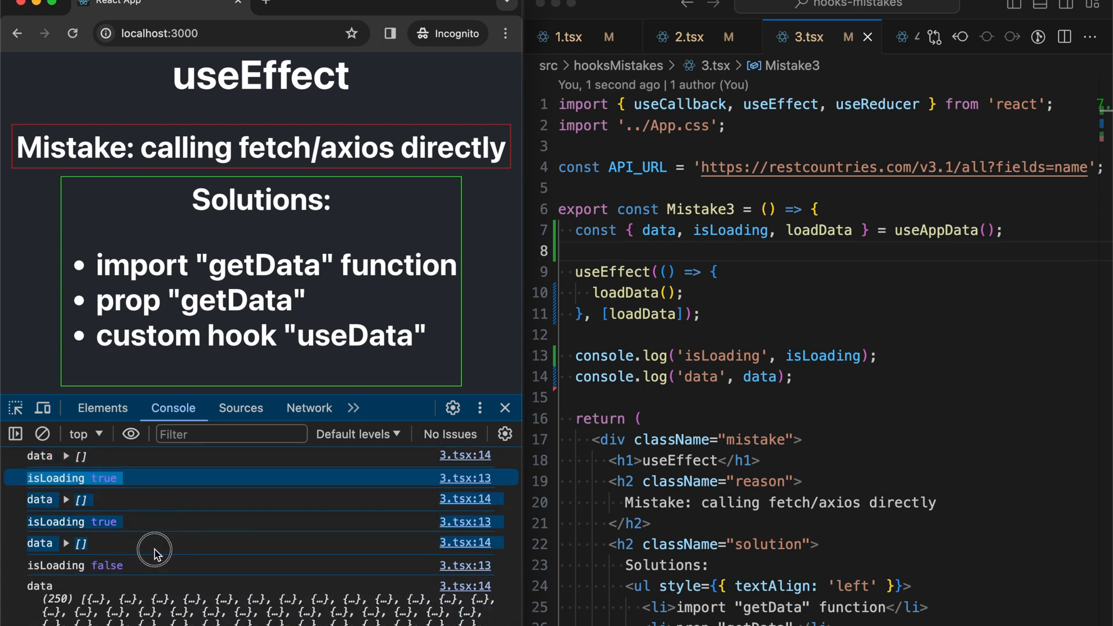
scroll(down, 3)
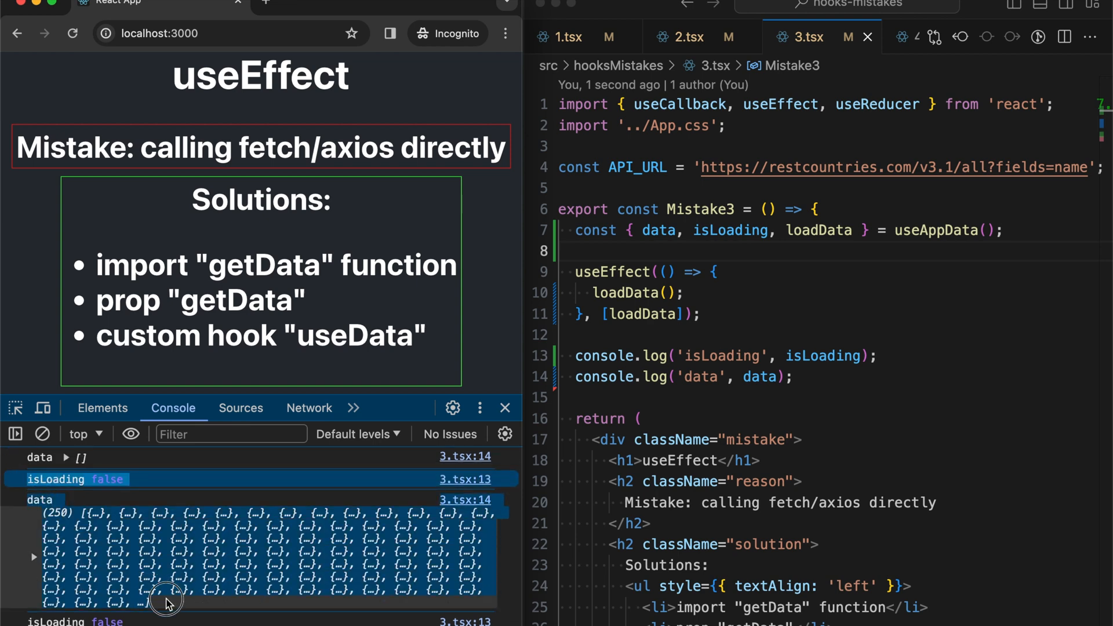
scroll(down, 3)
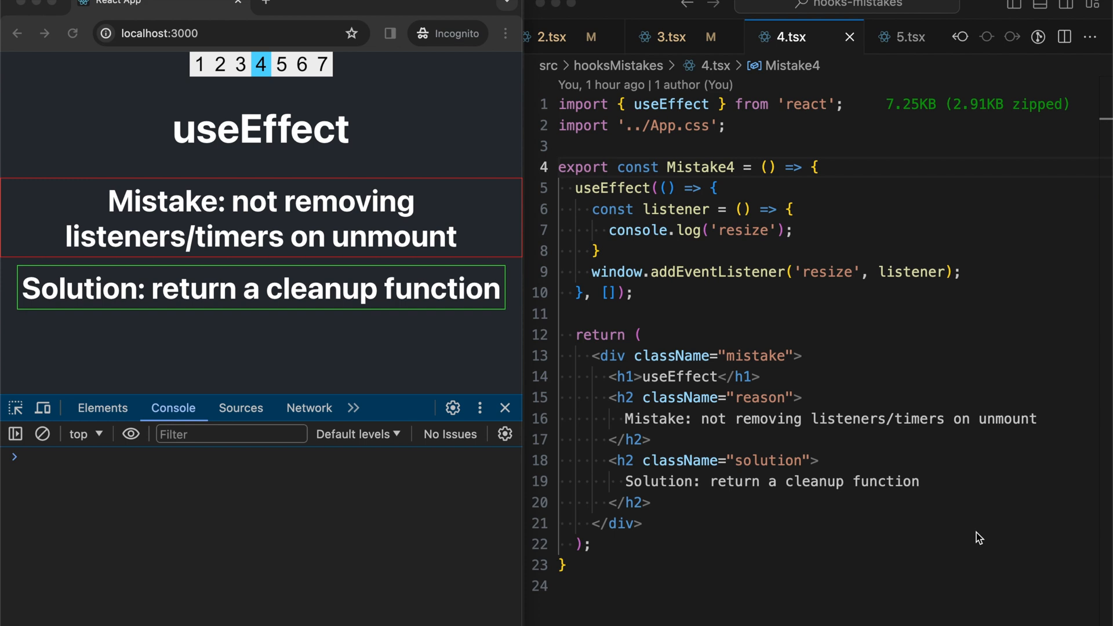
mouse_move(397, 228)
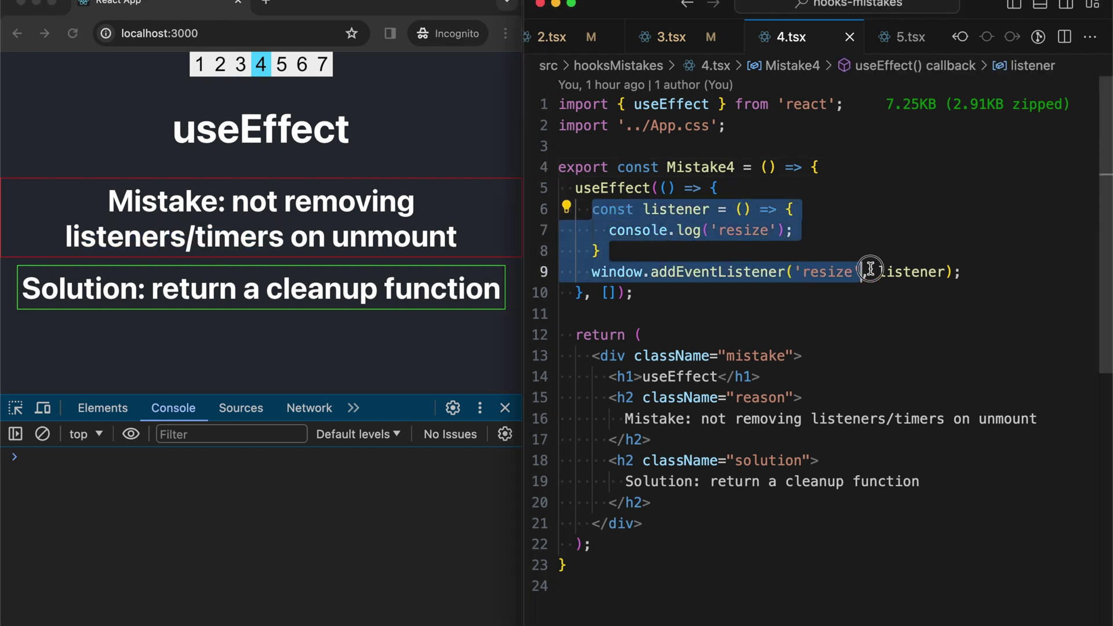
- Deselect the resize listener setup code in Mistake4's useEffect
click(803, 272)
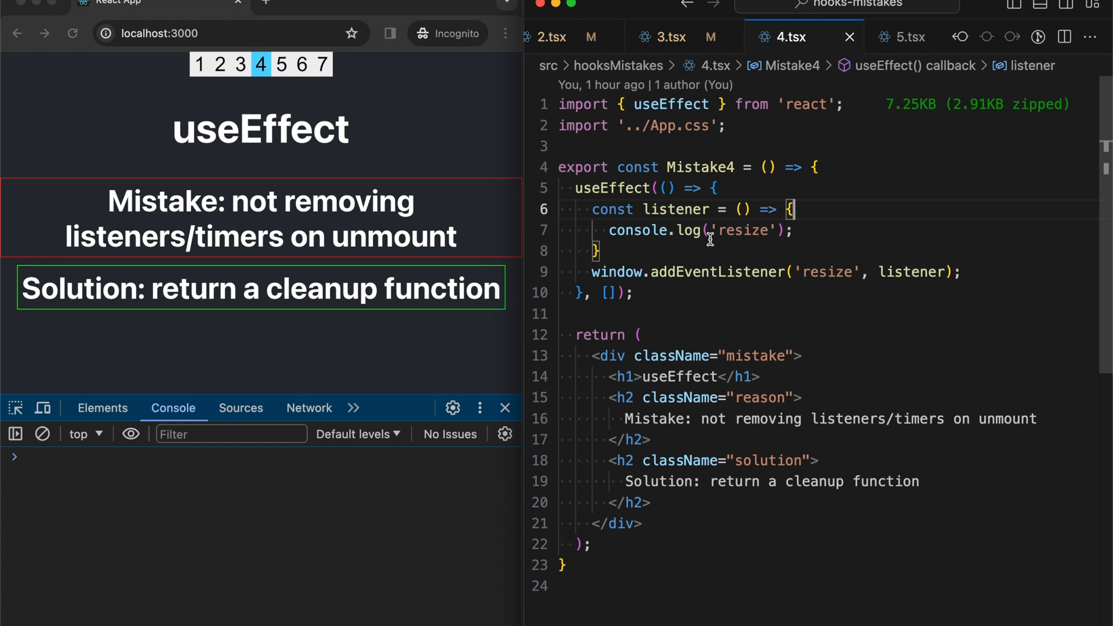
mouse_move(460, 269)
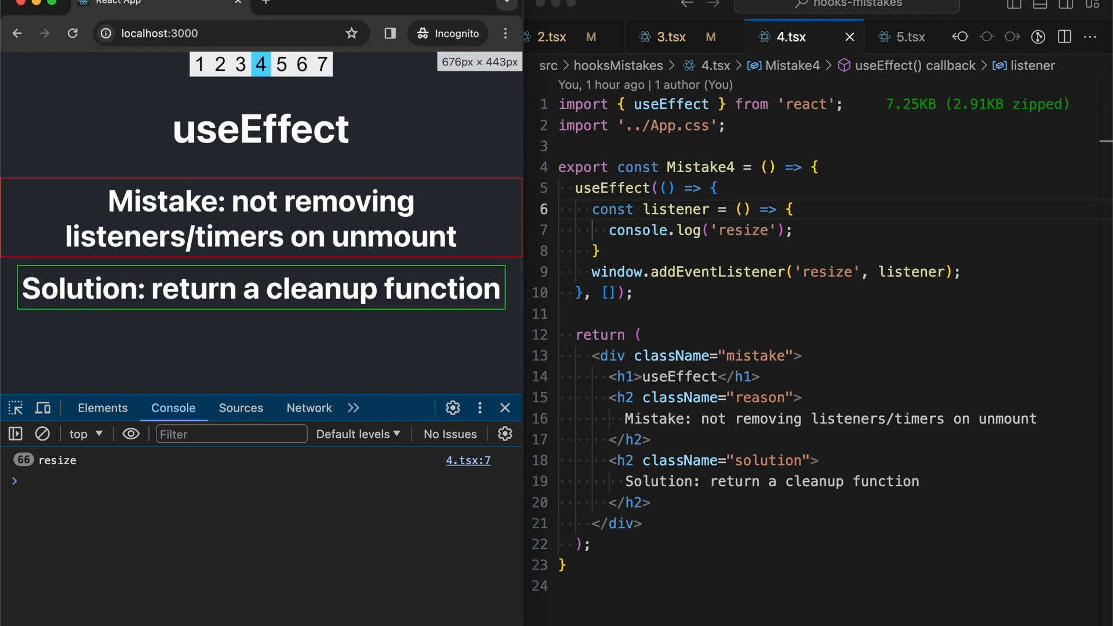
- Switch DevTools to Elements to inspect the page after 66 resize logs
click(101, 407)
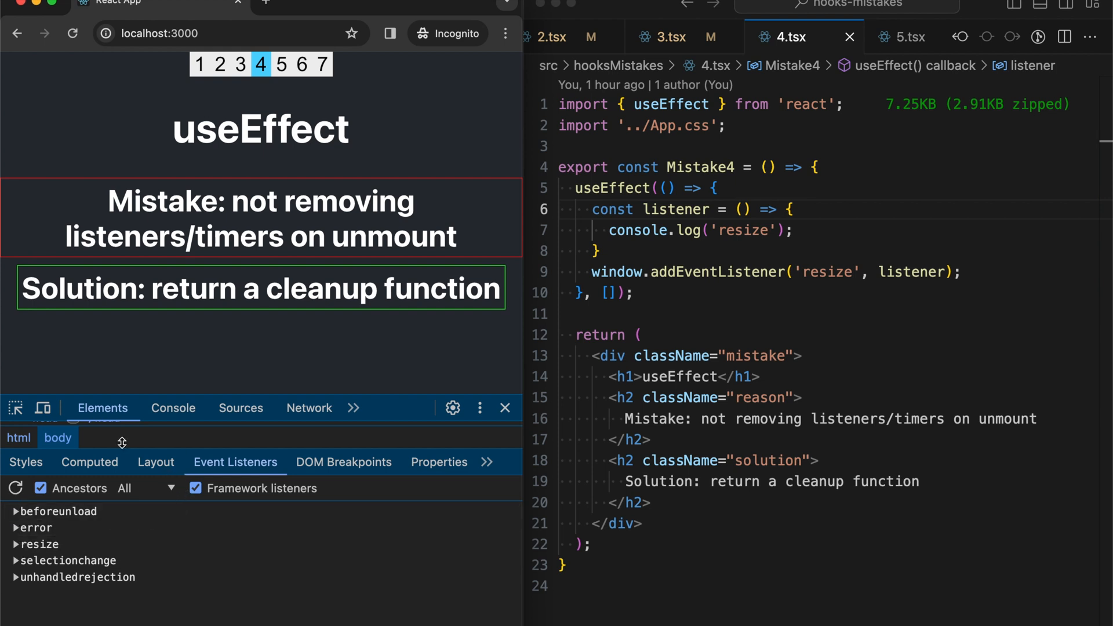
mouse_move(235, 461)
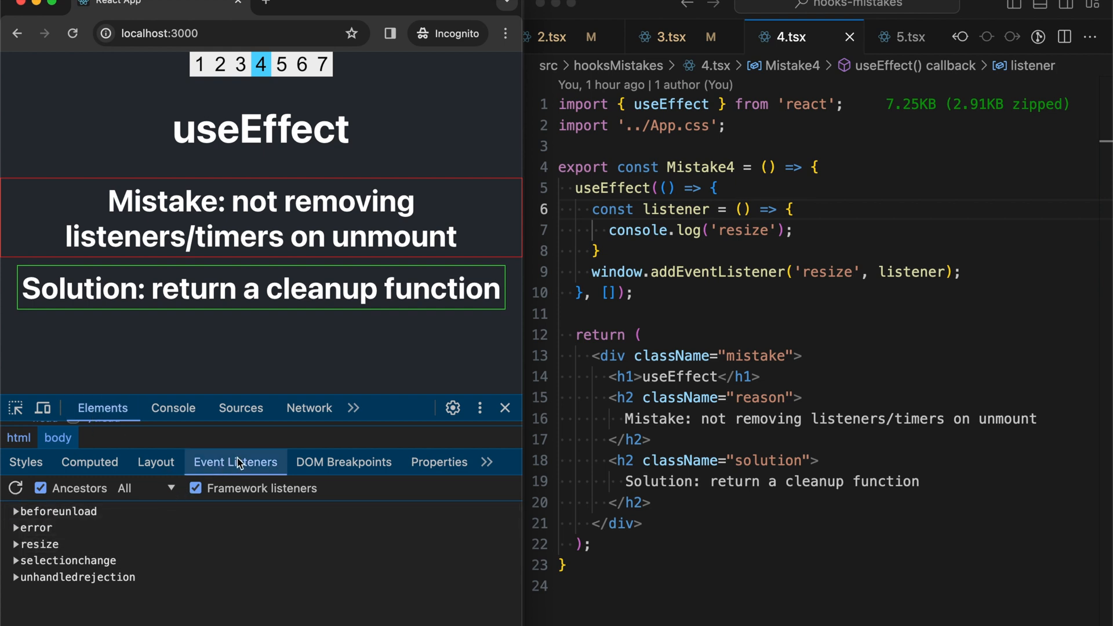
mouse_move(39, 544)
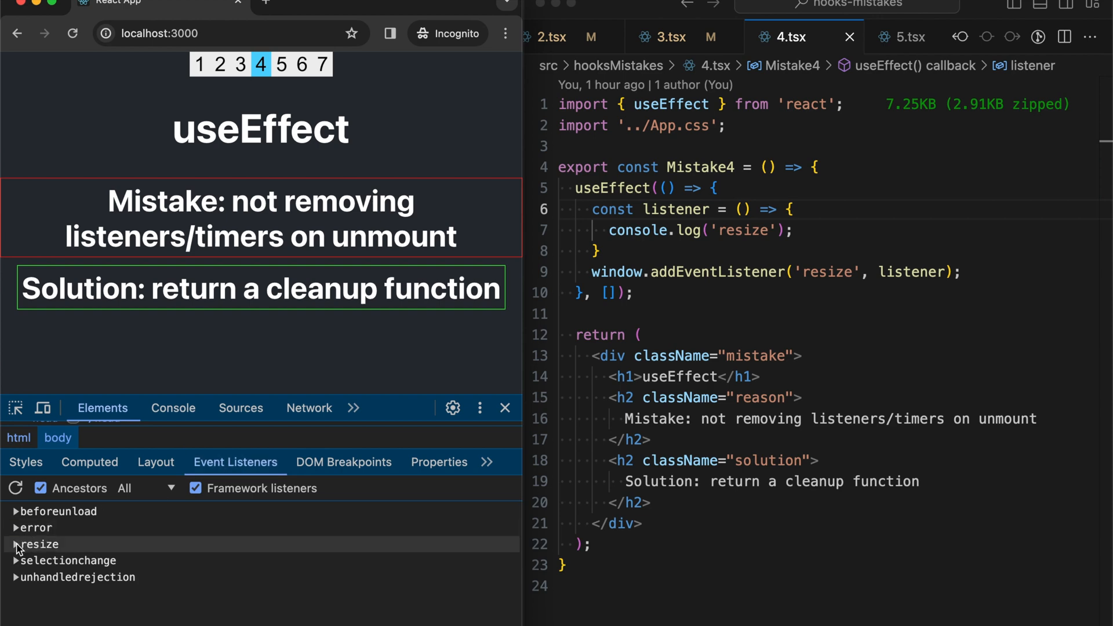
- Expand the resize entry to reveal two Window resize listeners from 4.tsx line 6
click(15, 544)
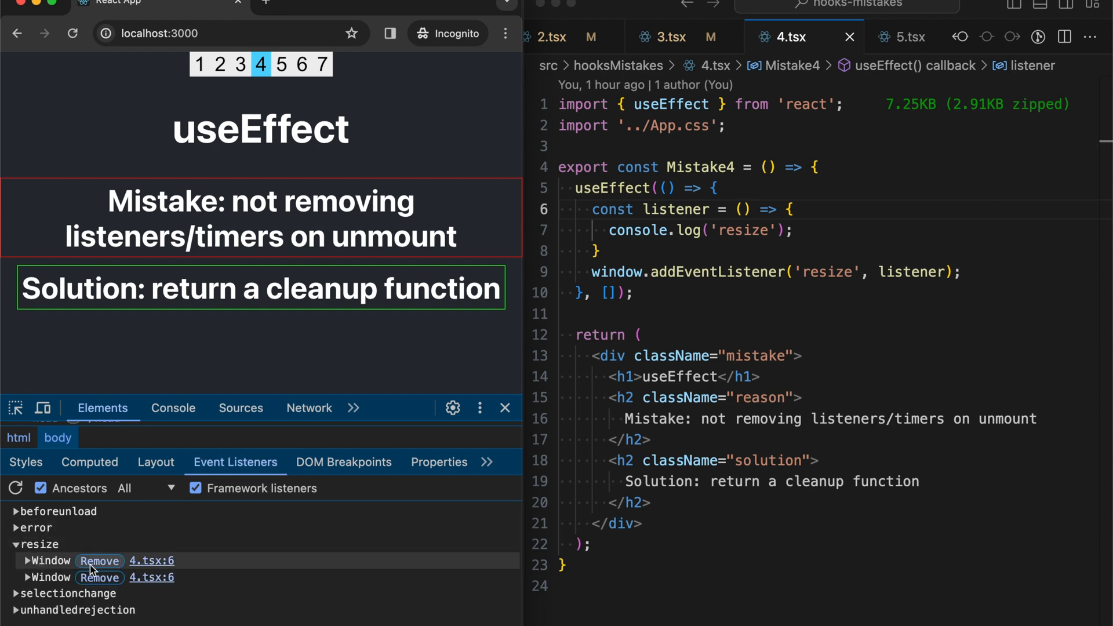
mouse_move(152, 568)
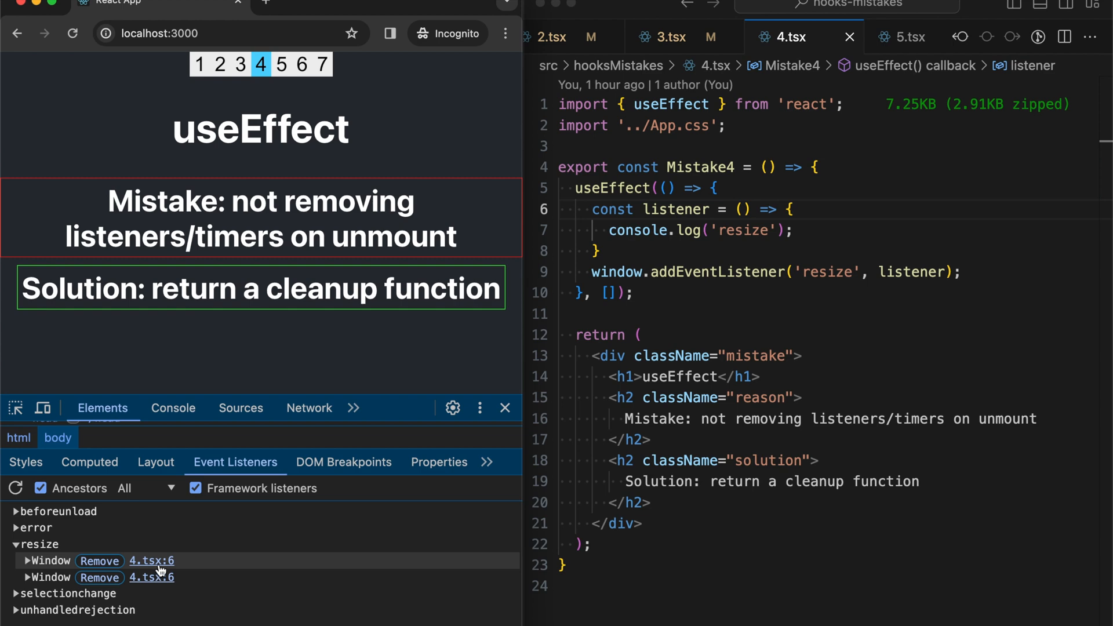
mouse_move(151, 577)
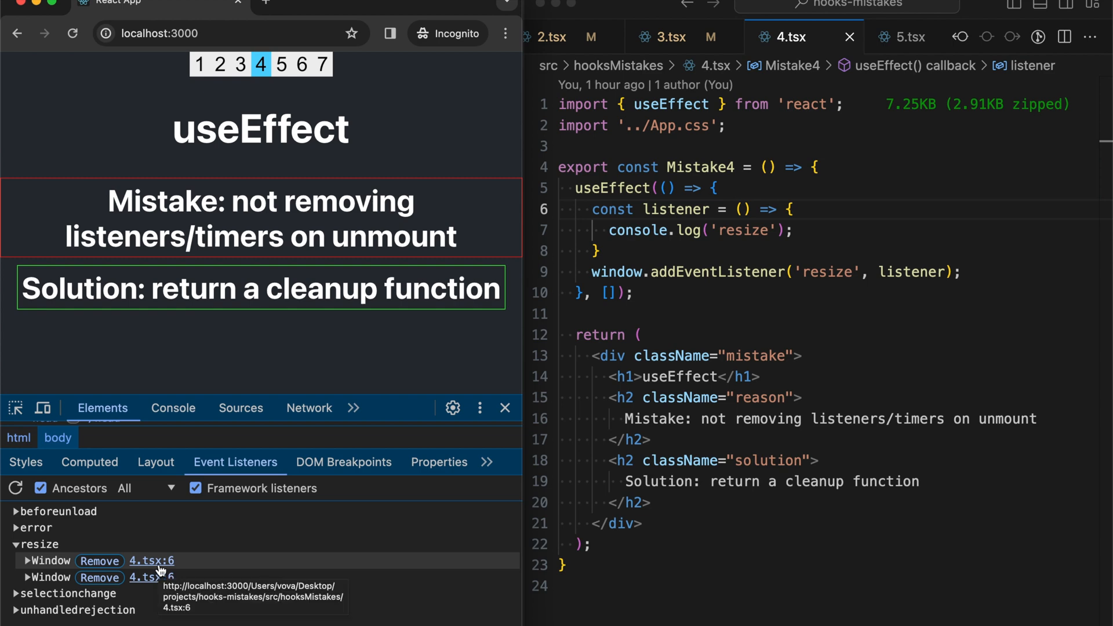
mouse_move(234, 178)
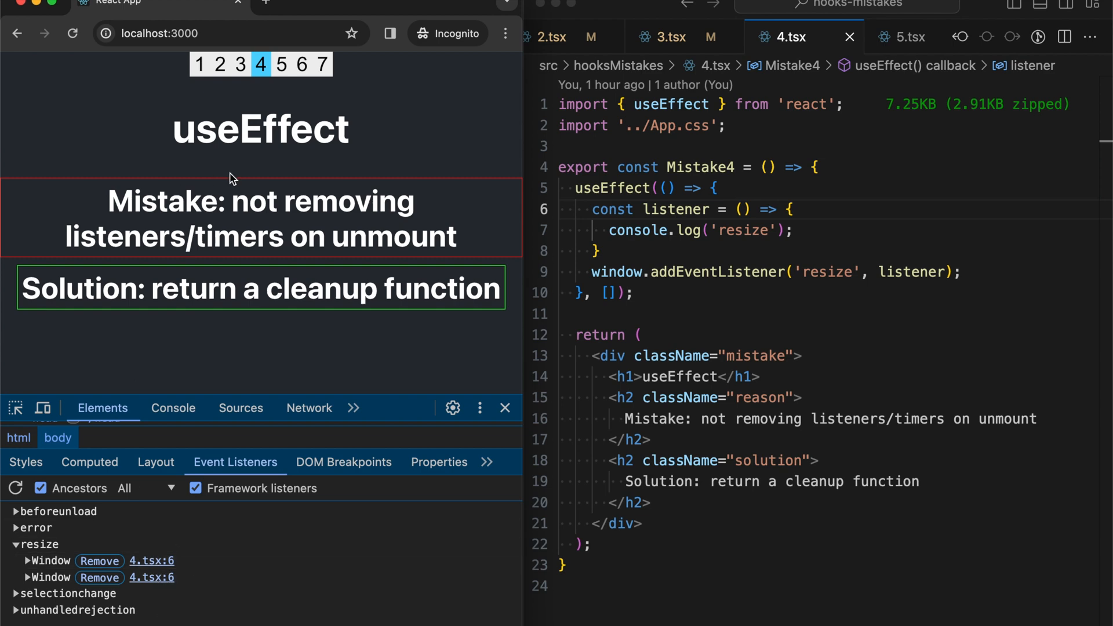
mouse_move(249, 158)
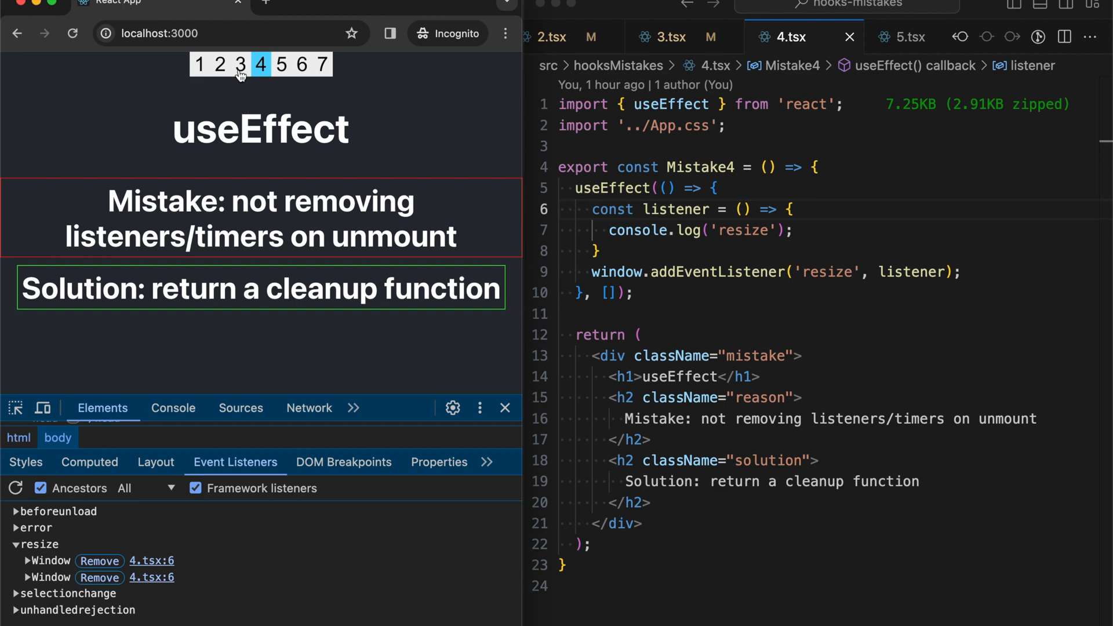
- Leave page 4 for page 3 and return, then refresh the event listeners list
click(240, 64)
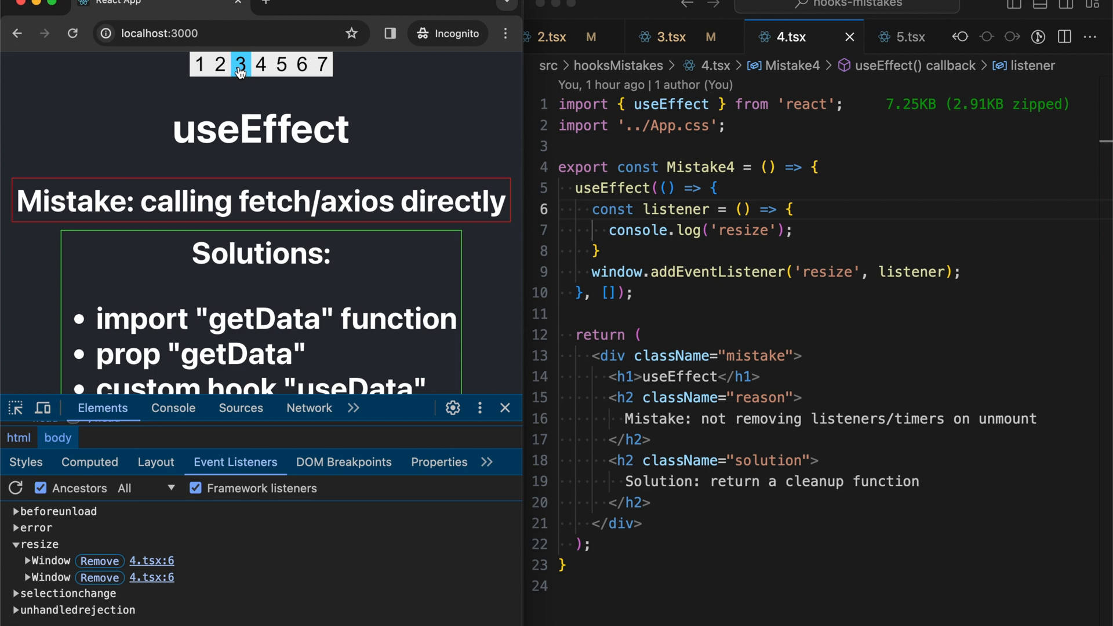
click(260, 64)
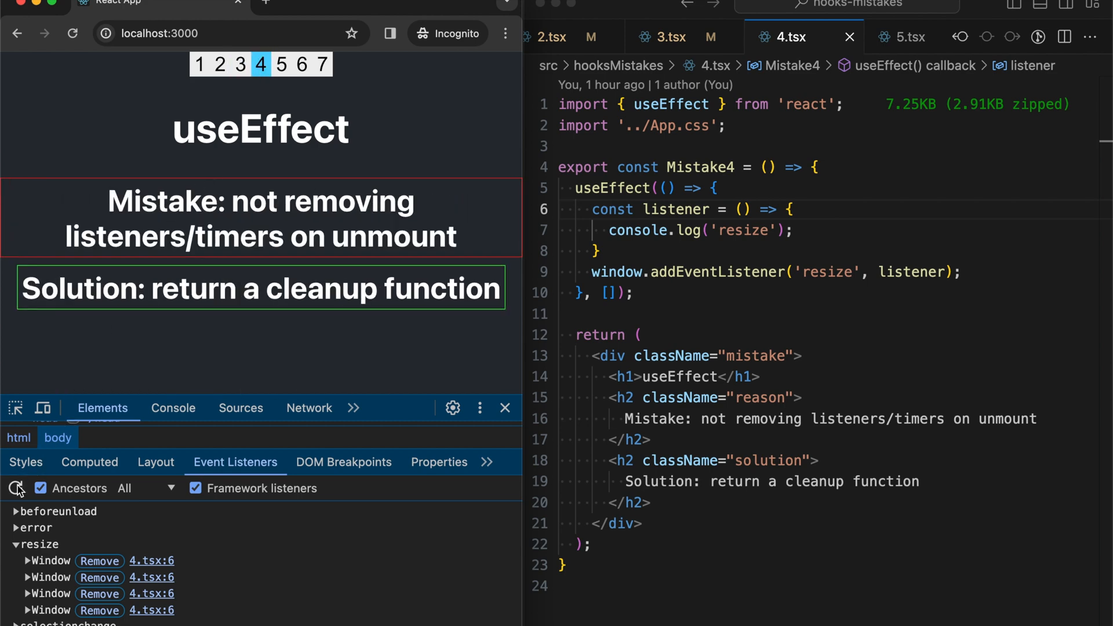
click(15, 488)
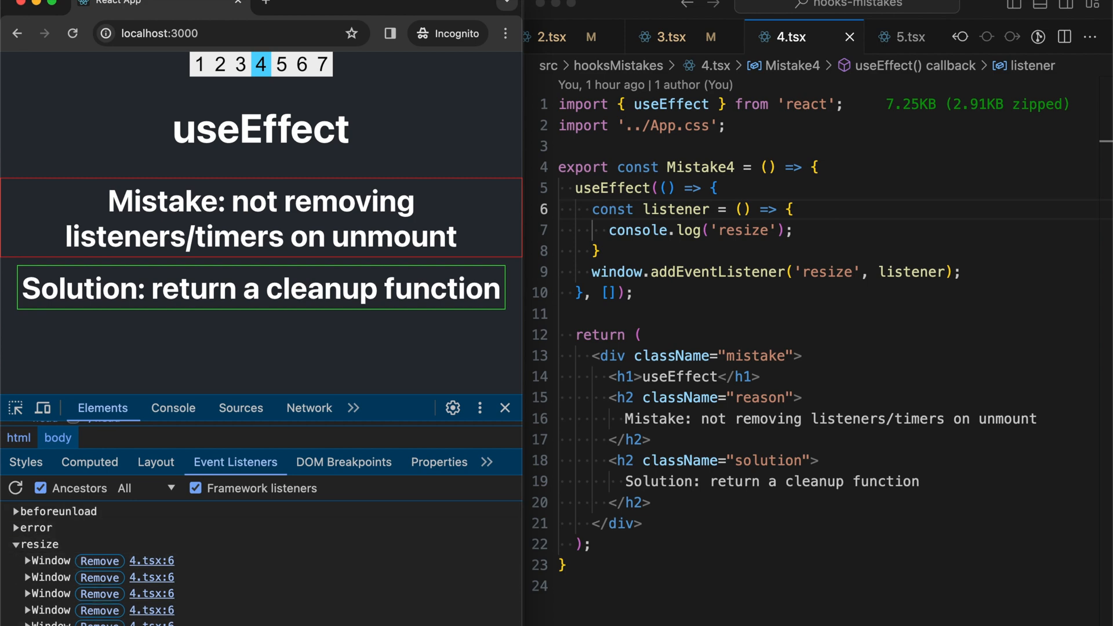
mouse_move(99, 578)
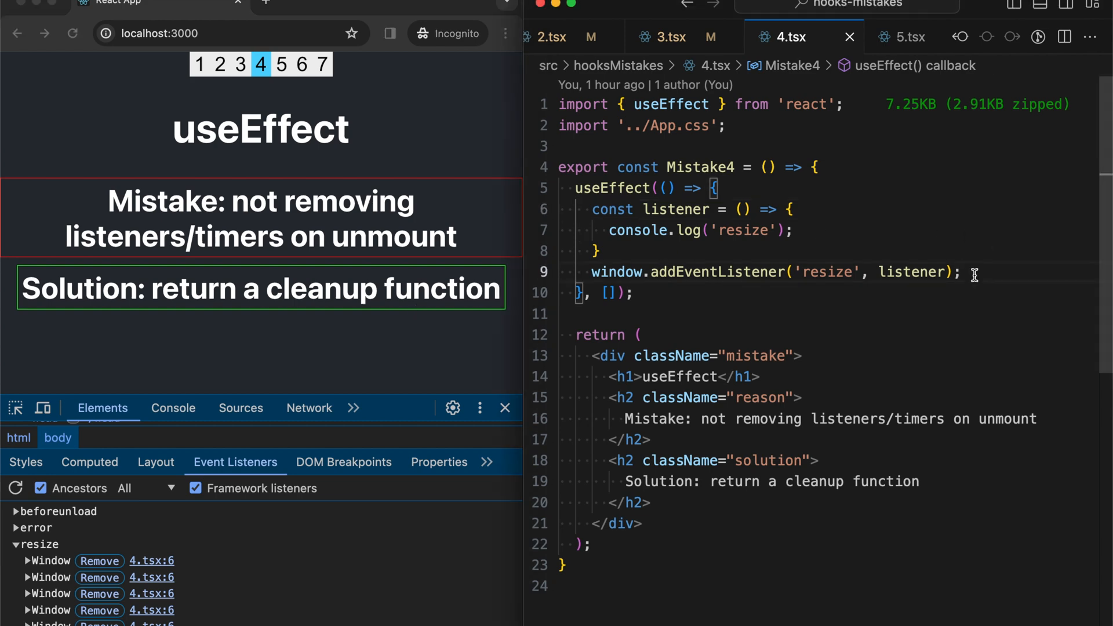
- Add a return () => { ... } cleanup in 4.tsx's effect that removes the 'resize' listener
key(enter)
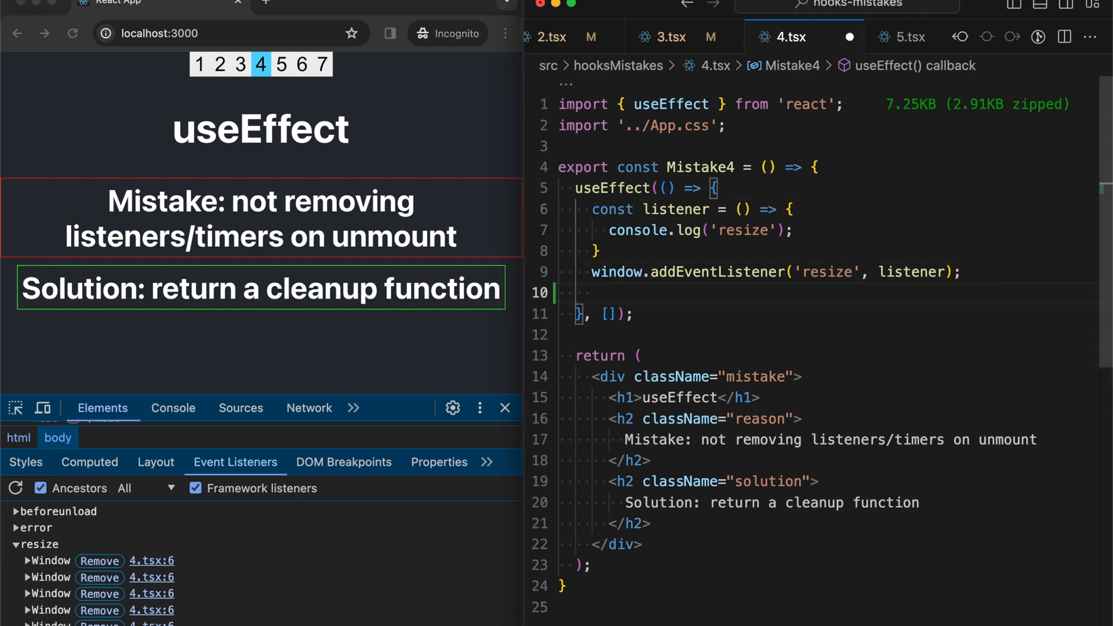
text(return ()
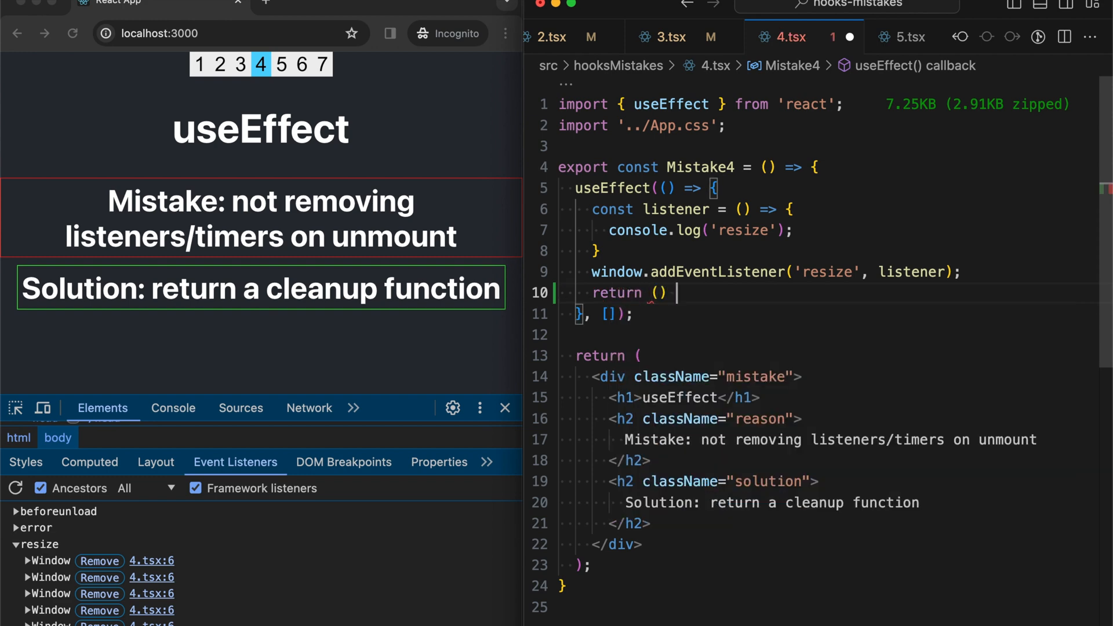
text(=> {)
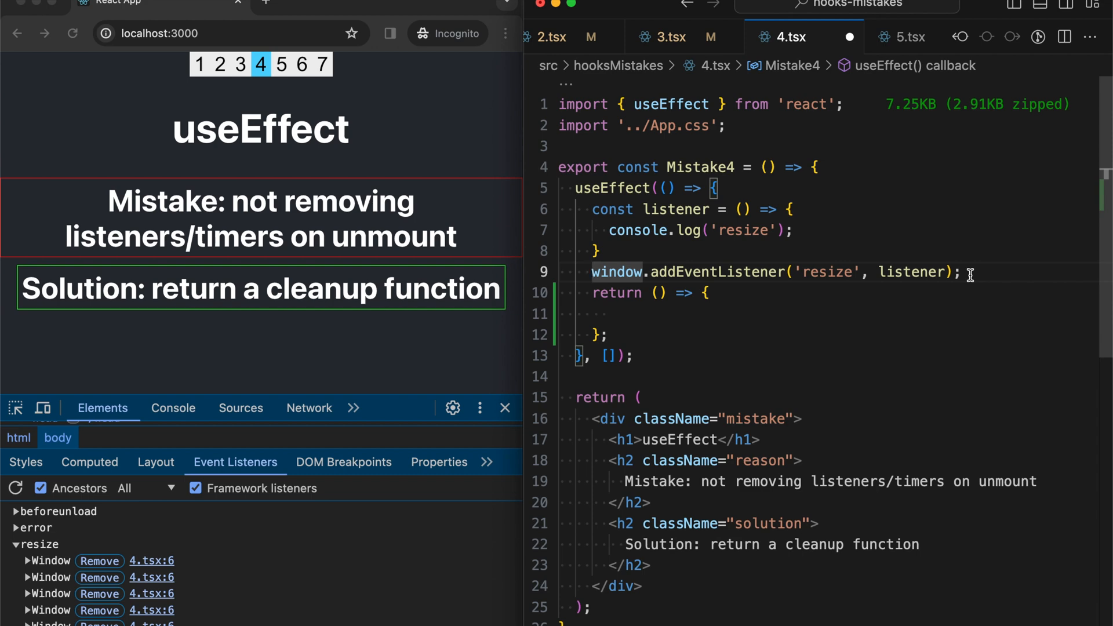
click(608, 314)
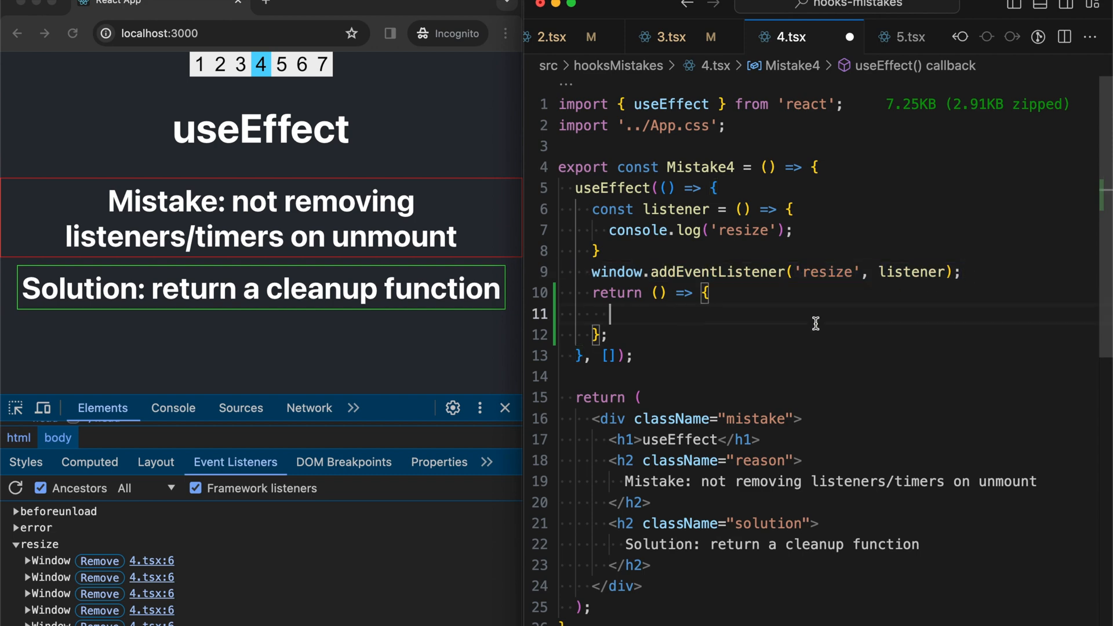
text(window.addEventListener('resize', listener);)
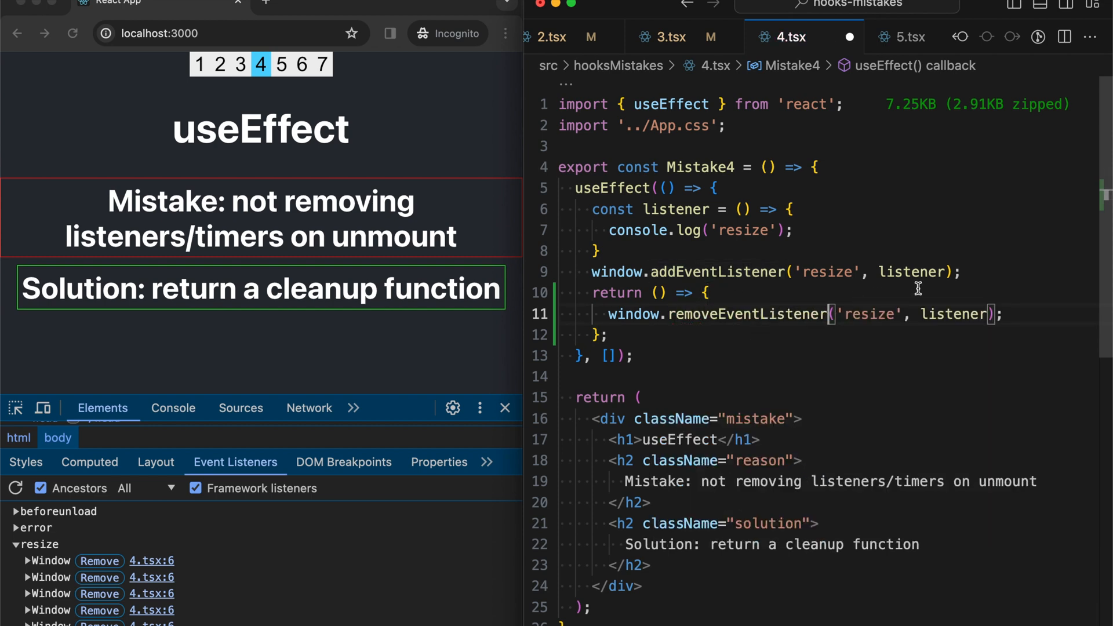
double_click(953, 315)
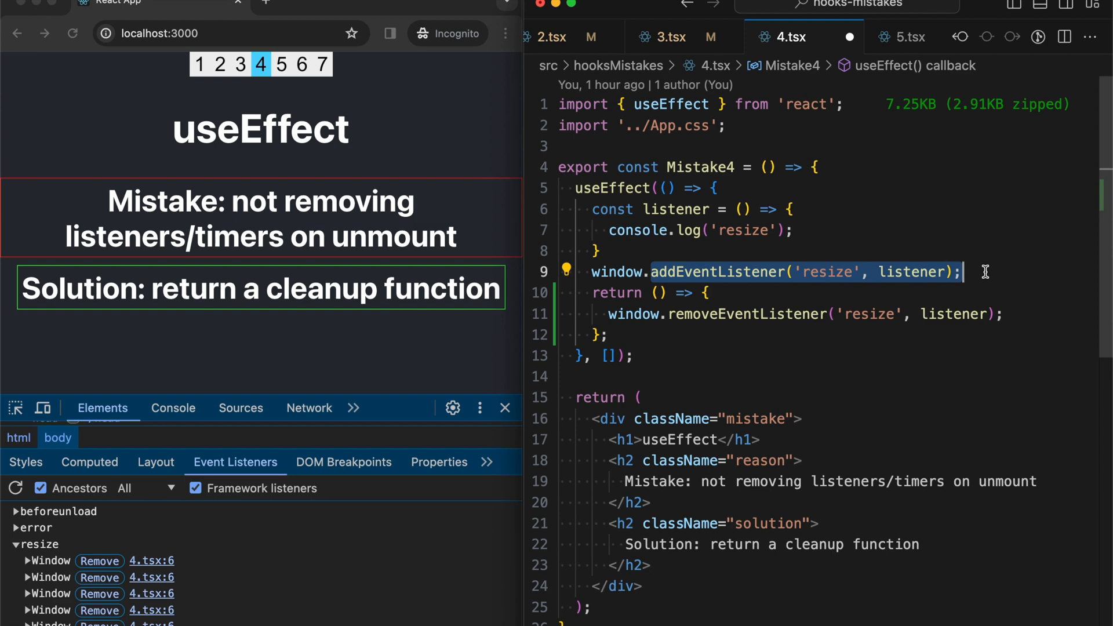
click(849, 297)
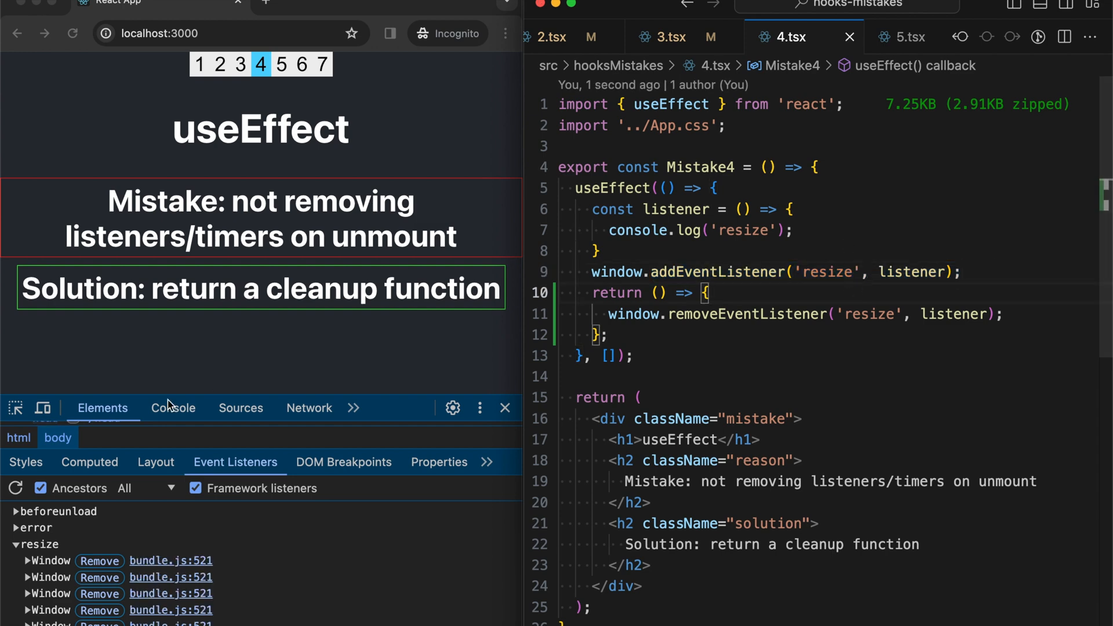
- Reload the app, open the useEffect page 4, and show its event listeners
click(173, 408)
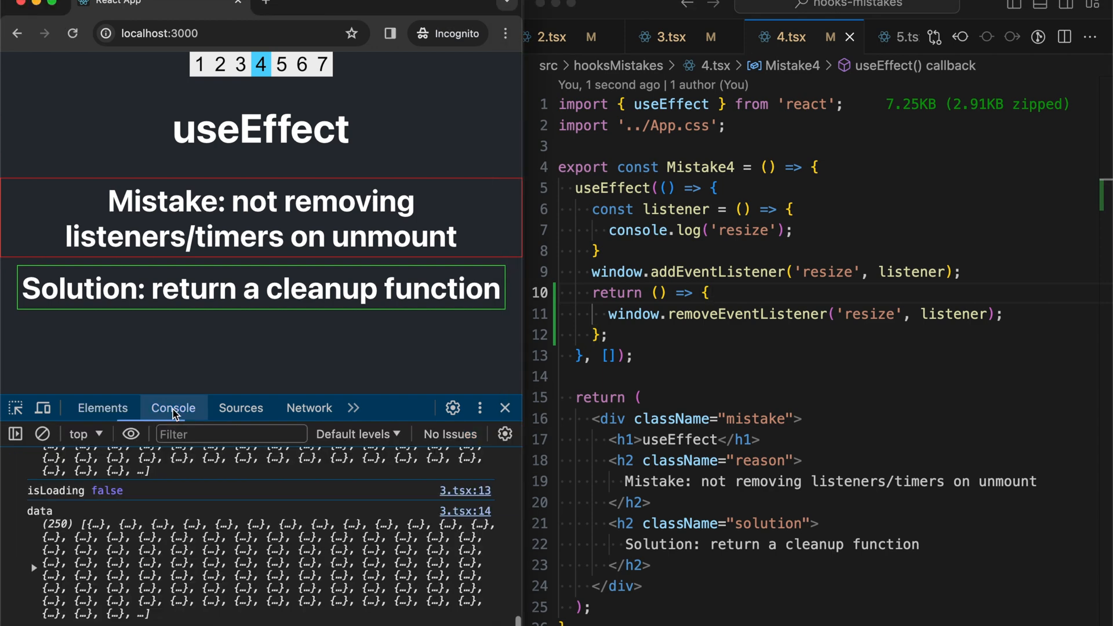
click(41, 433)
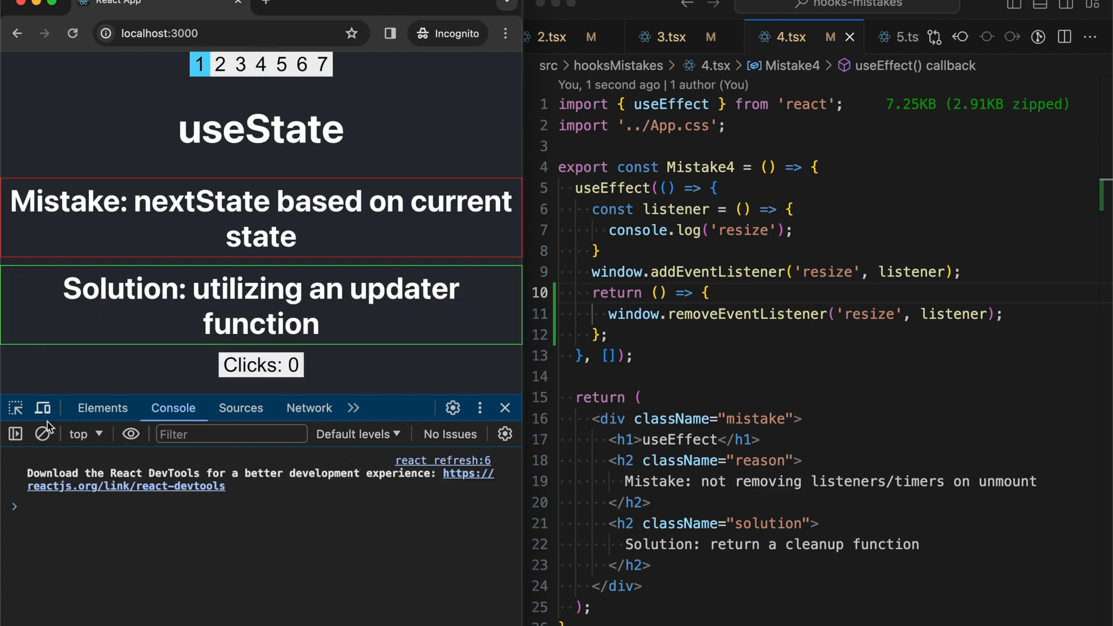
click(260, 64)
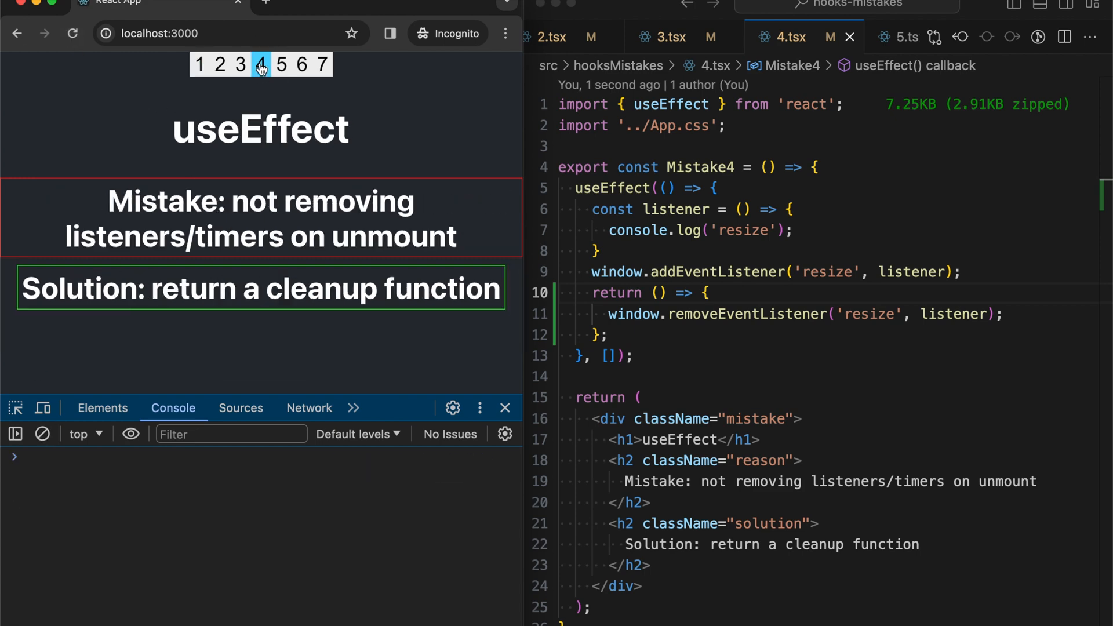
click(102, 407)
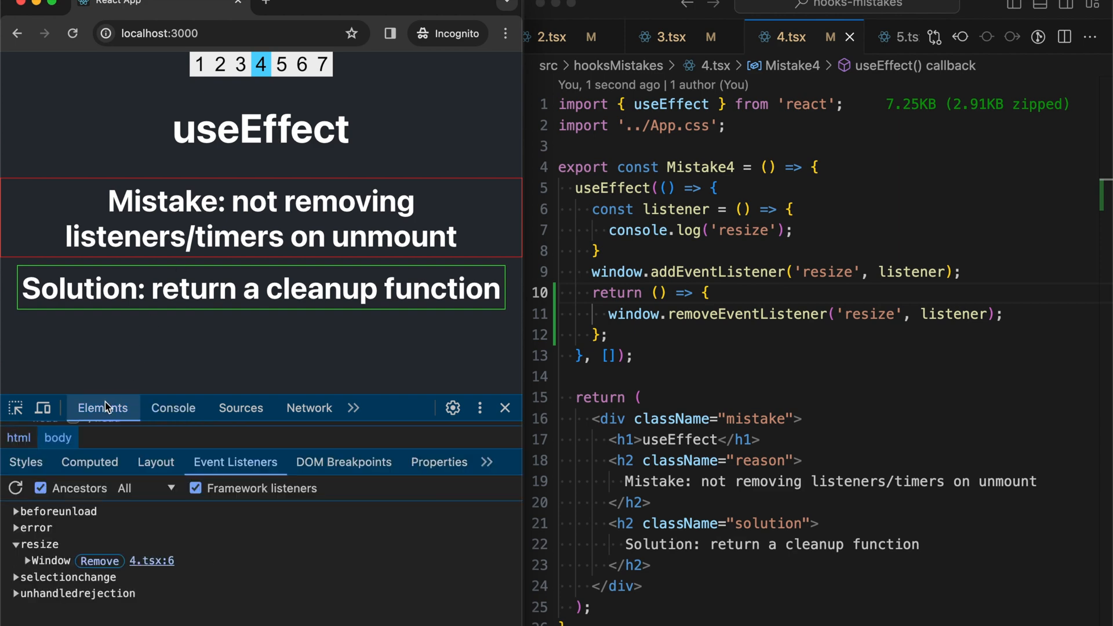
mouse_move(28, 501)
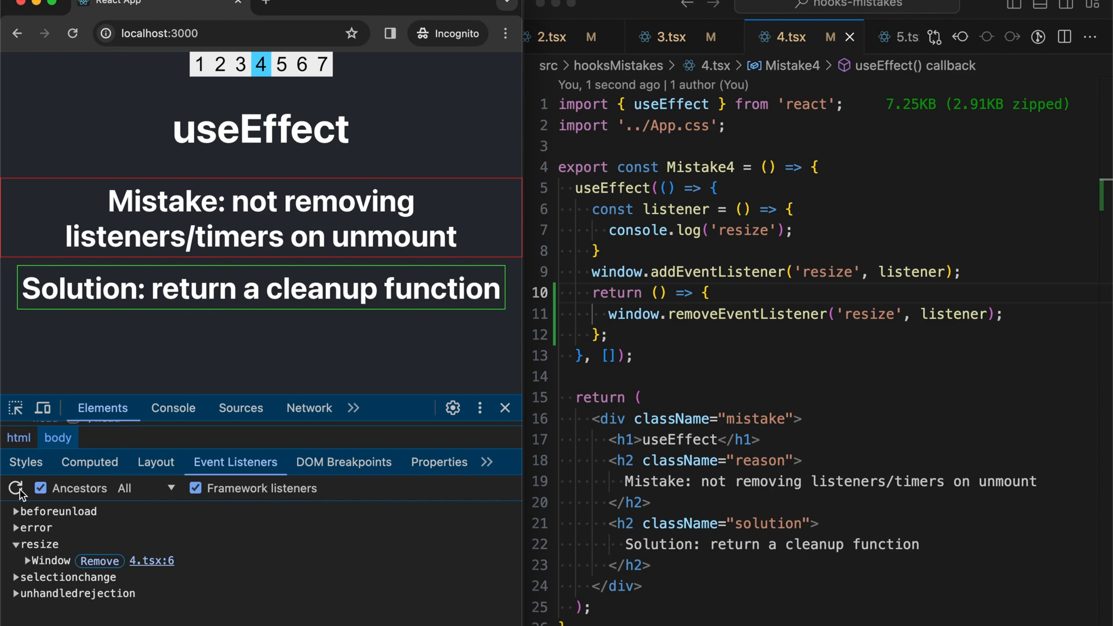
mouse_move(50, 560)
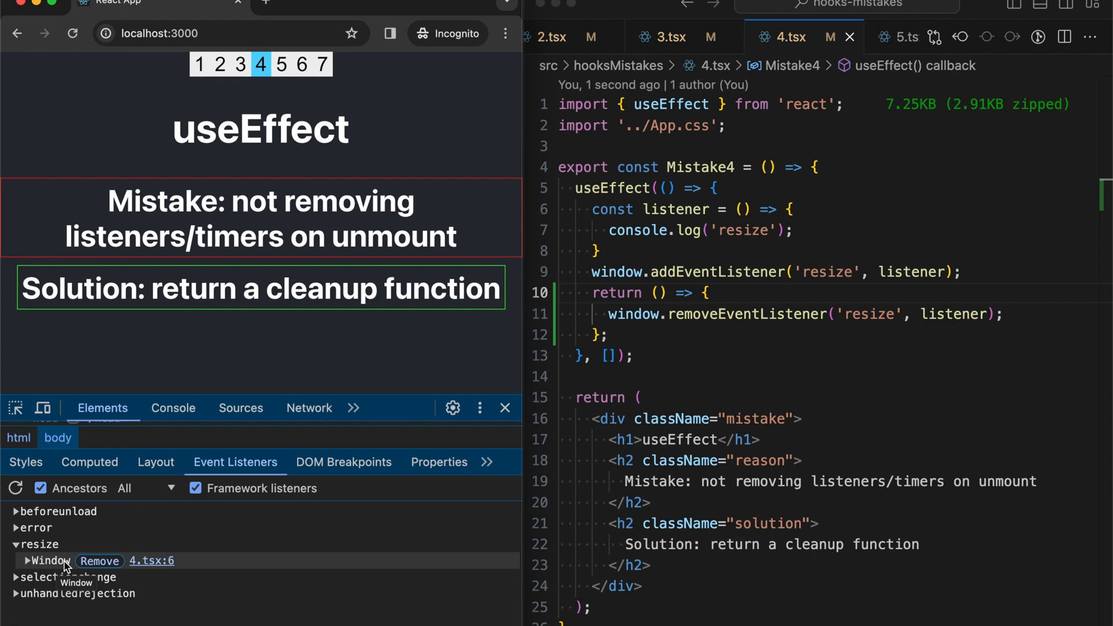
mouse_move(222, 526)
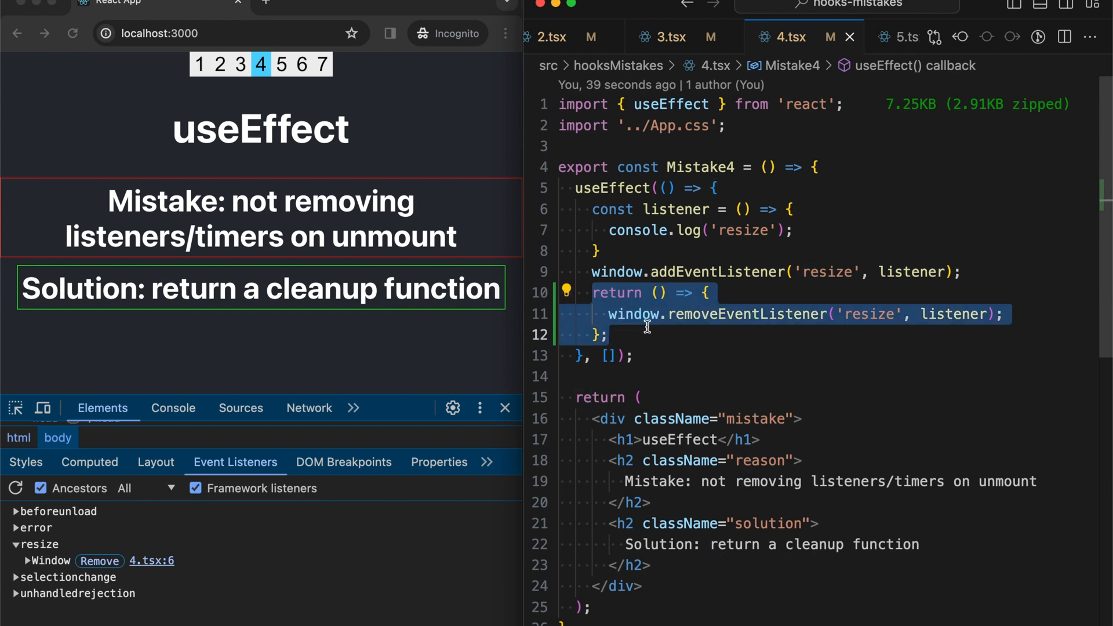
- Resize the browser window to log 21 resize messages, then recheck the listener list
click(762, 272)
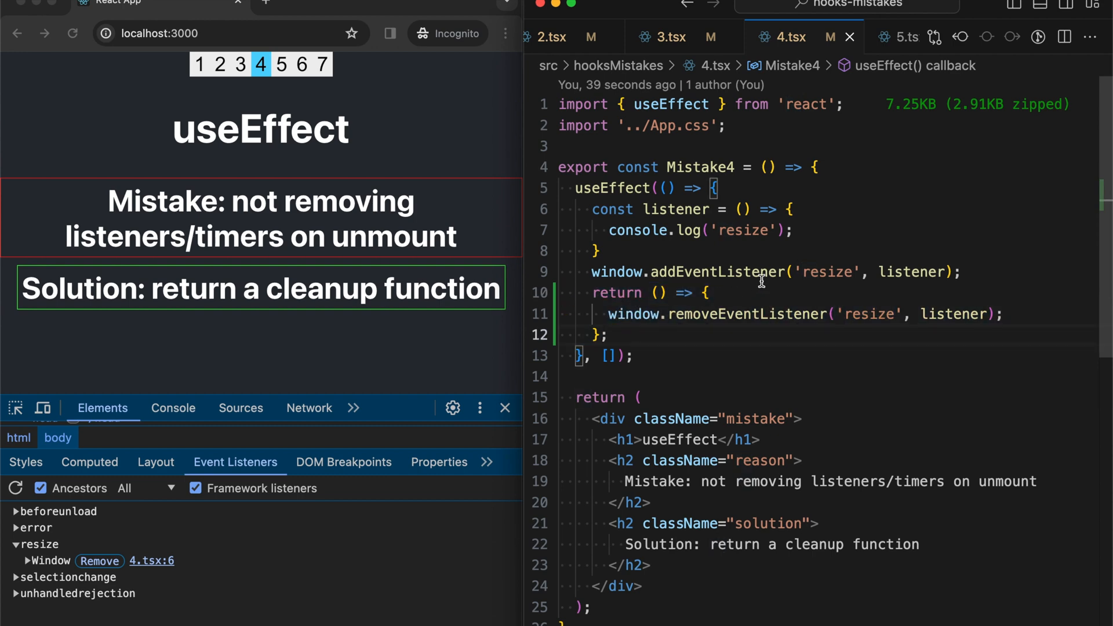
mouse_move(836, 209)
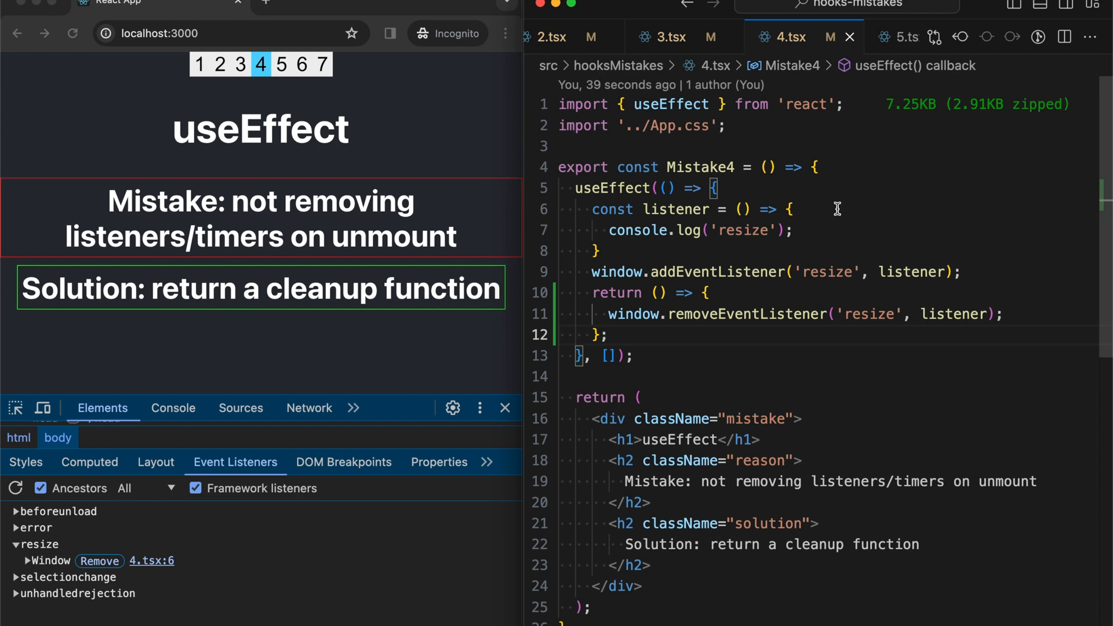
mouse_move(368, 354)
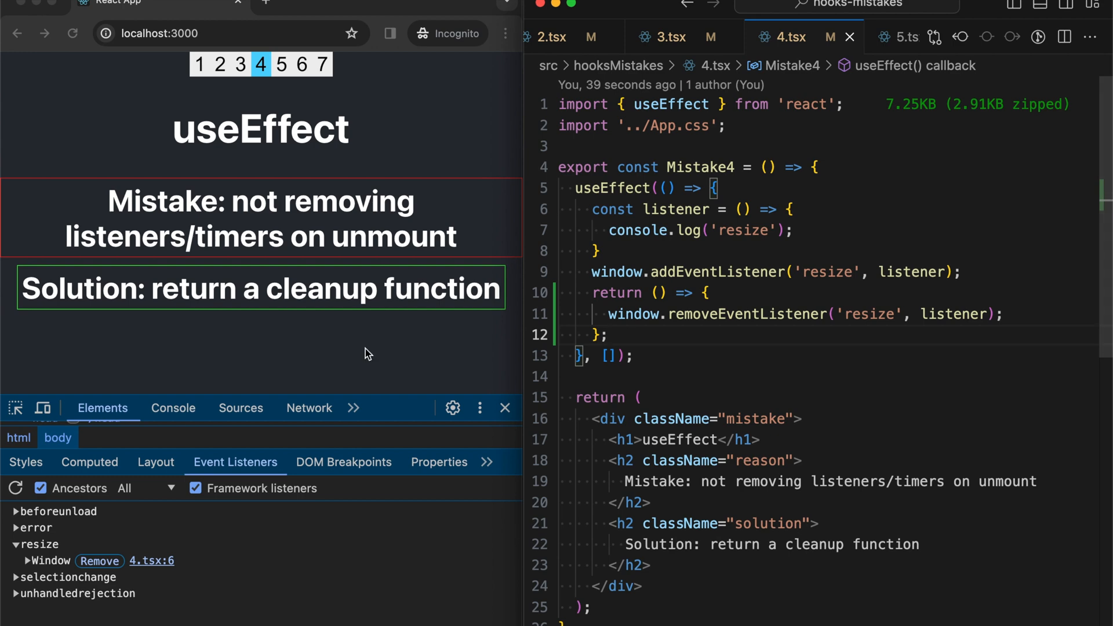
mouse_move(80, 439)
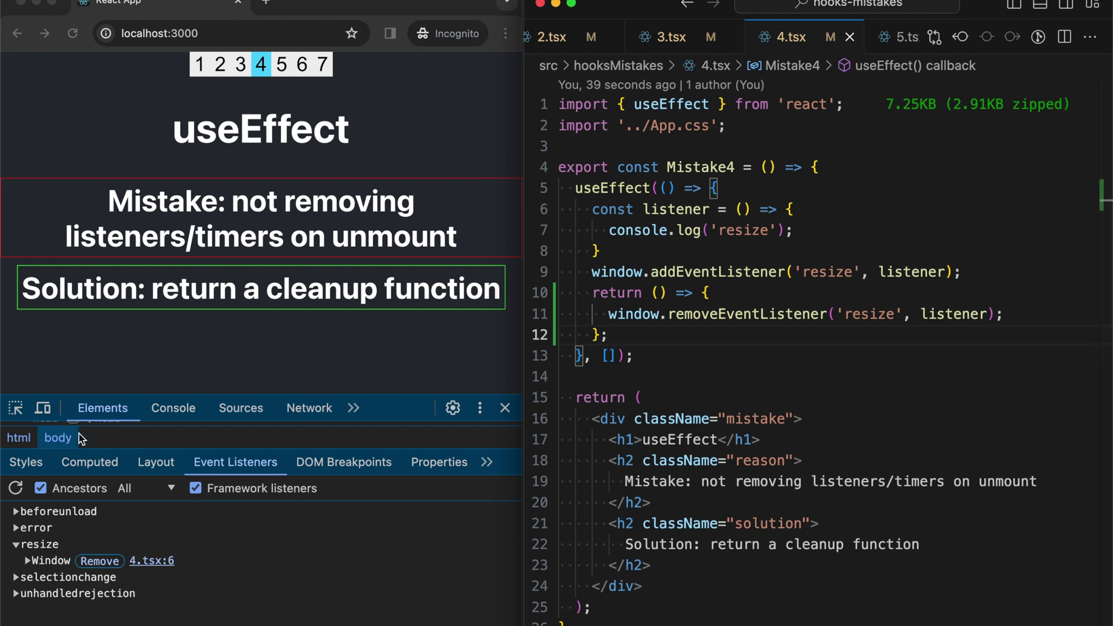
click(173, 407)
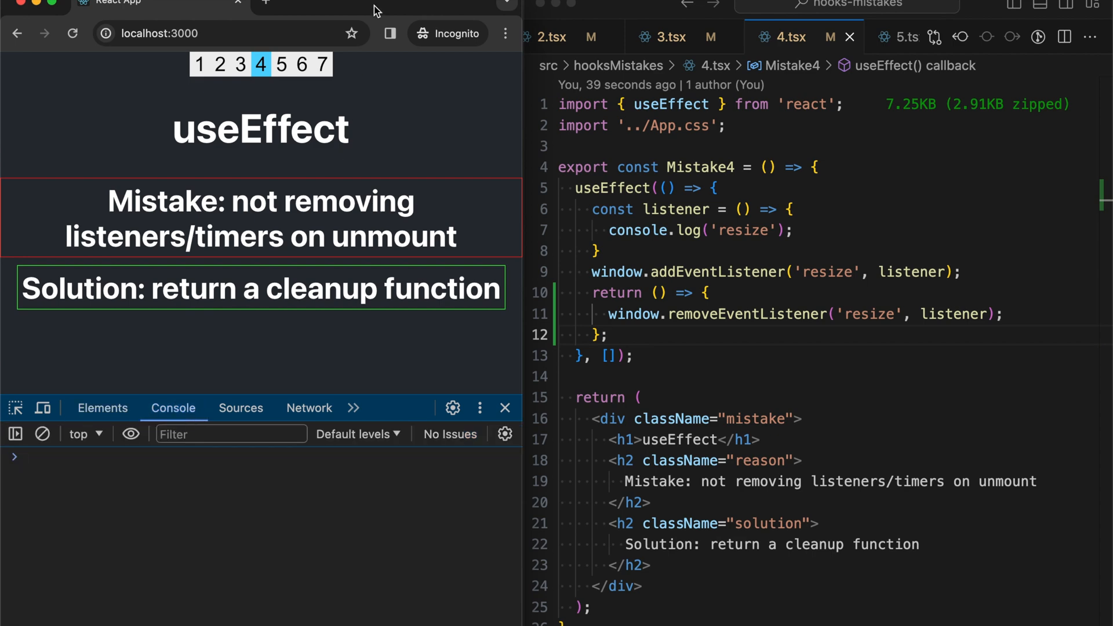
drag(369, 10, 369, 77)
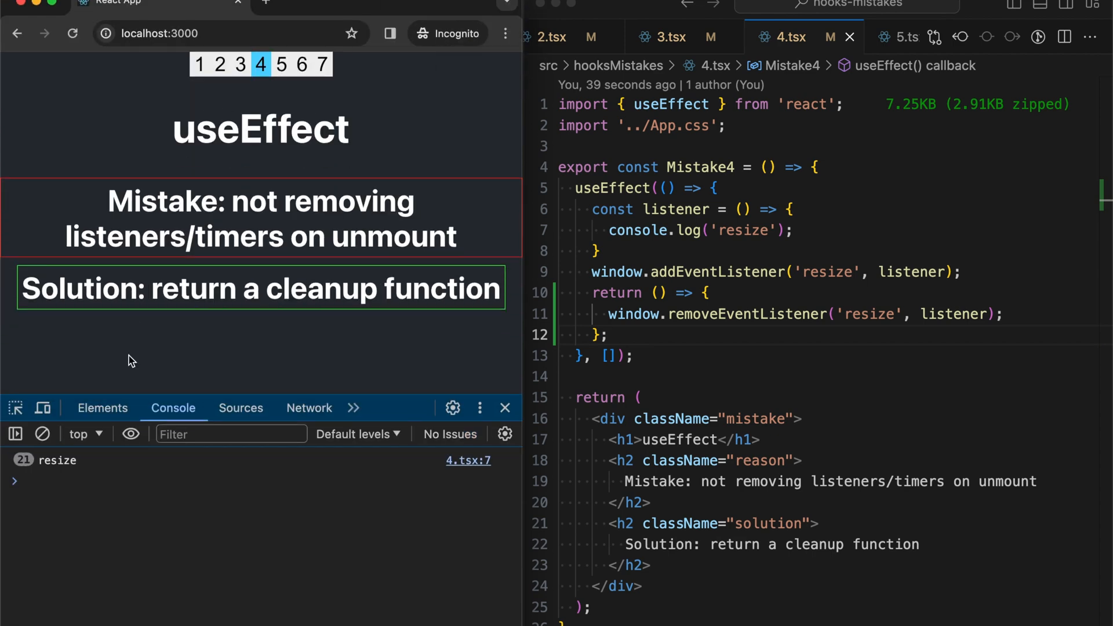
click(102, 408)
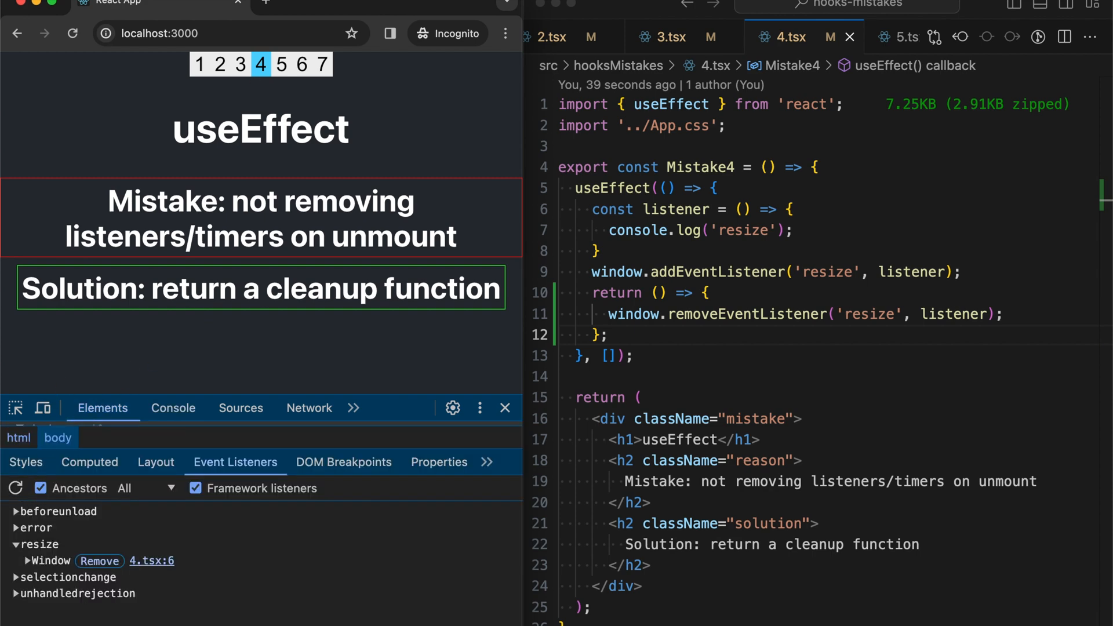
- Navigate pages 3, 4, 3, refresh listeners to confirm no resize handler, then open the next page
click(240, 64)
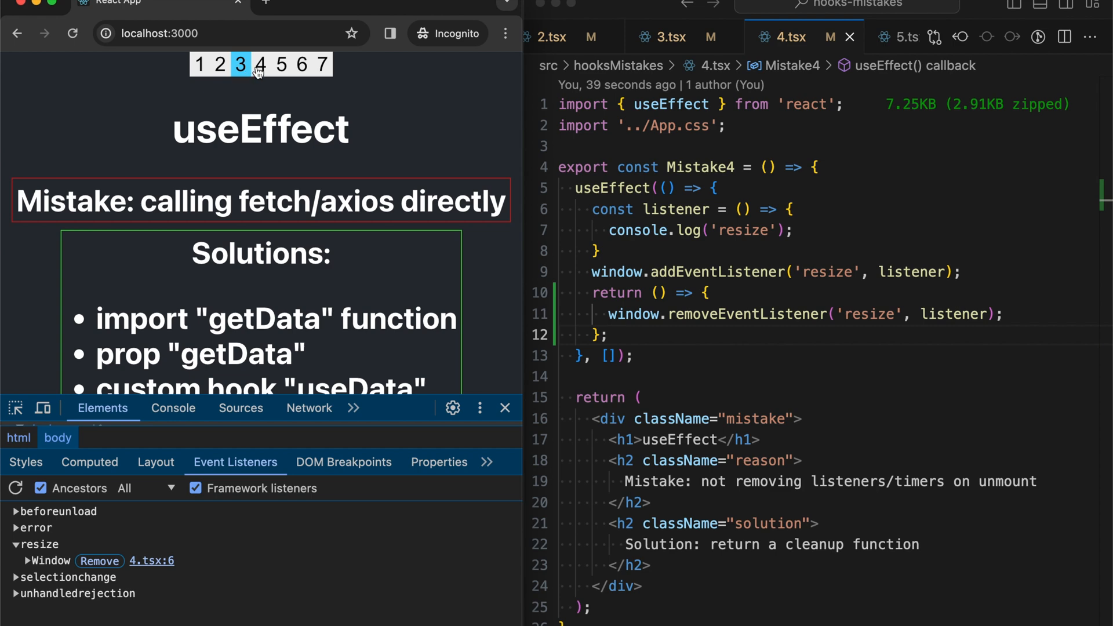
click(260, 65)
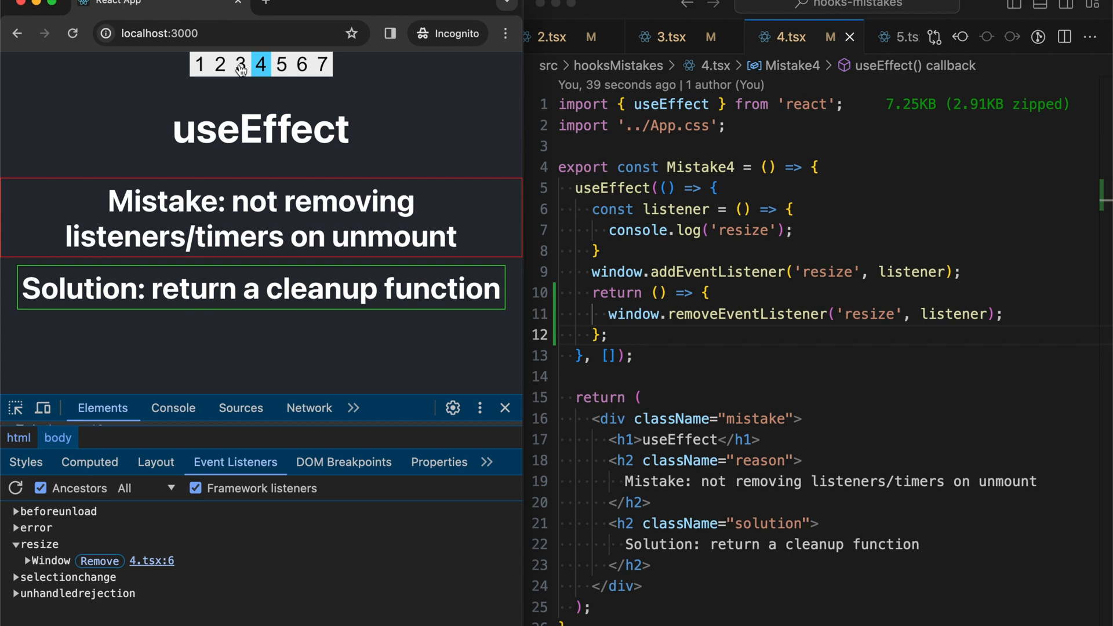
click(241, 65)
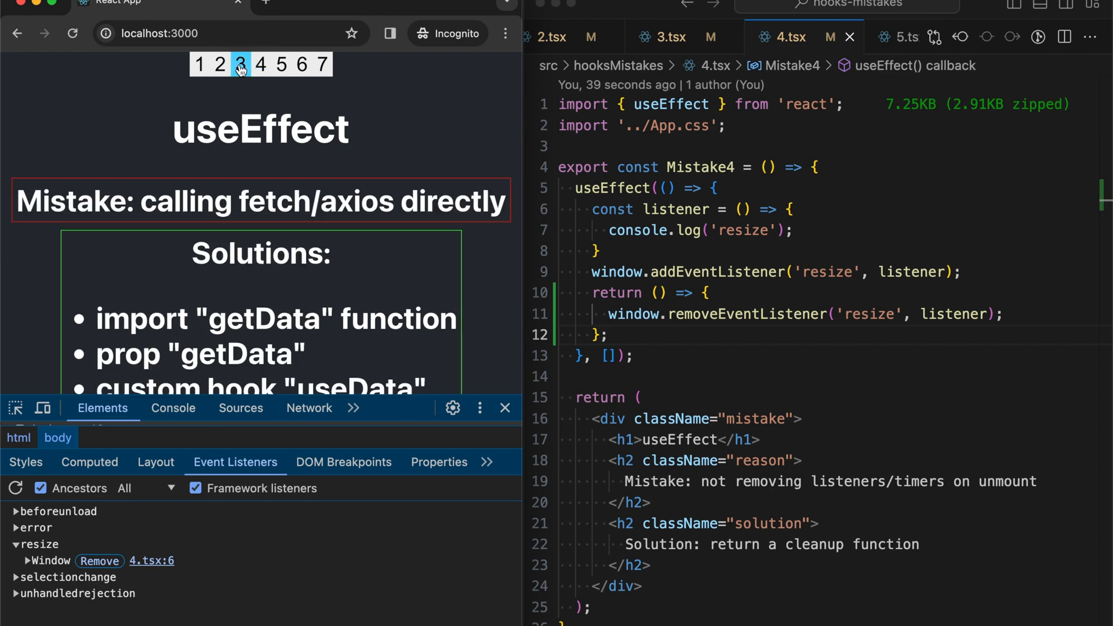
click(16, 488)
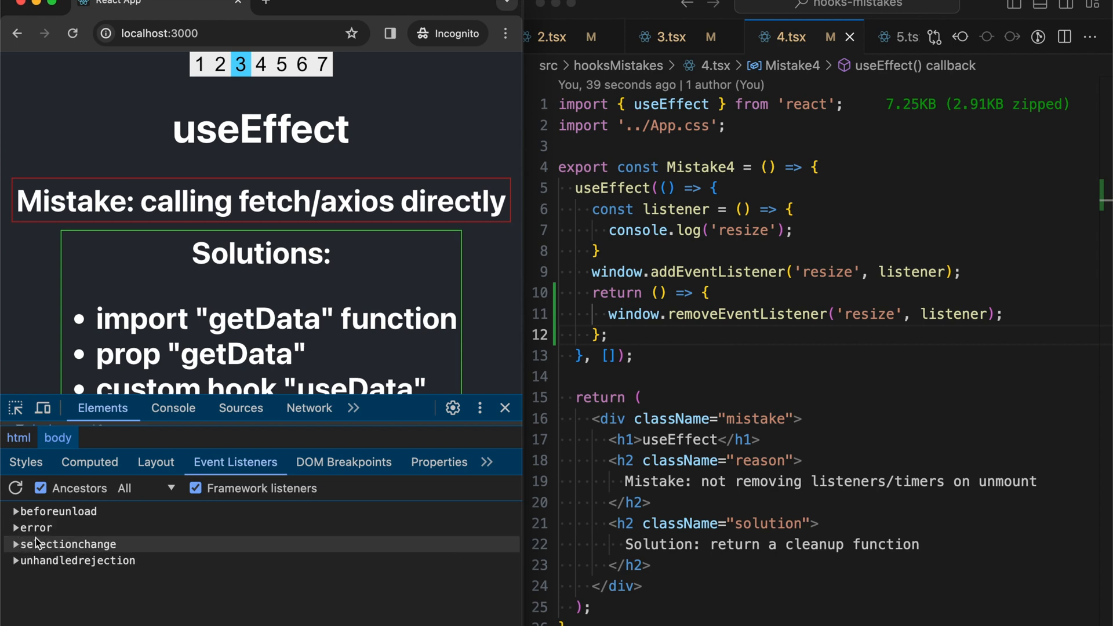
mouse_move(264, 70)
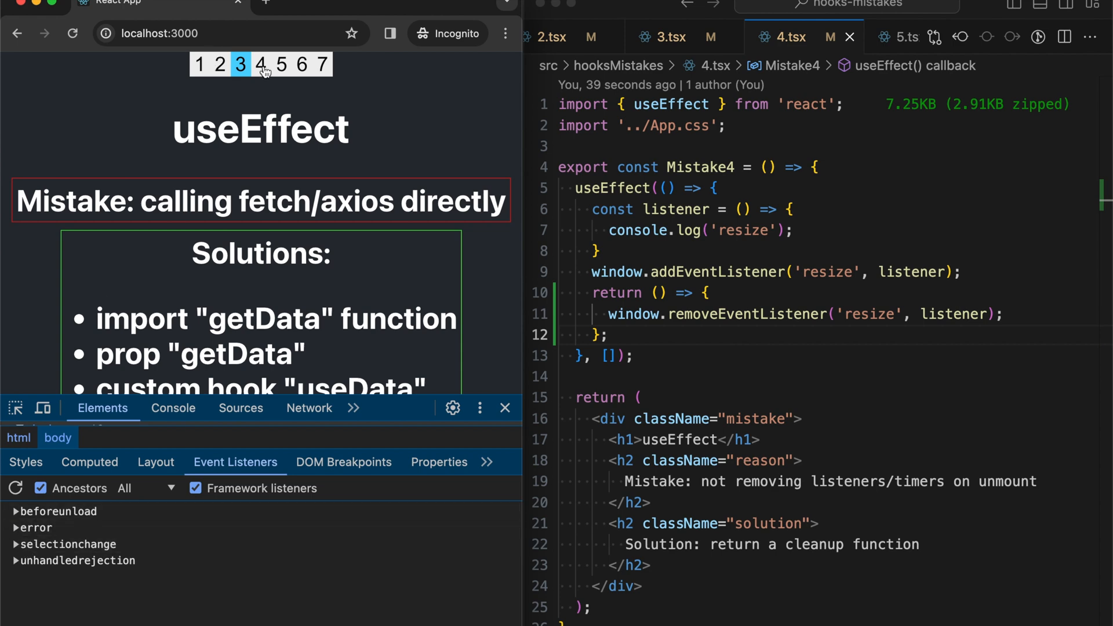
click(260, 64)
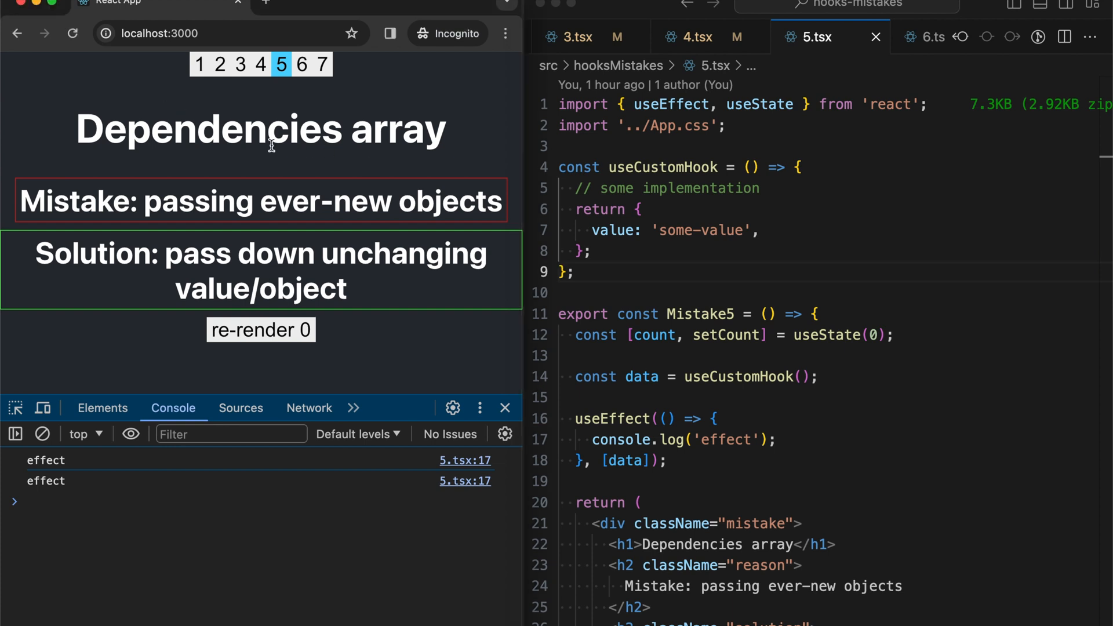
mouse_move(361, 180)
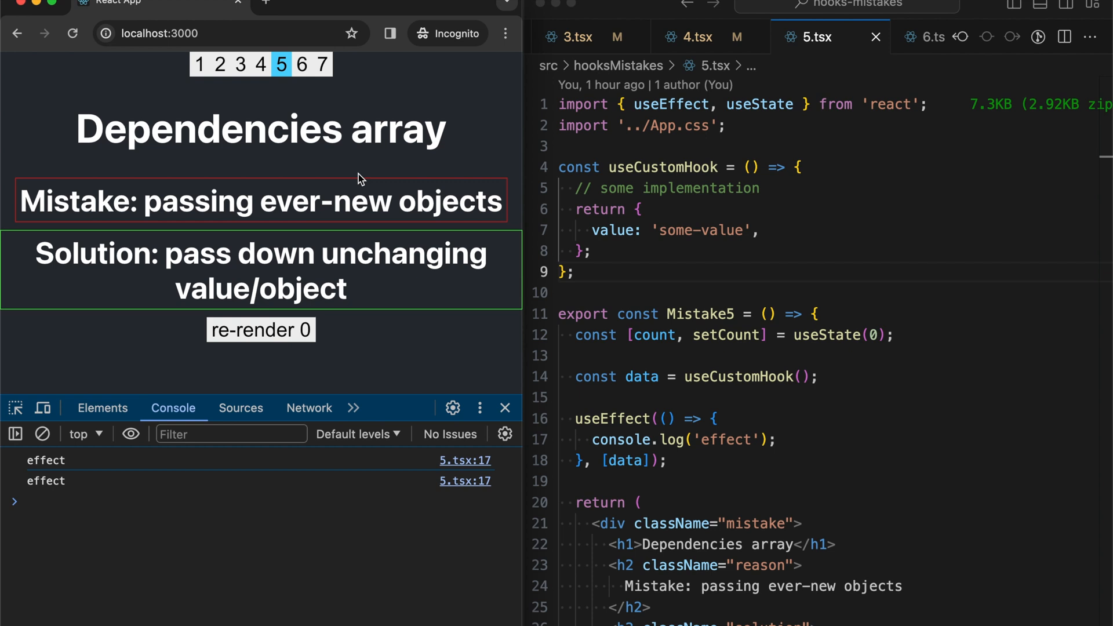
mouse_move(304, 262)
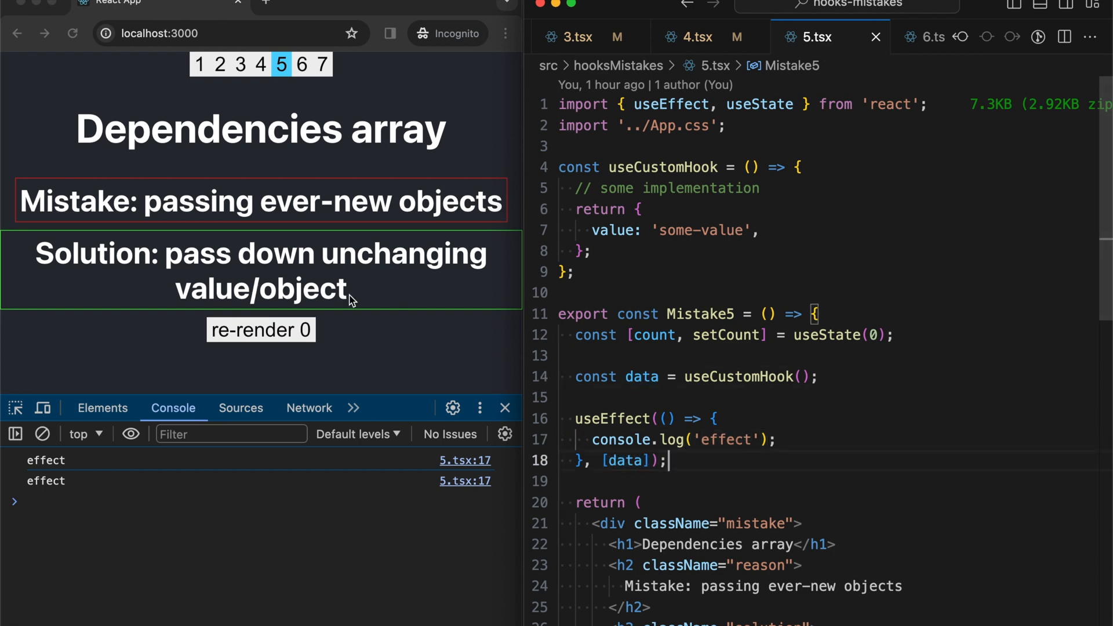
click(261, 330)
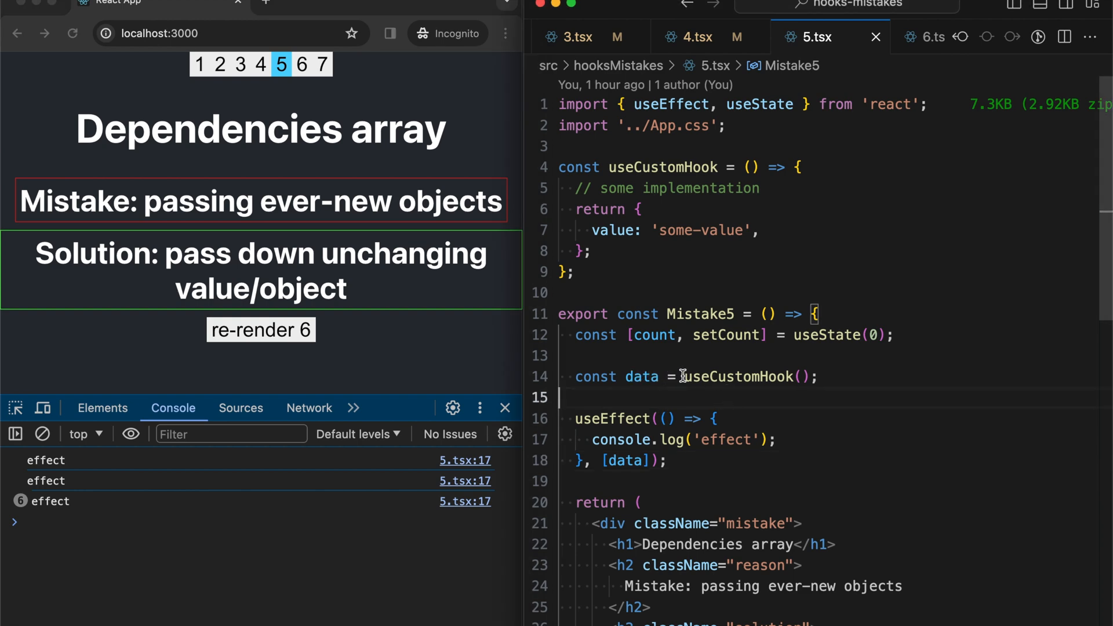
click(816, 376)
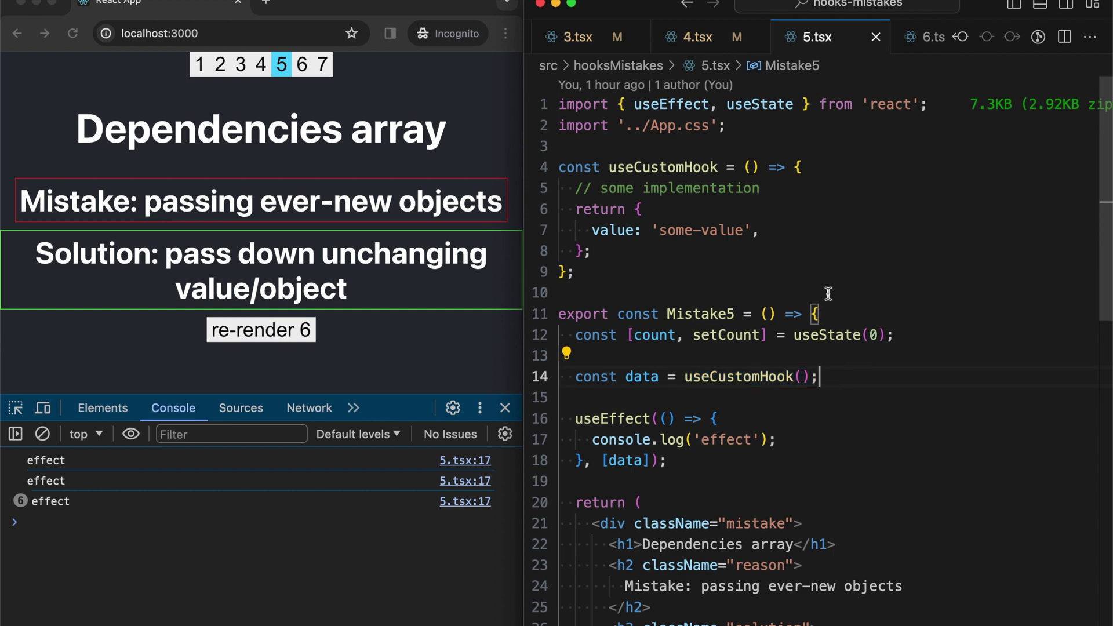
mouse_move(636, 208)
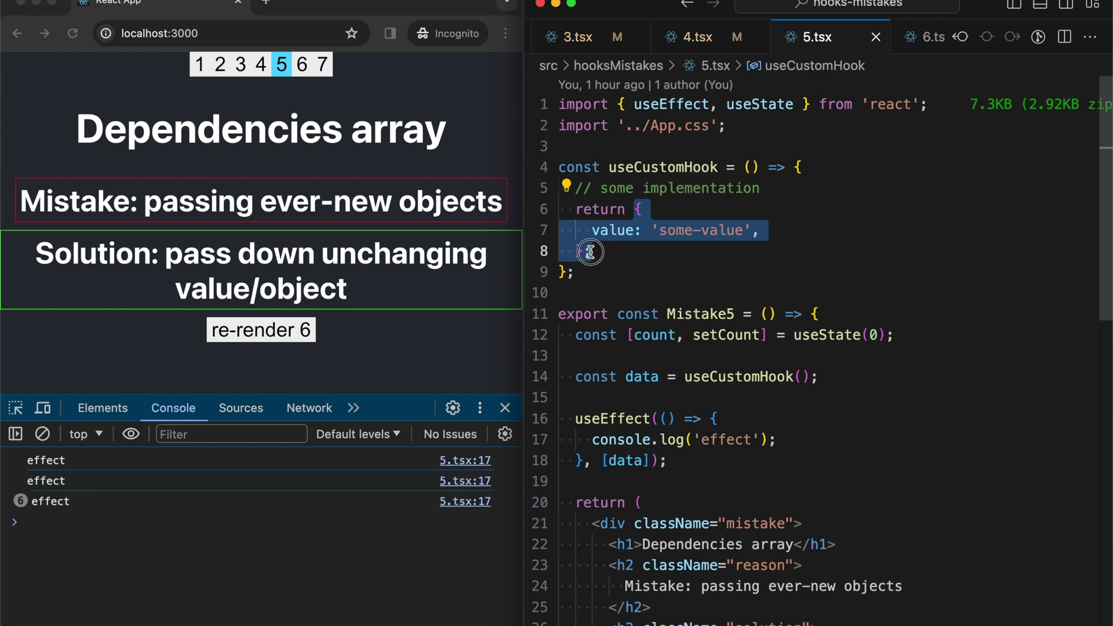
click(589, 251)
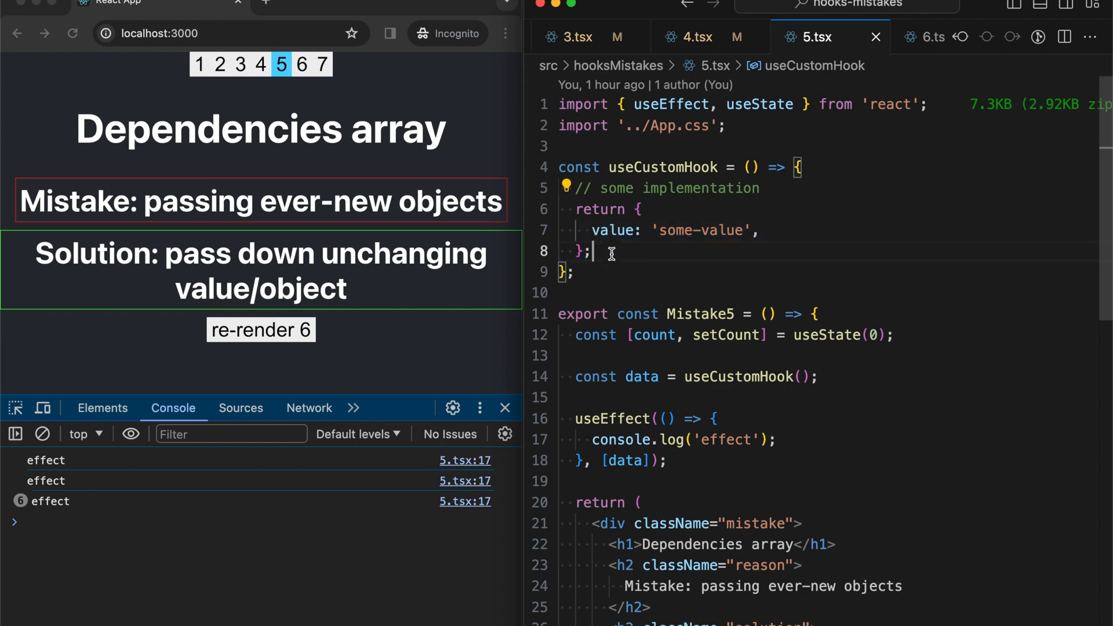
mouse_move(630, 460)
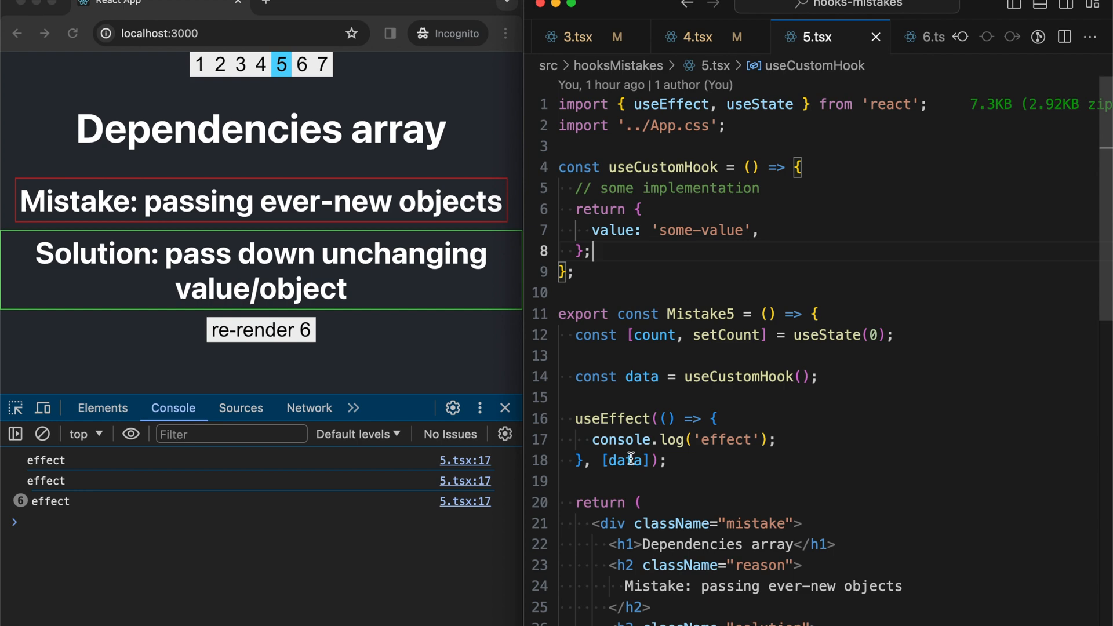
mouse_move(611, 440)
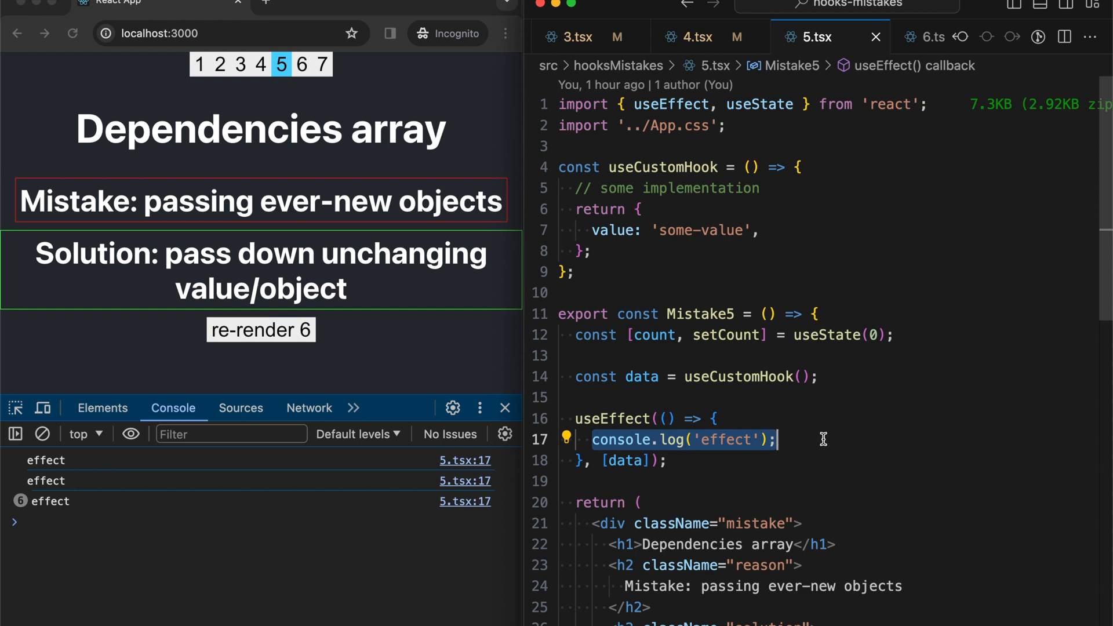
mouse_move(685, 314)
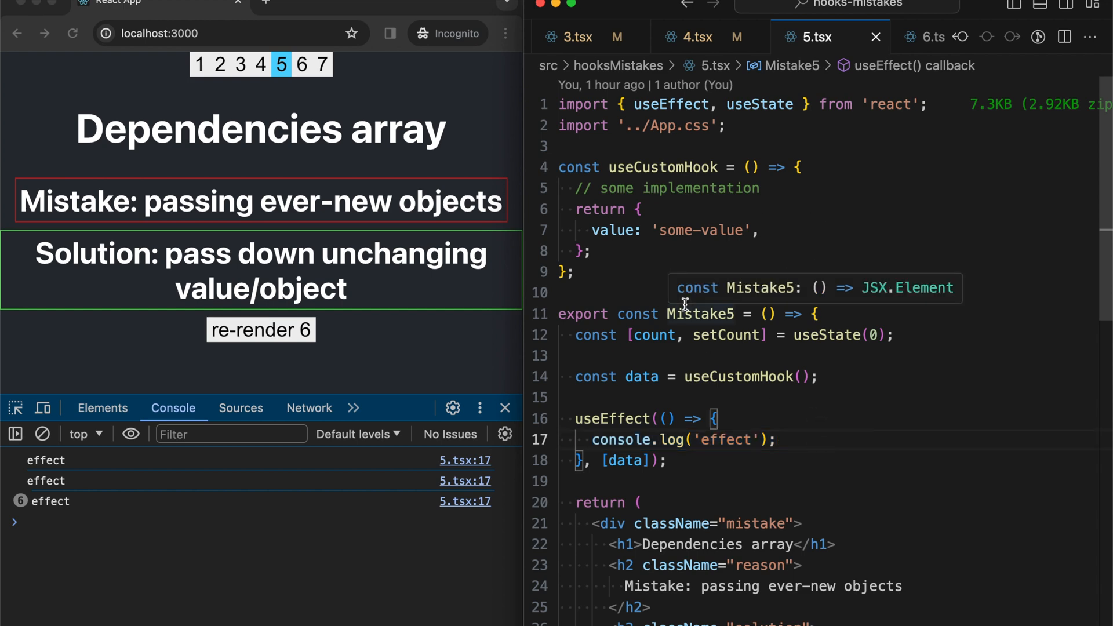
mouse_move(625, 418)
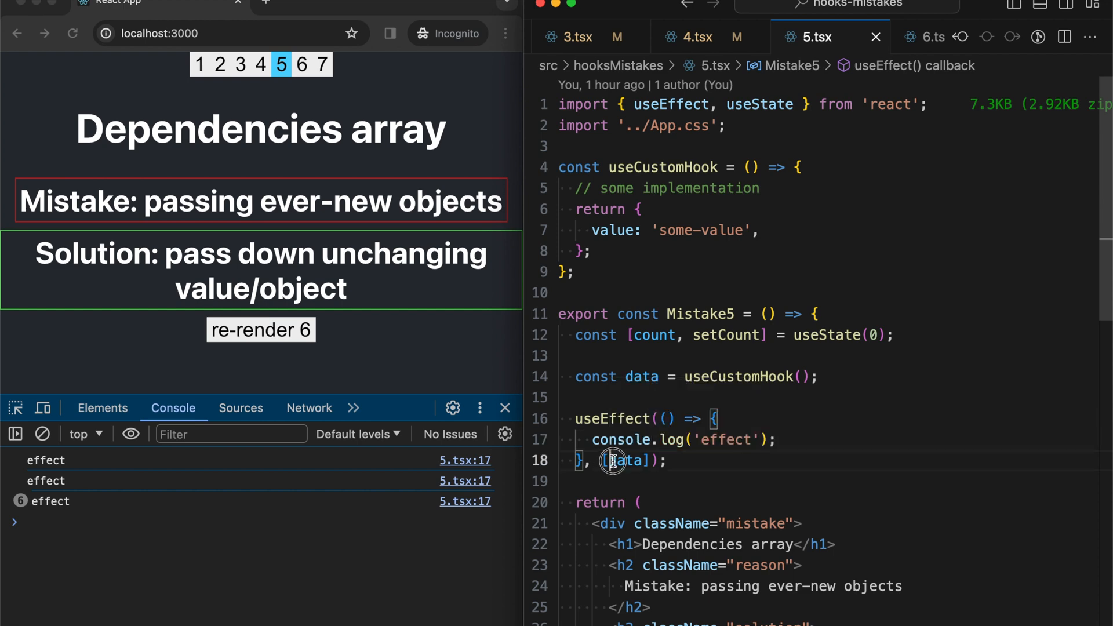
click(667, 461)
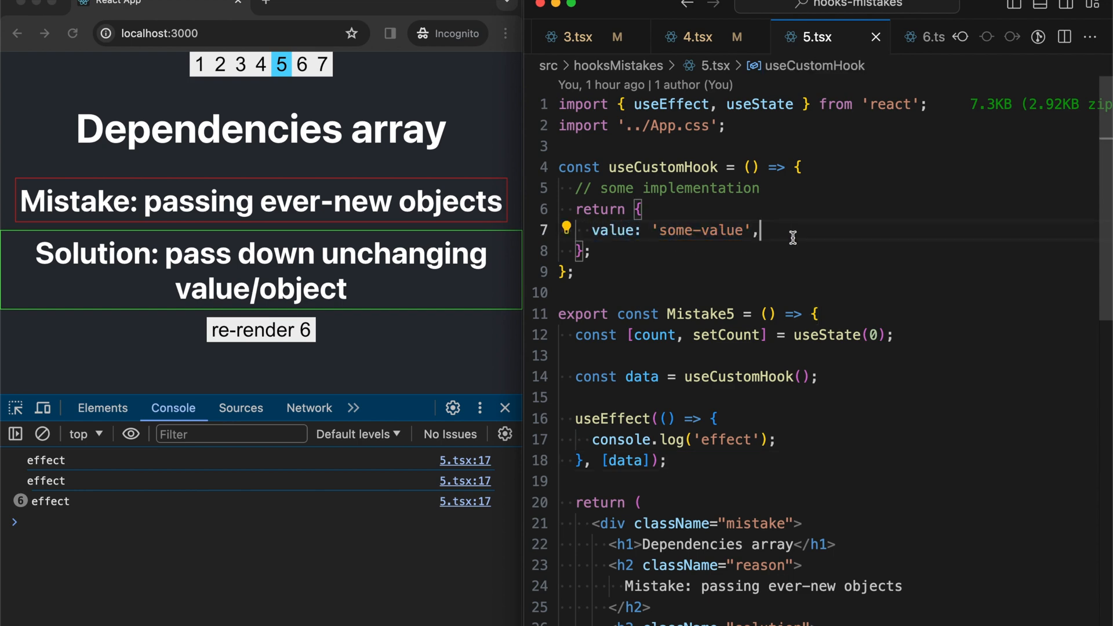
double_click(703, 230)
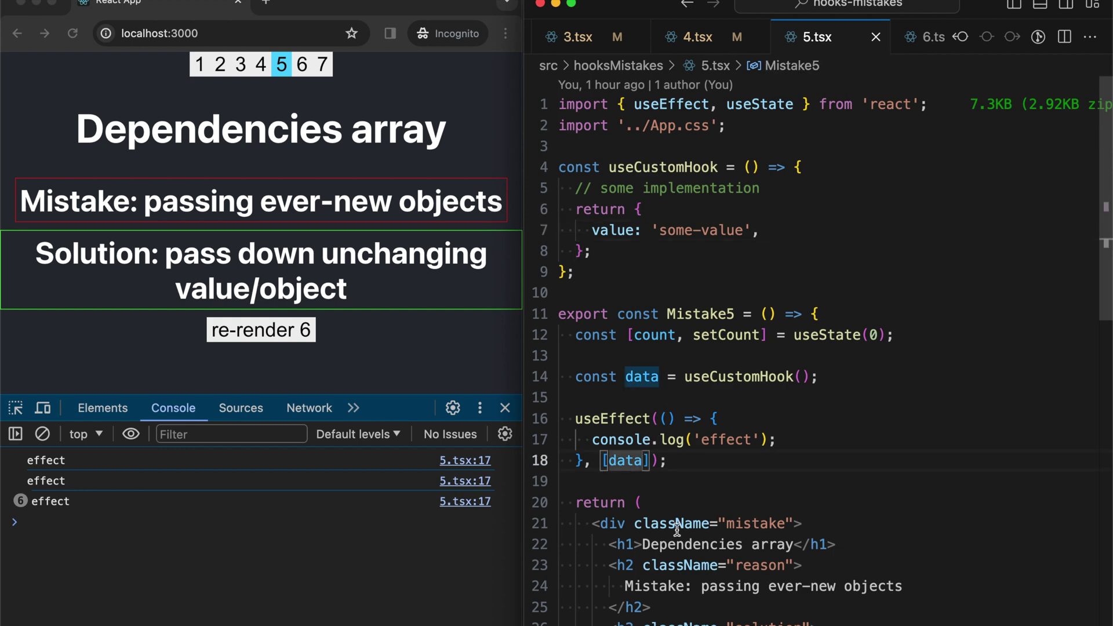
- Change 5.tsx's effect dependency to data.value and clear the console logs
text(.value)
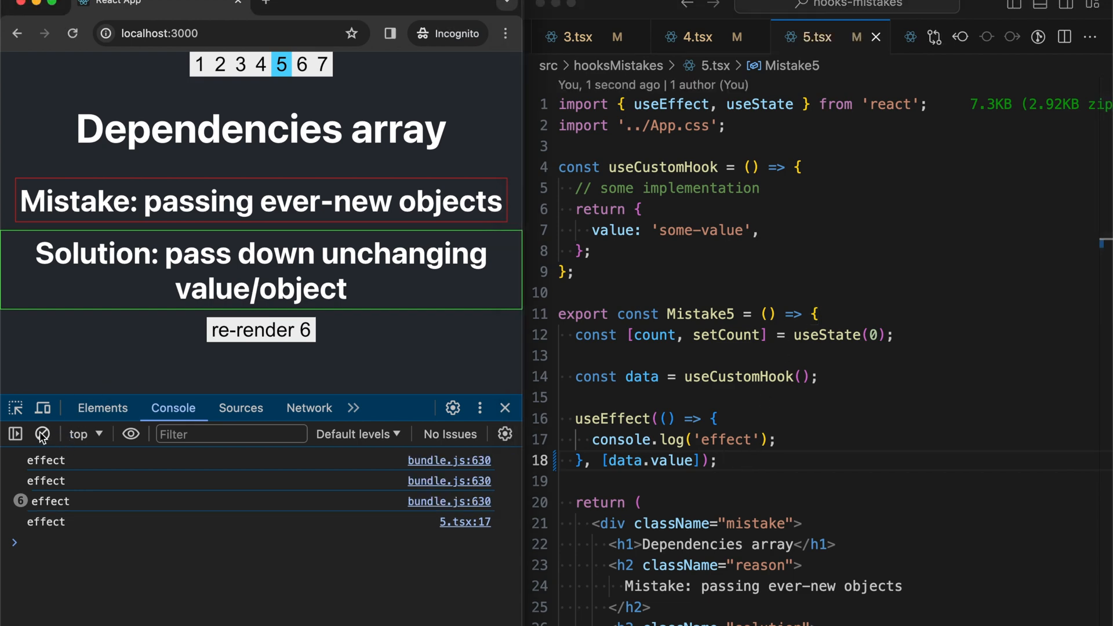
click(41, 434)
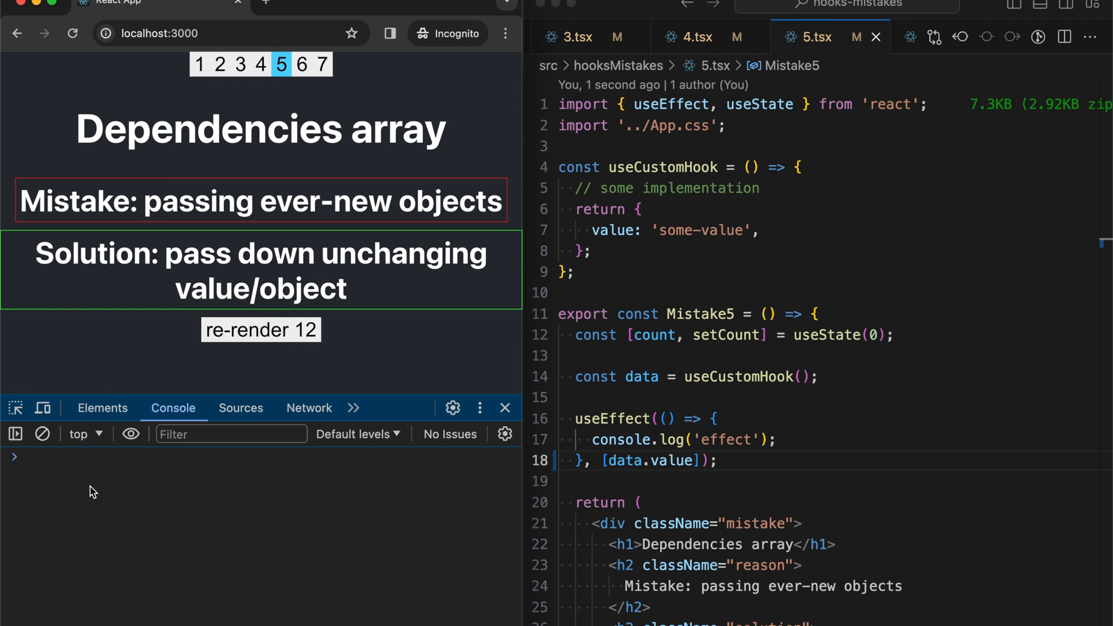
mouse_move(737, 374)
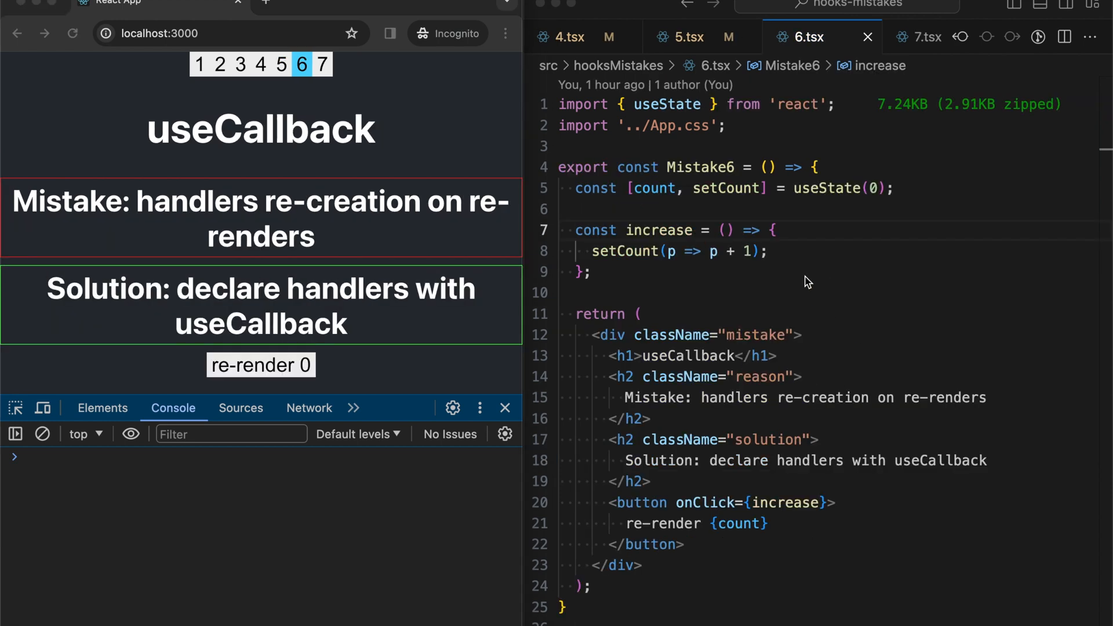
mouse_move(644, 209)
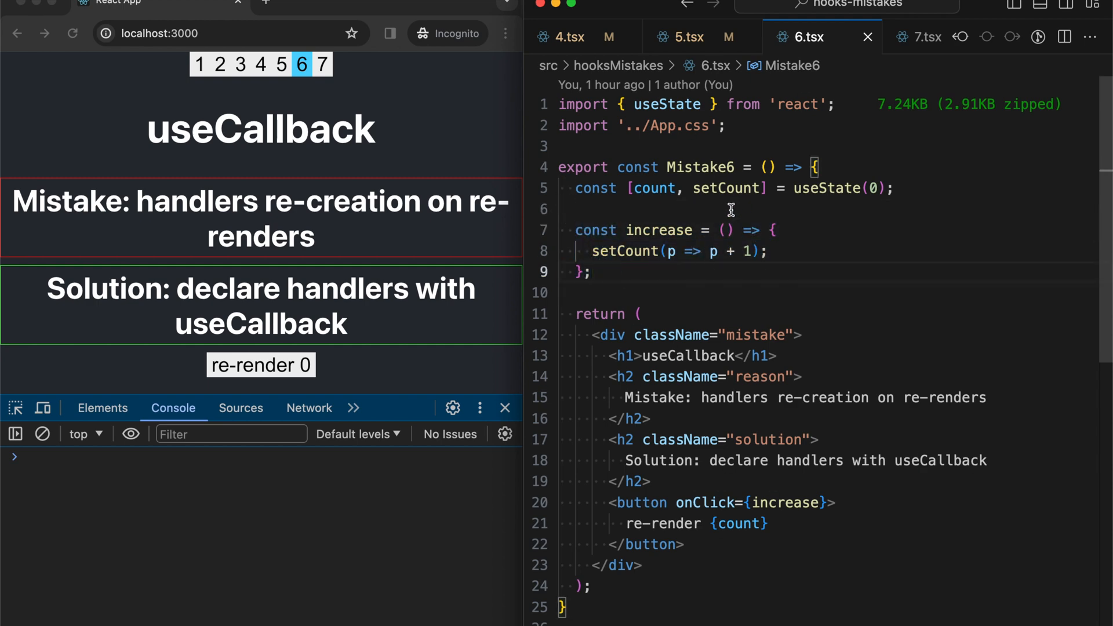
mouse_move(724, 212)
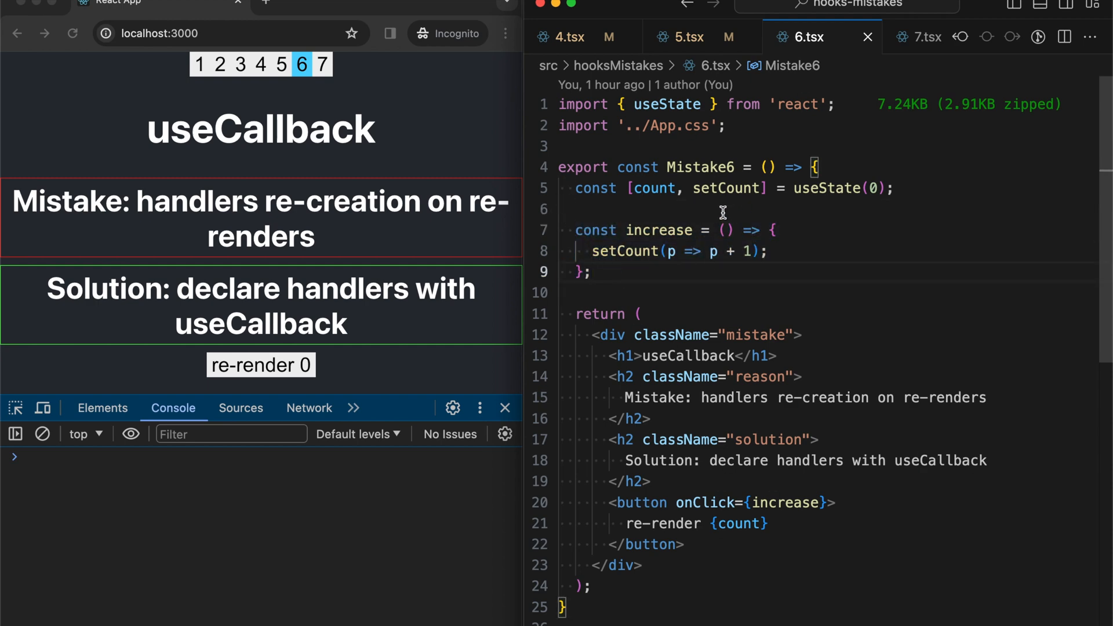
mouse_move(608, 199)
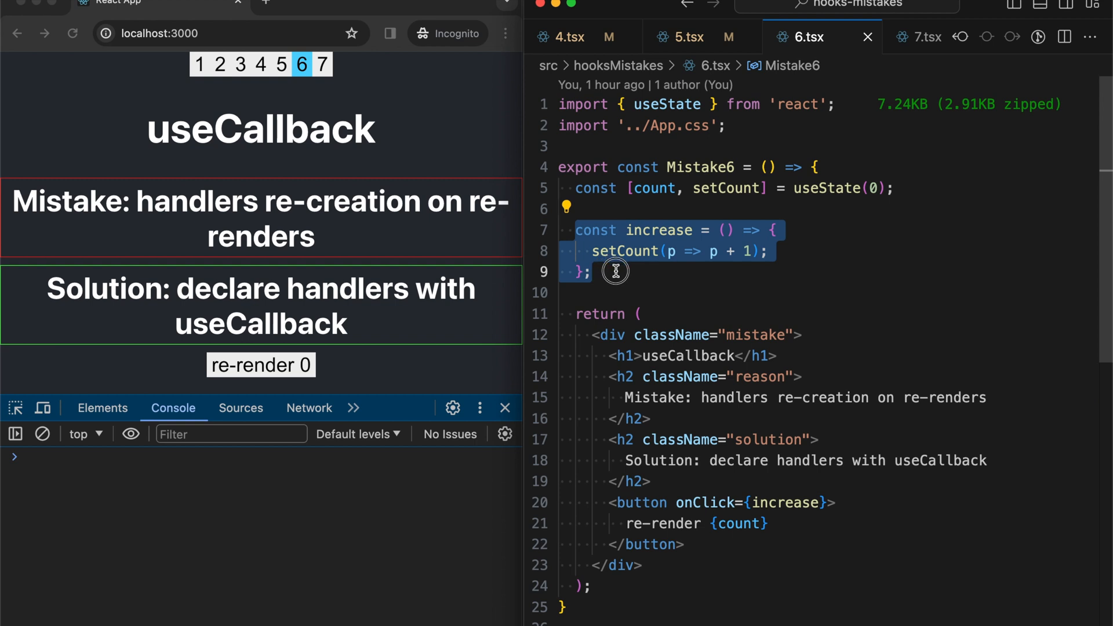
click(731, 206)
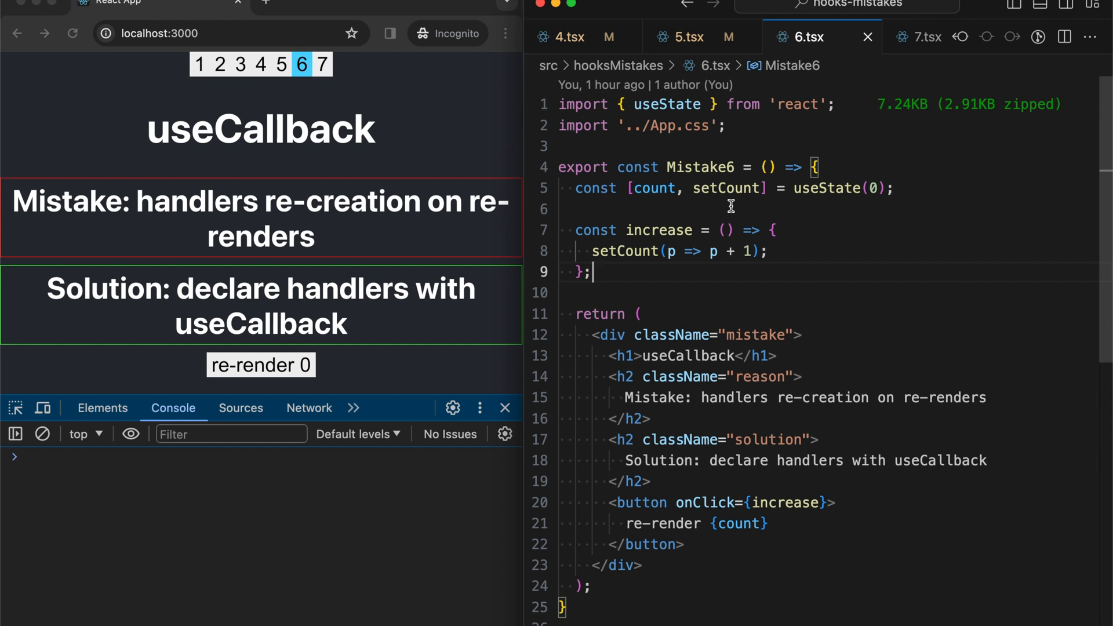
mouse_move(624, 230)
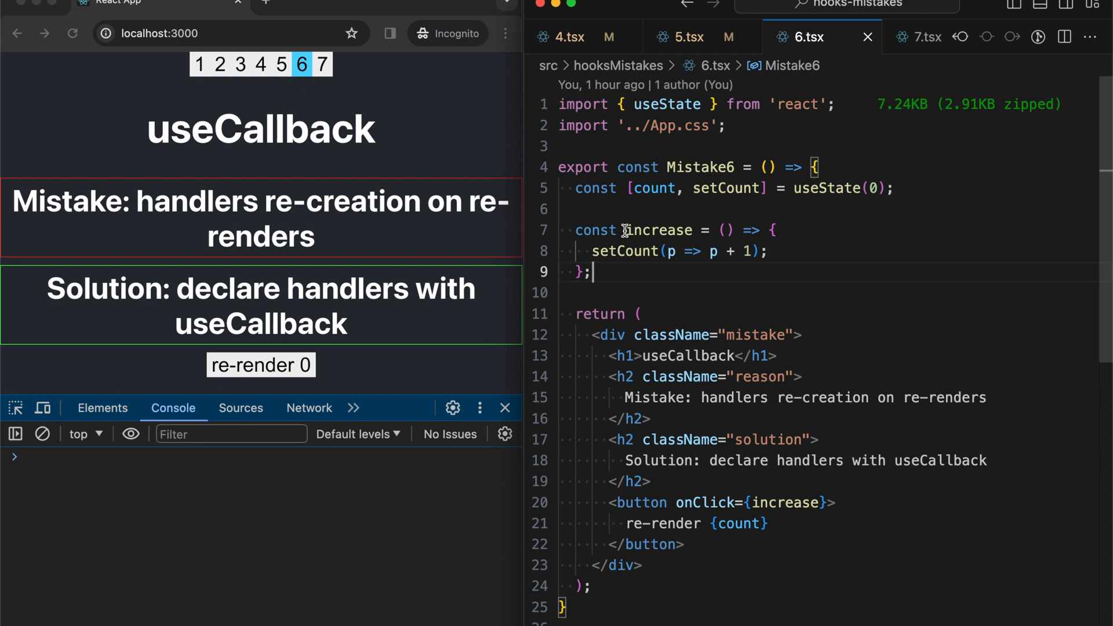
mouse_move(640, 278)
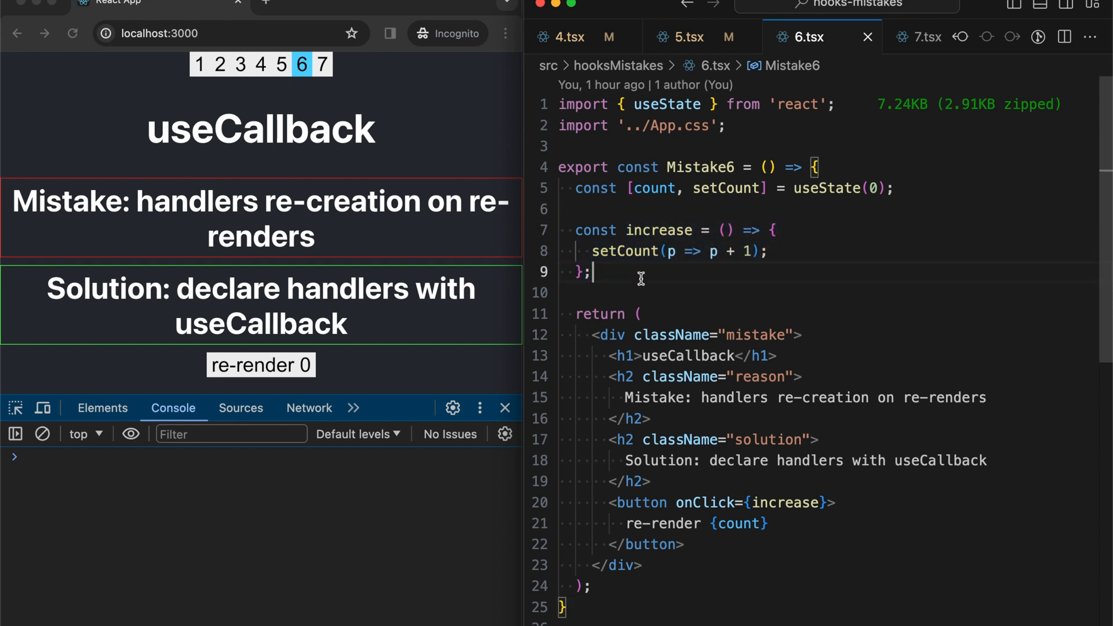
- Add a sample <Comp onClick={increase} /> line to Mistake6's JSX
double_click(658, 230)
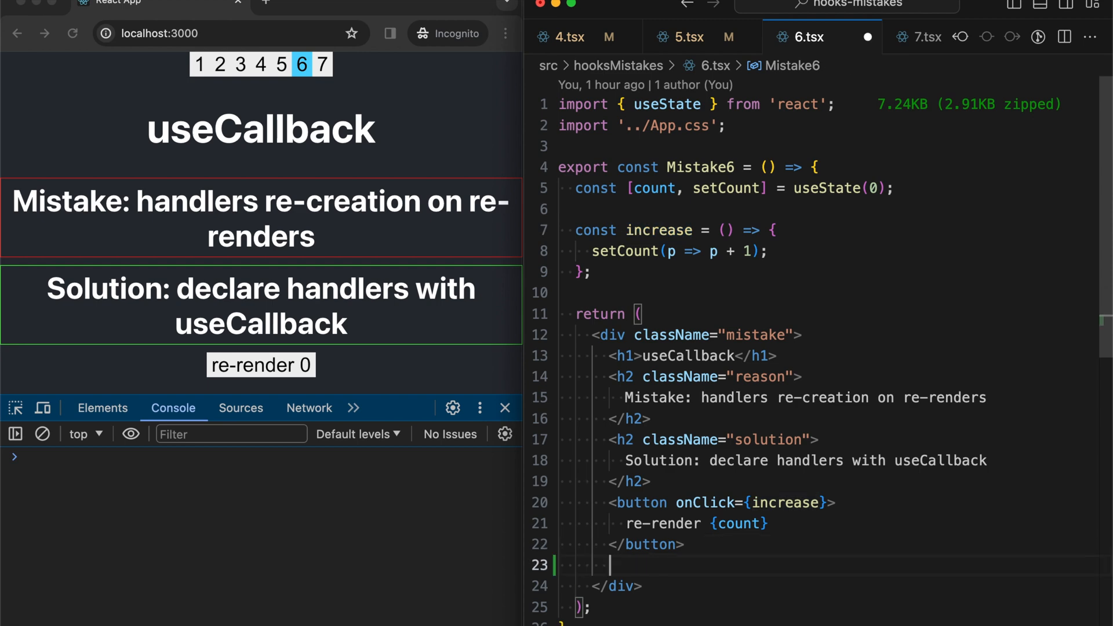
text(<Comp />)
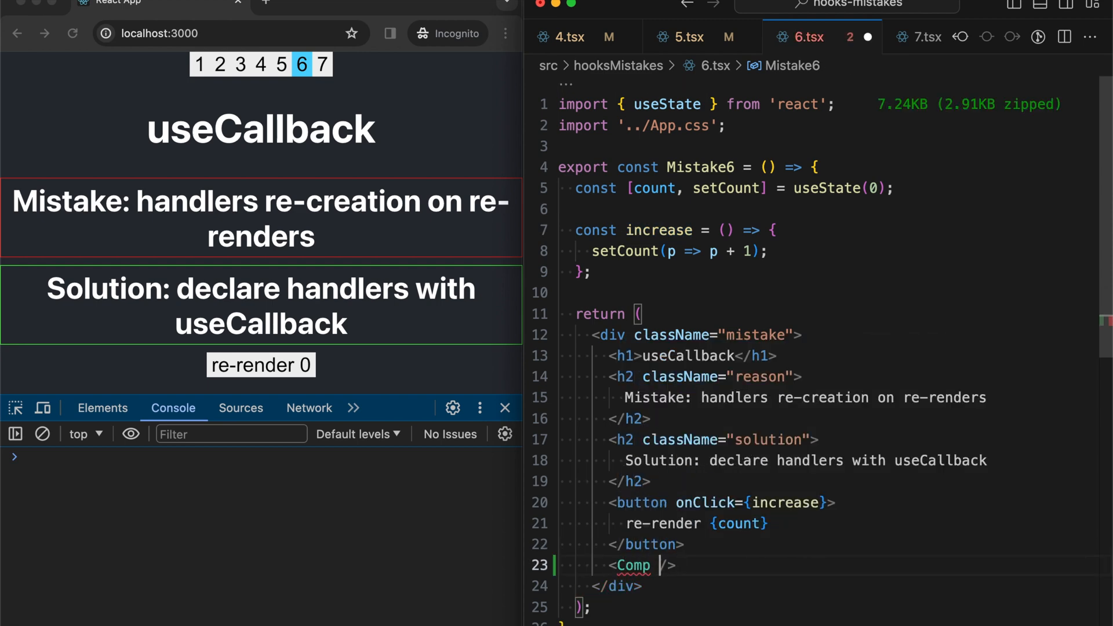
text(onClick={increase)
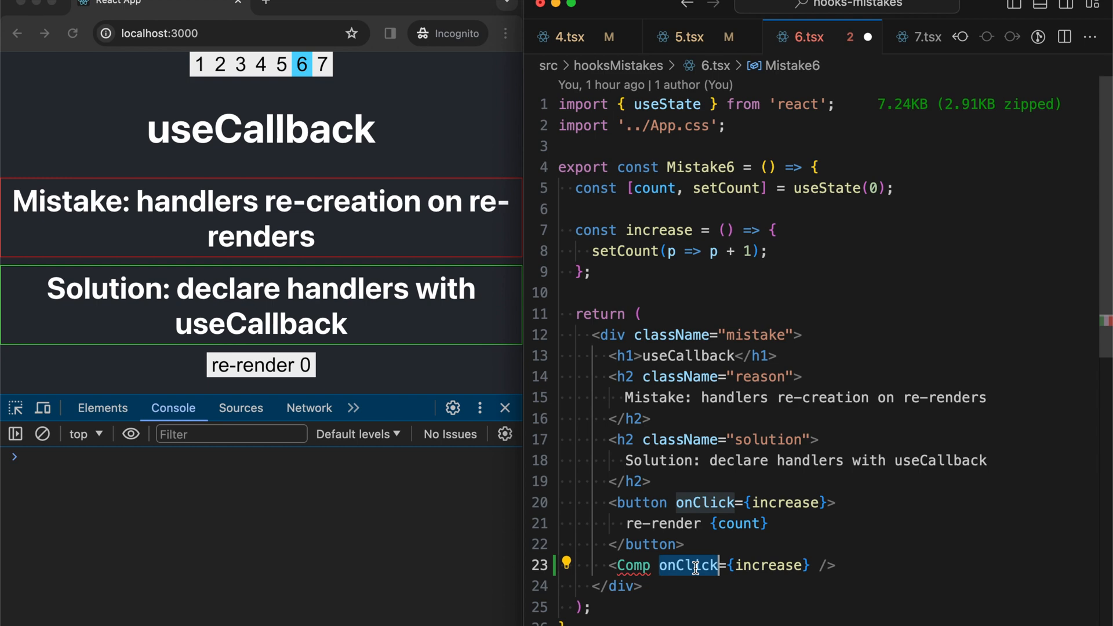
mouse_move(787, 300)
text(()
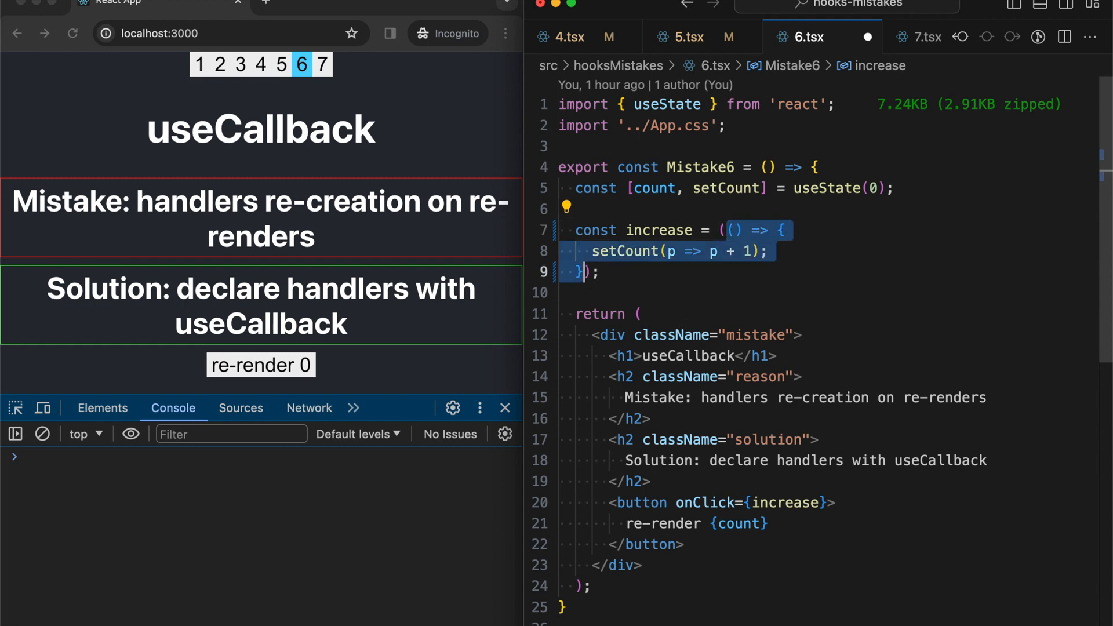
- Wrap the increase handler in useCallback with an empty [] dependency array
text(useCallback)
text(,)
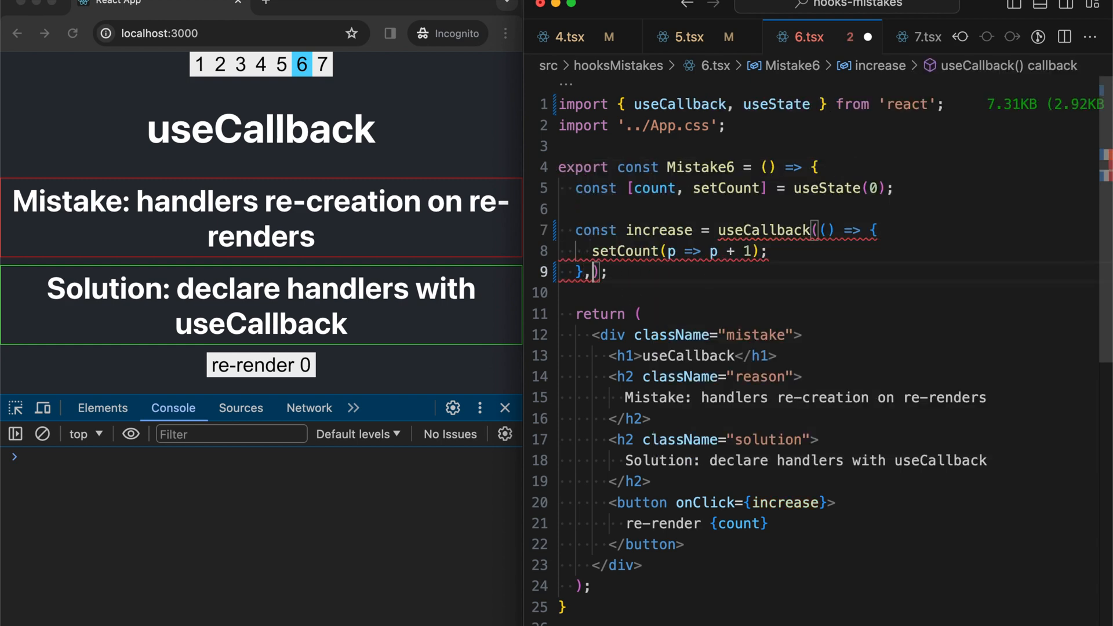
text([])
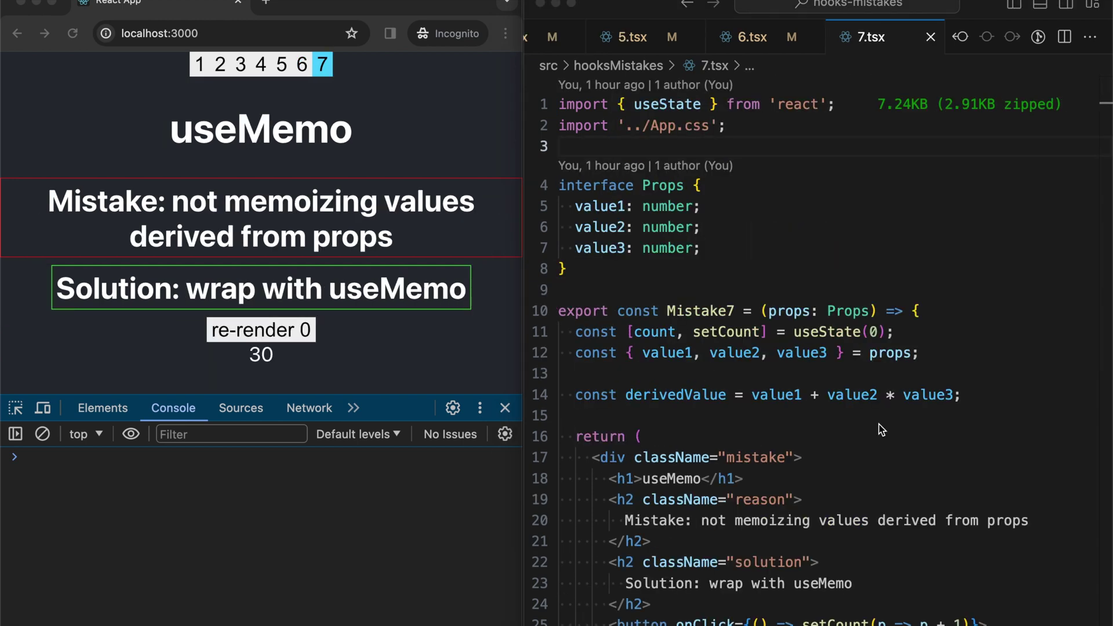
mouse_move(817, 278)
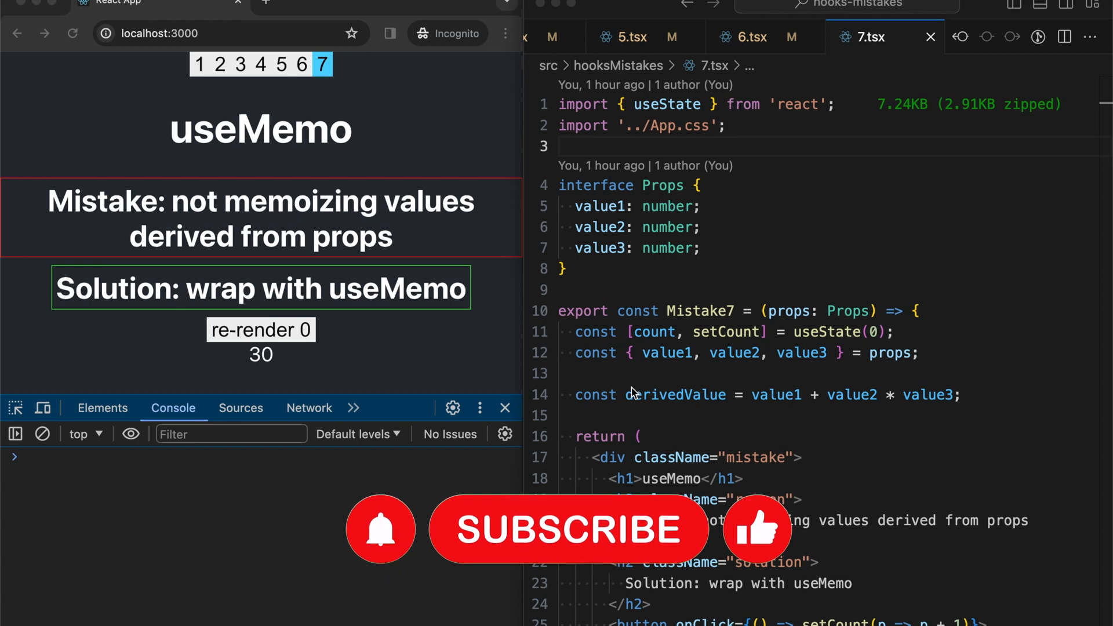
double_click(676, 395)
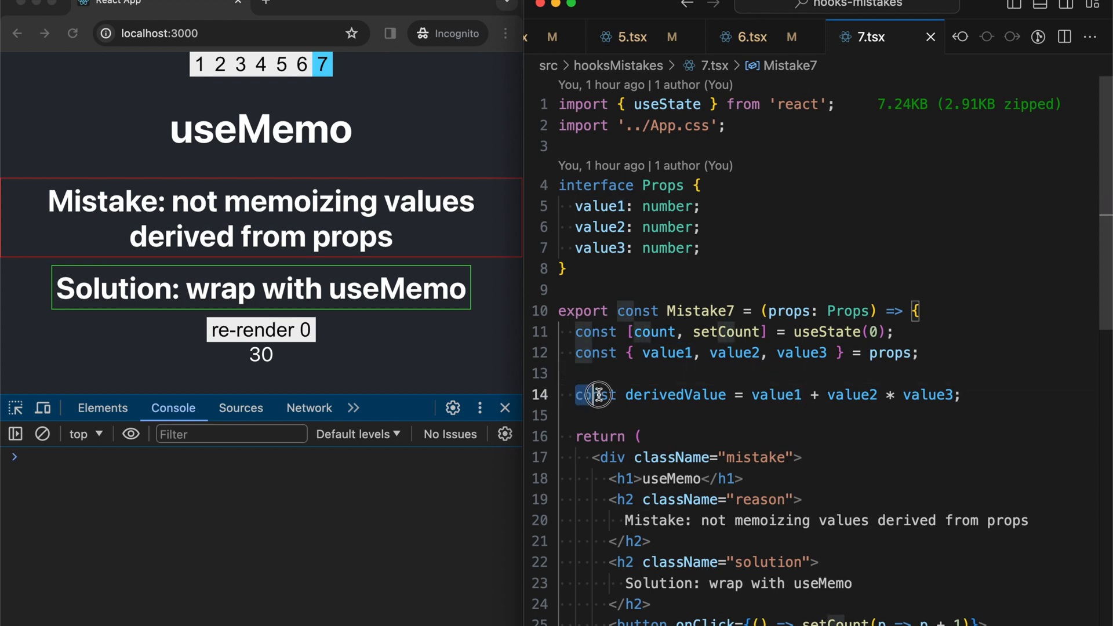
double_click(675, 395)
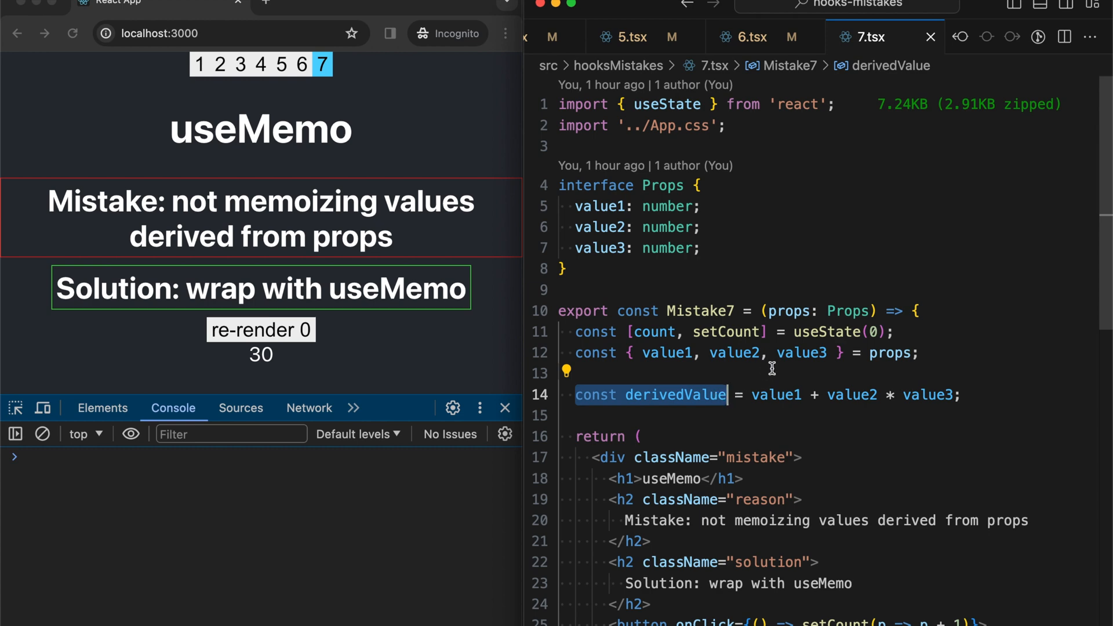
mouse_move(702, 358)
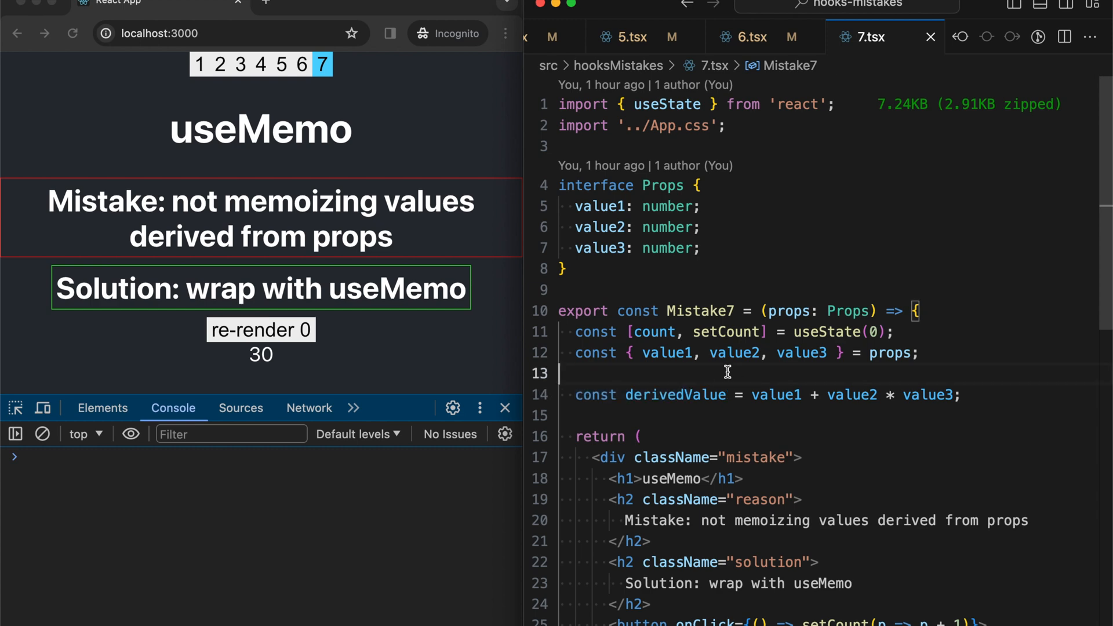
mouse_move(643, 353)
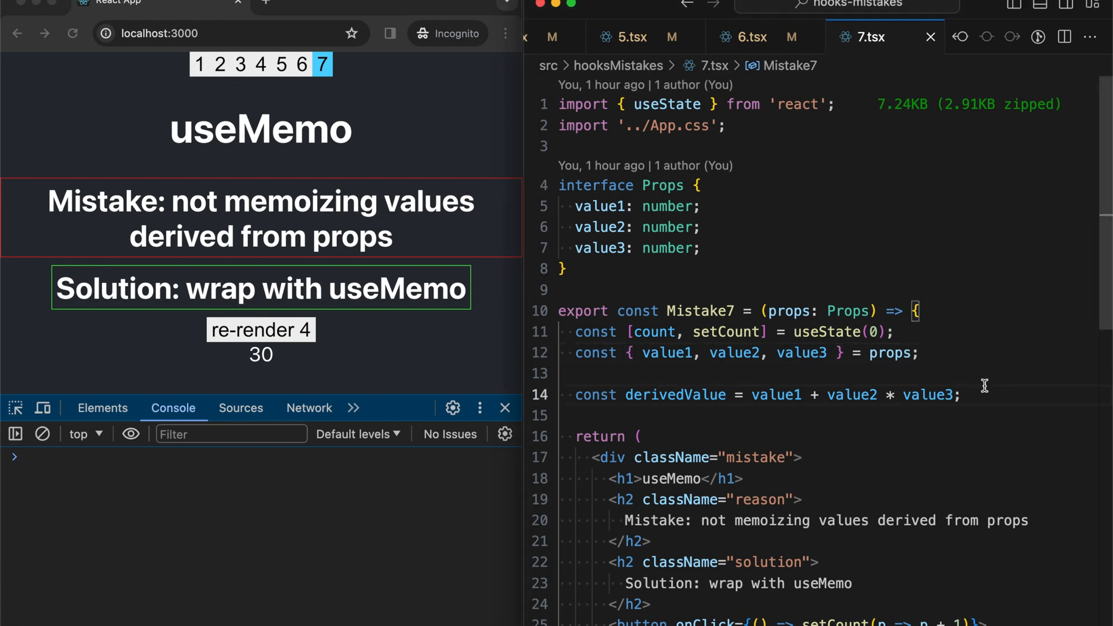
mouse_move(948, 386)
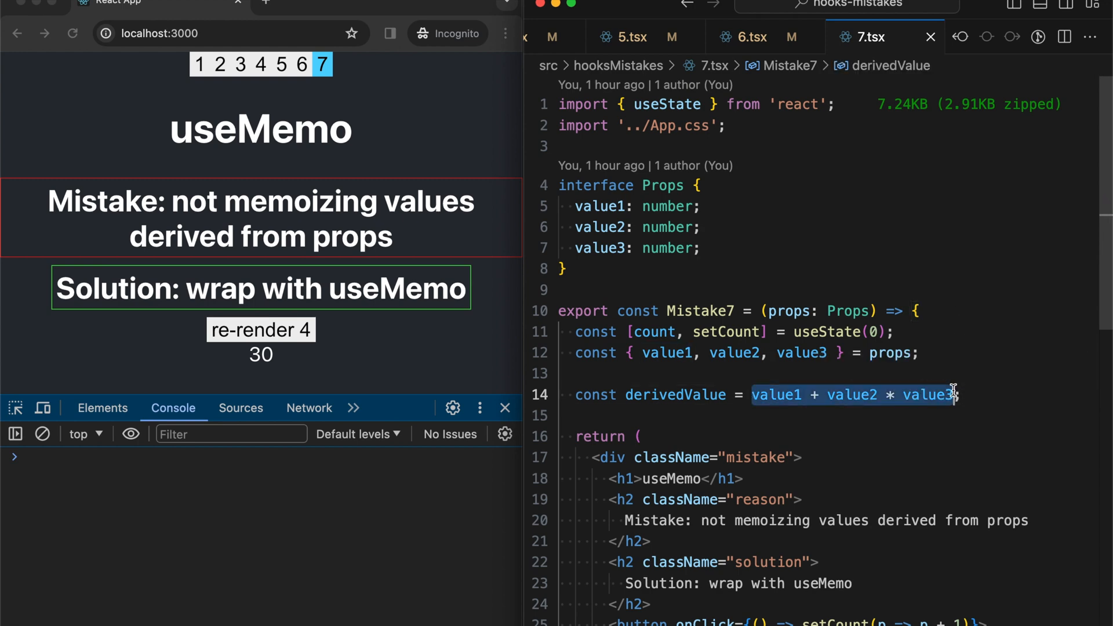
- Rewrite derivedValue as useMemo(() => value1 + value2 * value3, [value1, value2, value3])
text(useM)
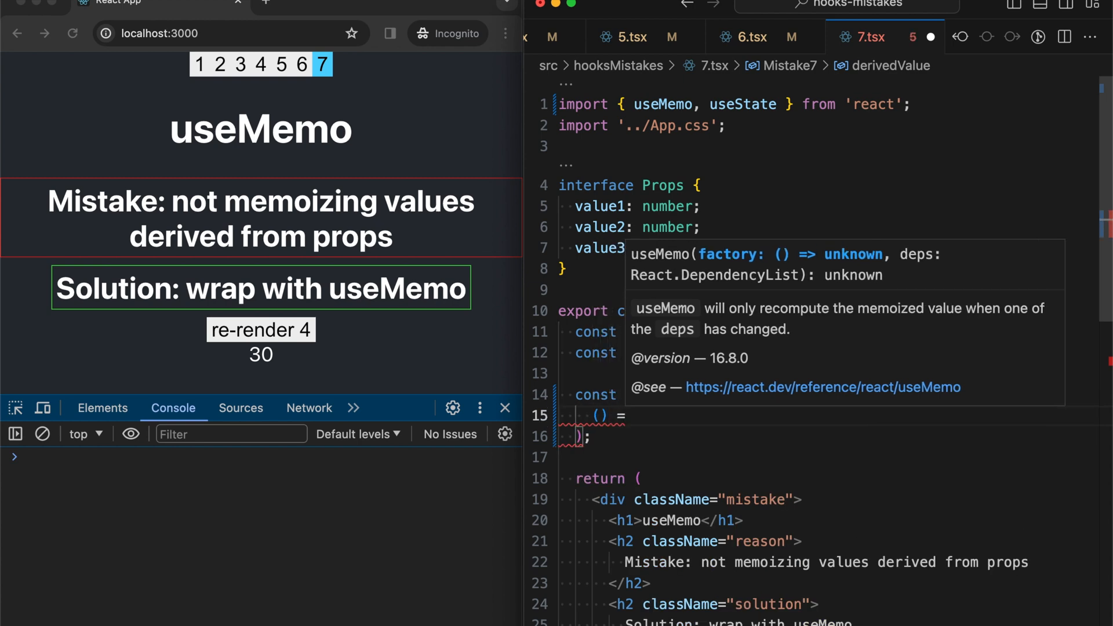
text(() => value1 + value2 * value3,)
text([)
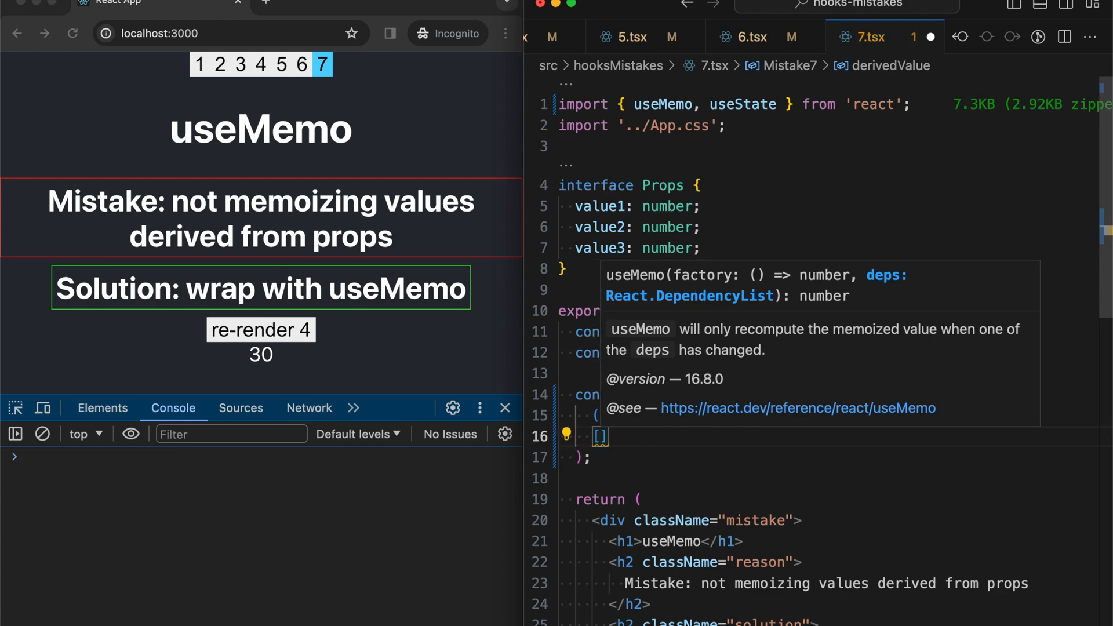
text(, value2, value3)
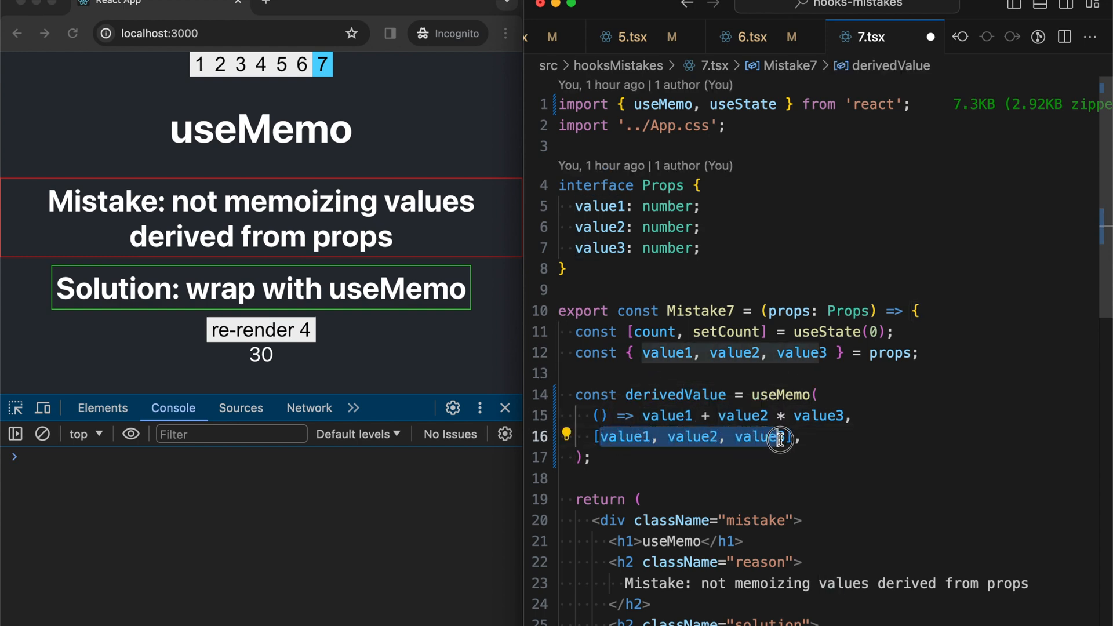
mouse_move(779, 363)
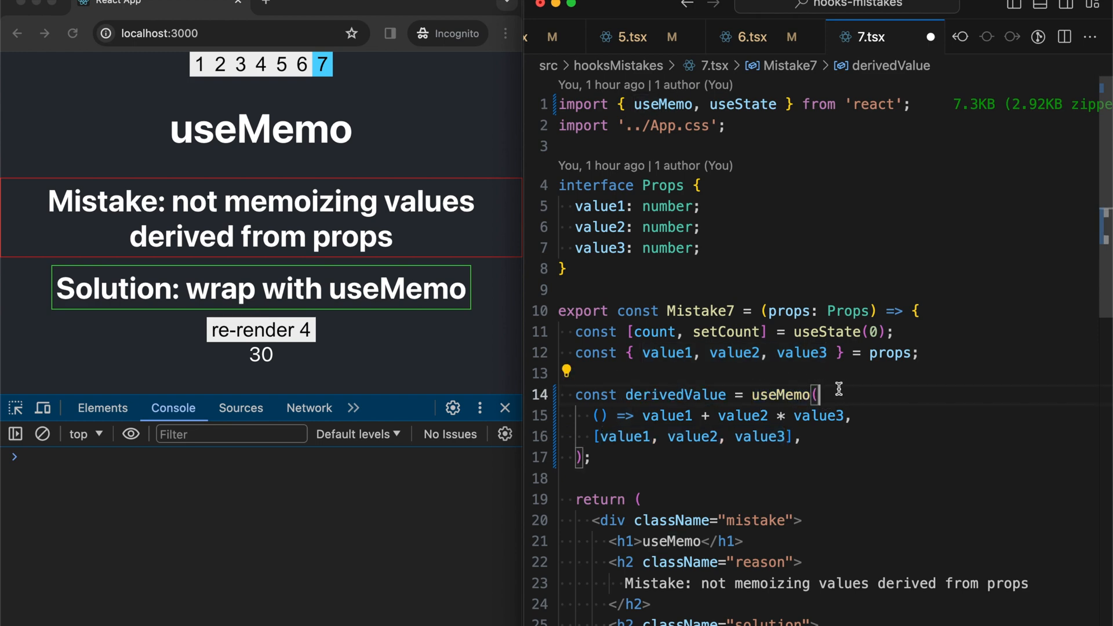
mouse_move(674, 395)
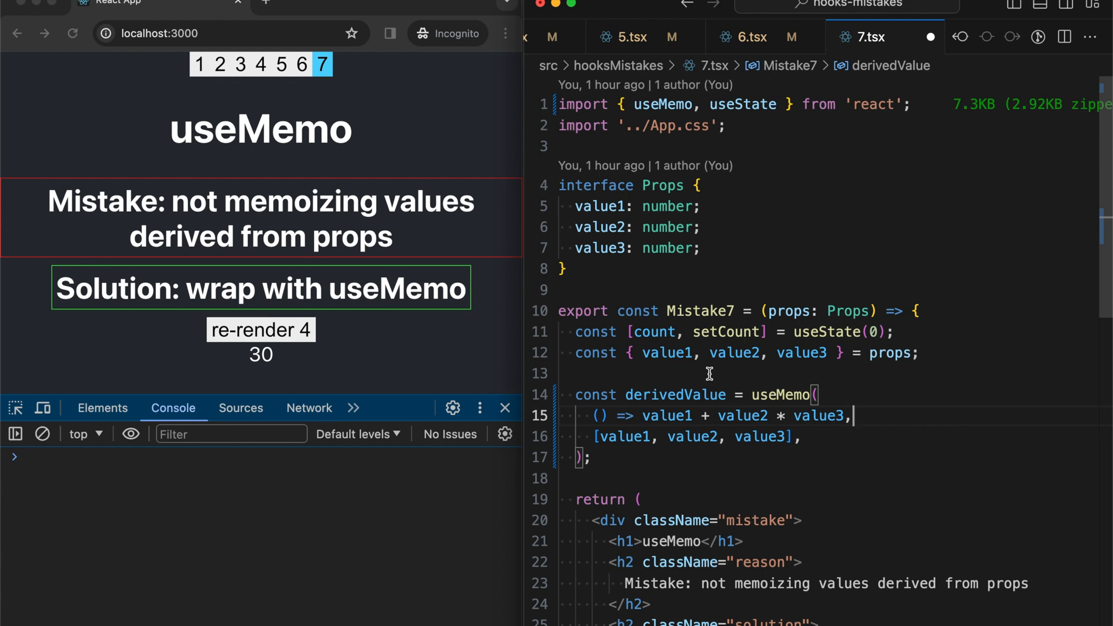
click(715, 373)
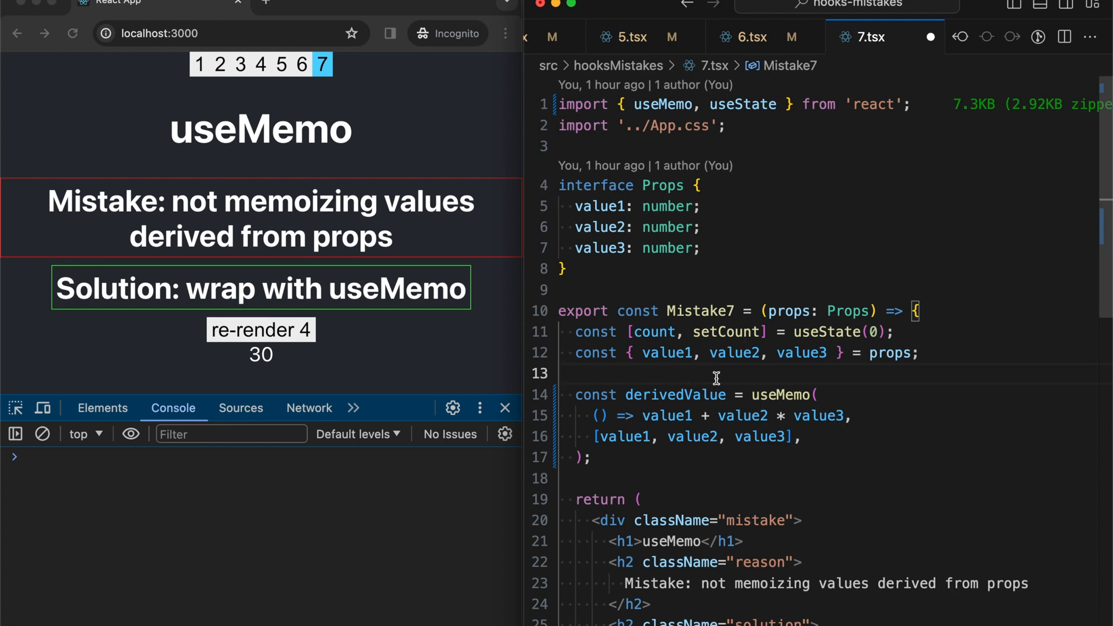